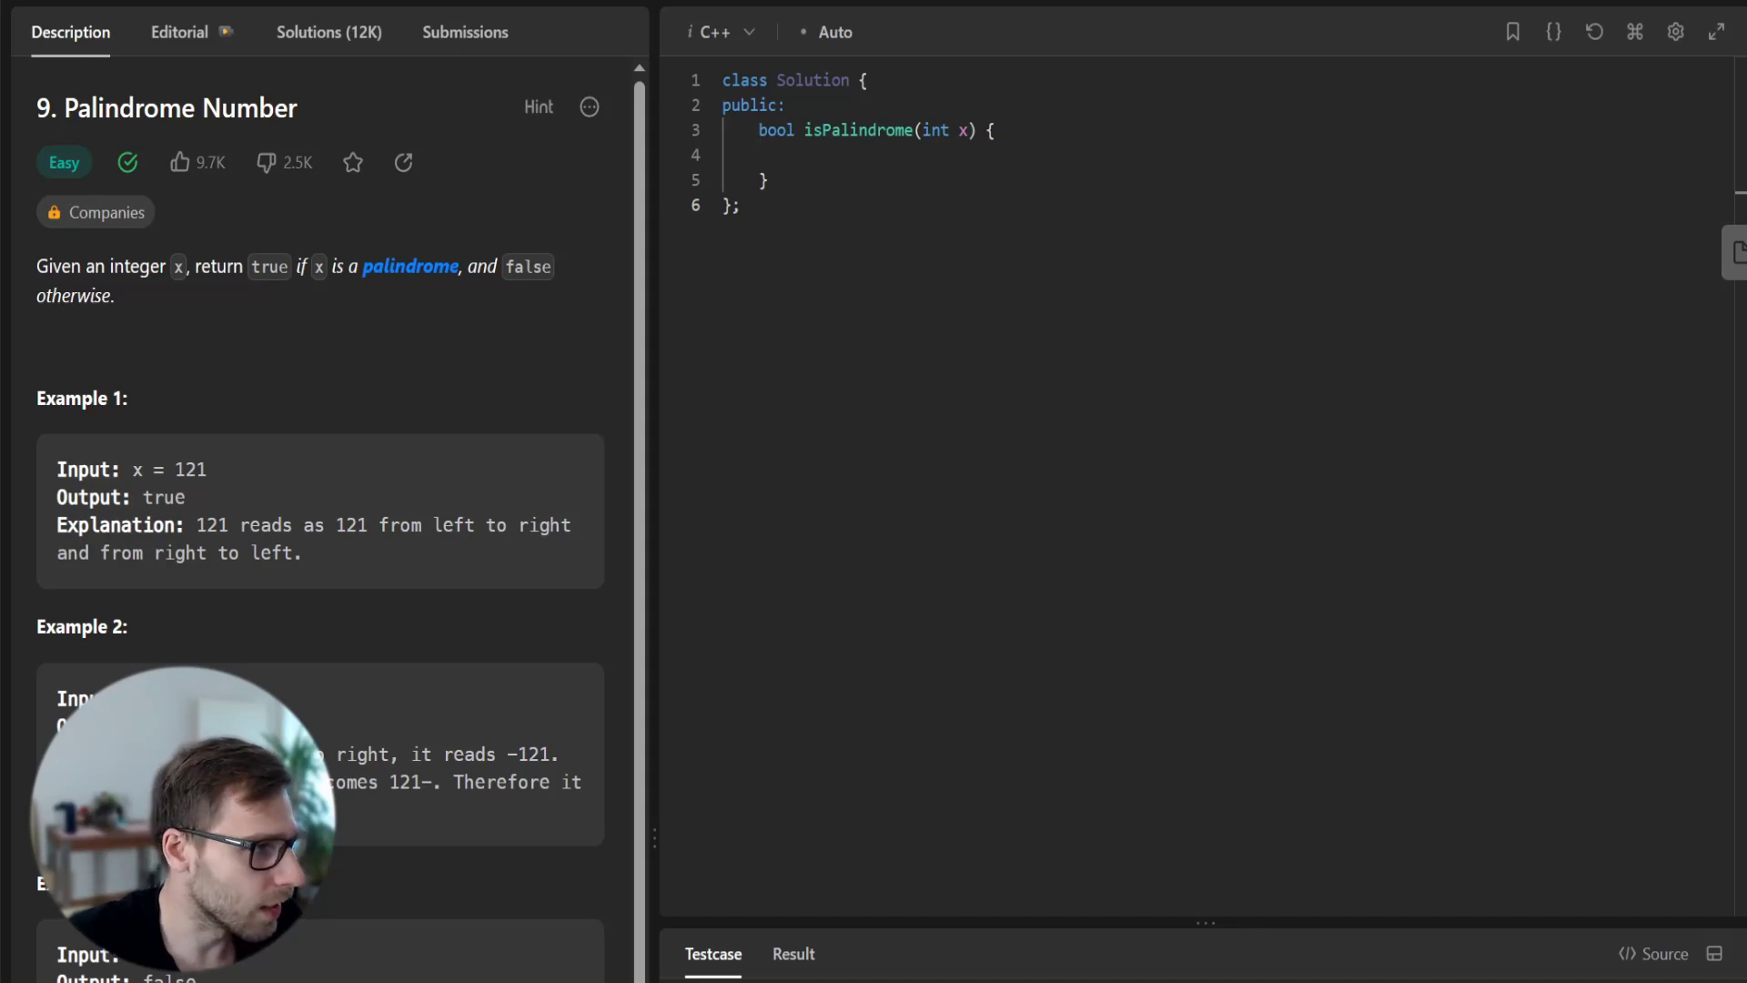
# - Review the problem statement and examples, selecting text in the description
pyautogui.moveTo(36, 266); pyautogui.dragTo(300, 554)
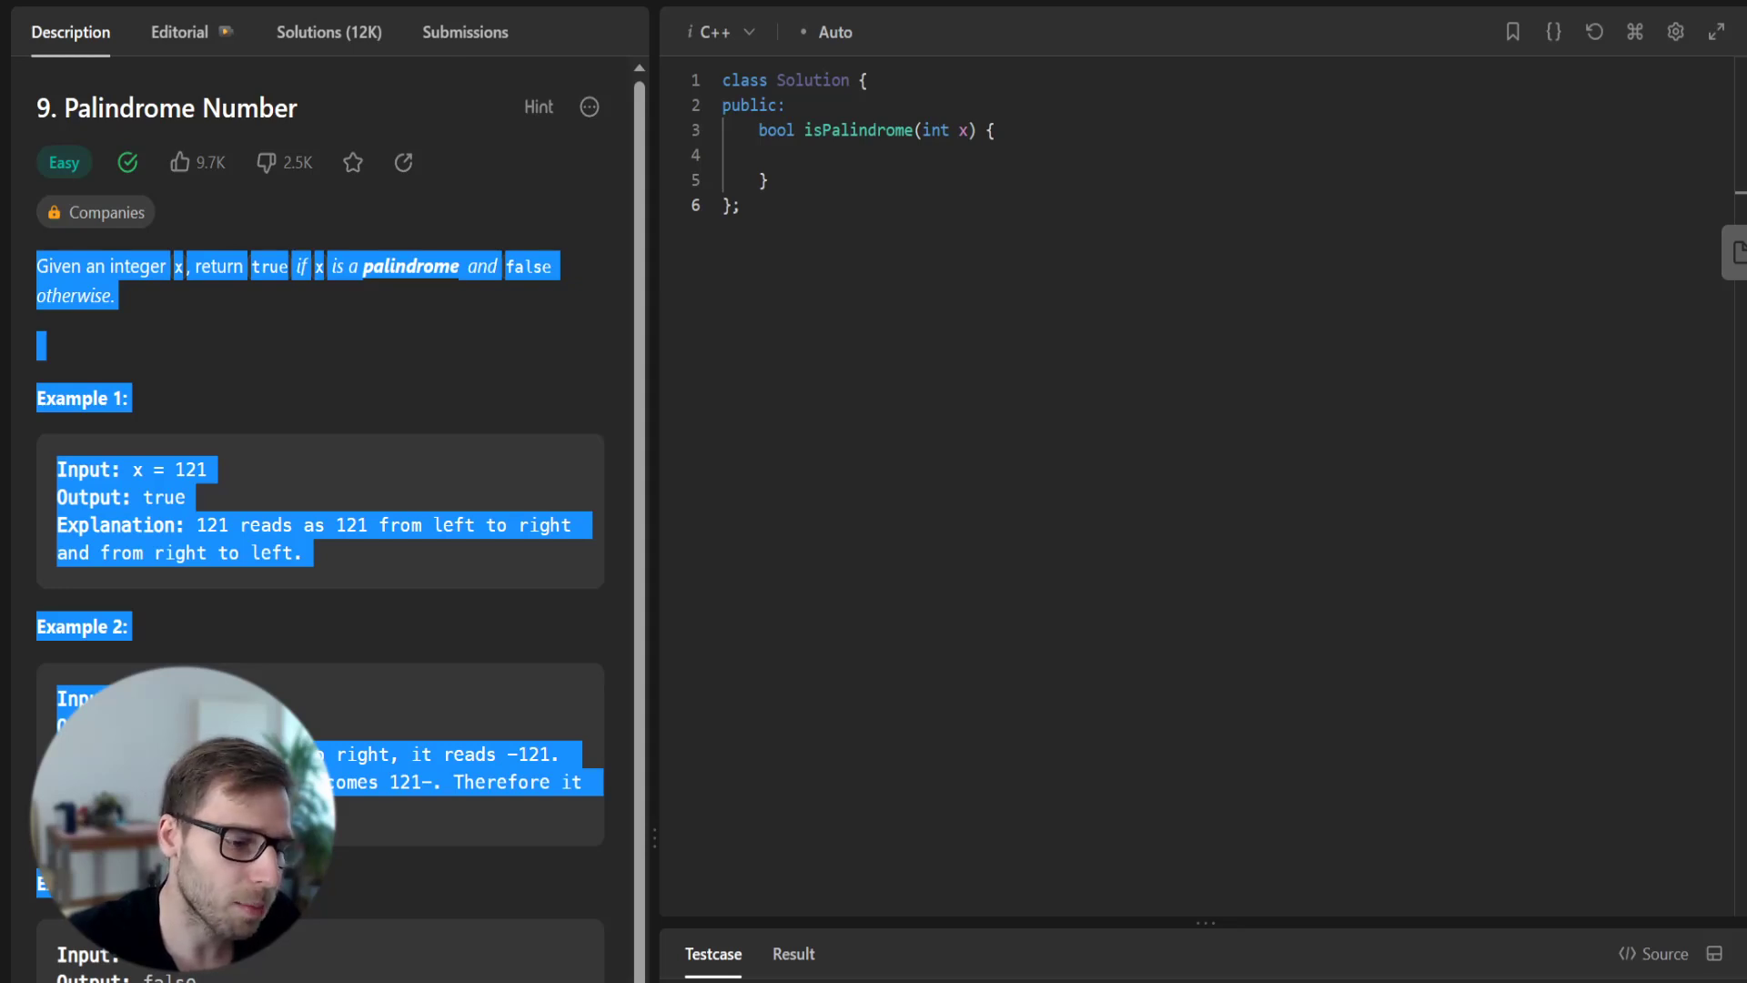
pyautogui.scroll(-3)
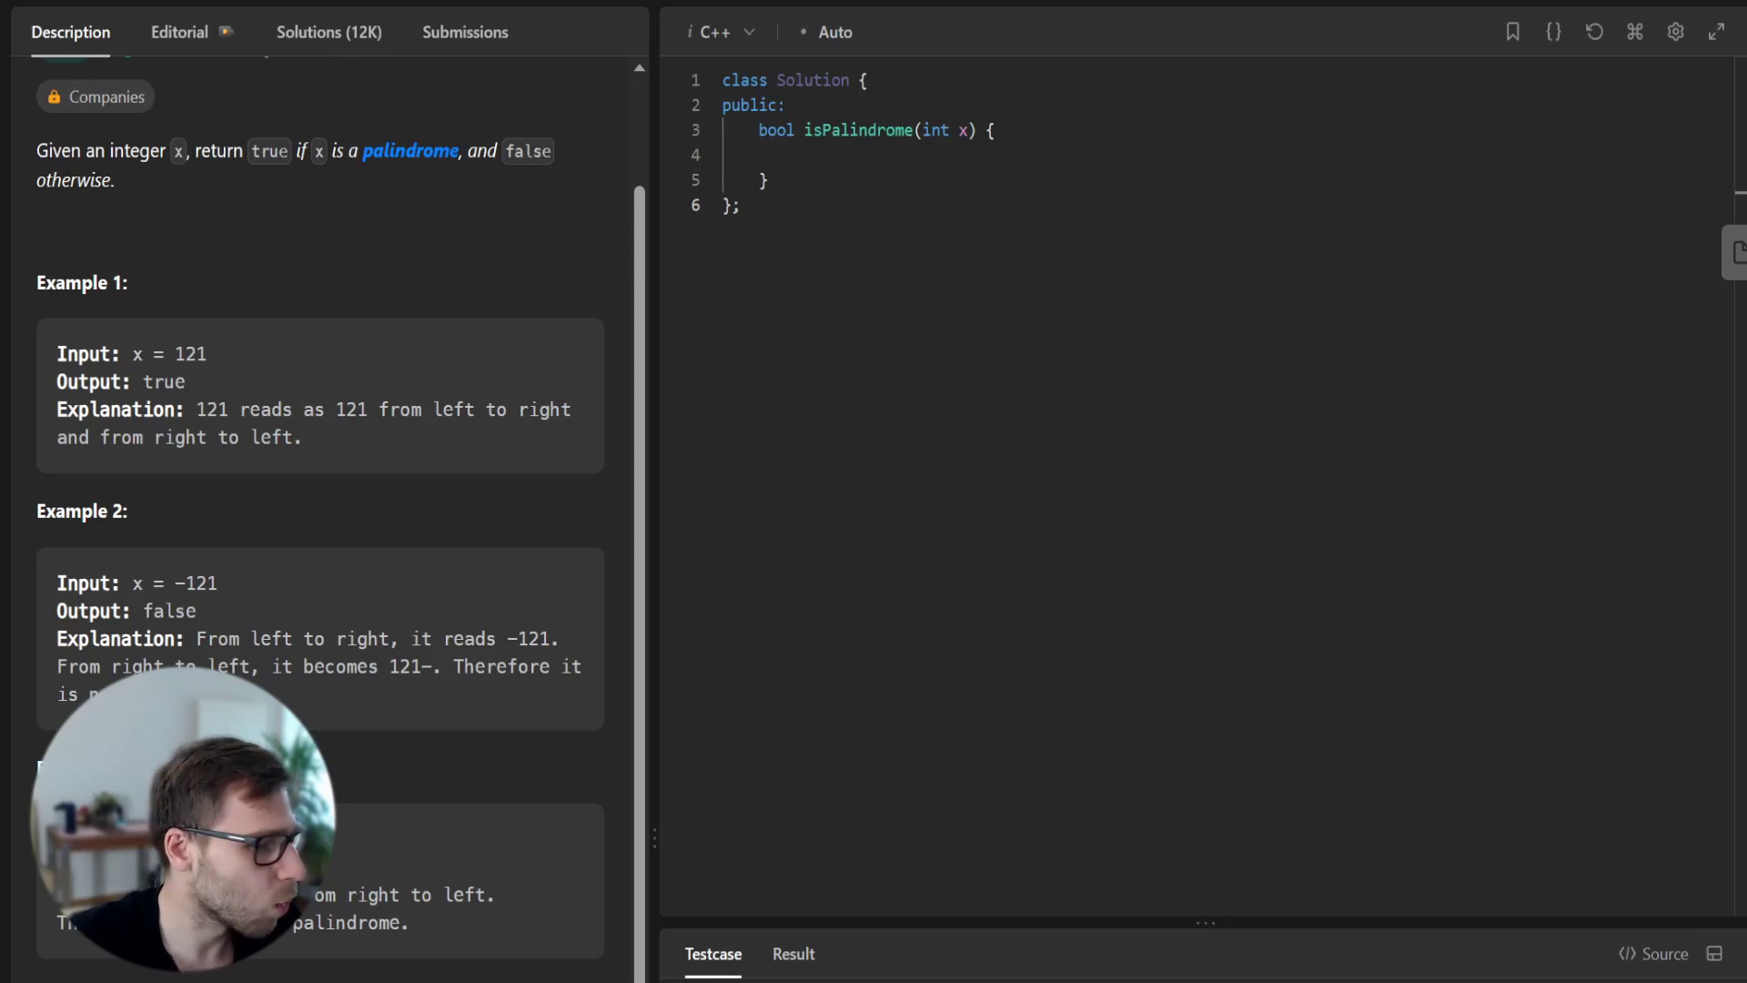
pyautogui.moveTo(57, 353); pyautogui.dragTo(216, 582)
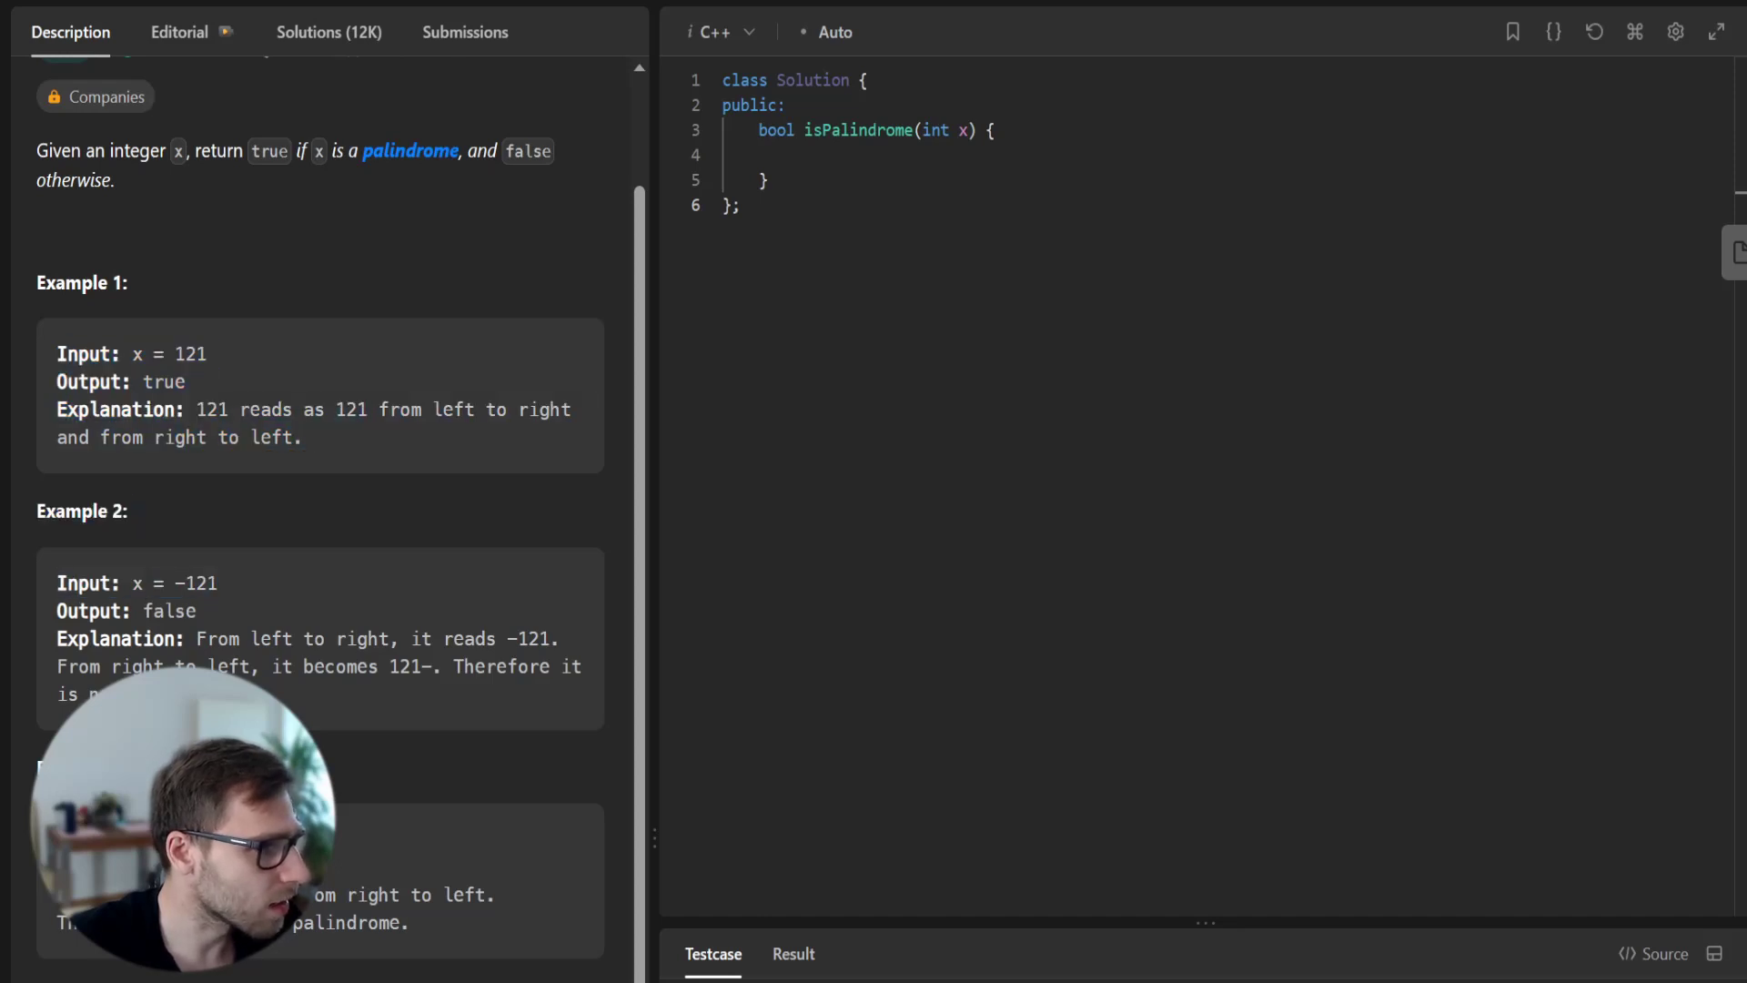
pyautogui.doubleClick(194, 355)
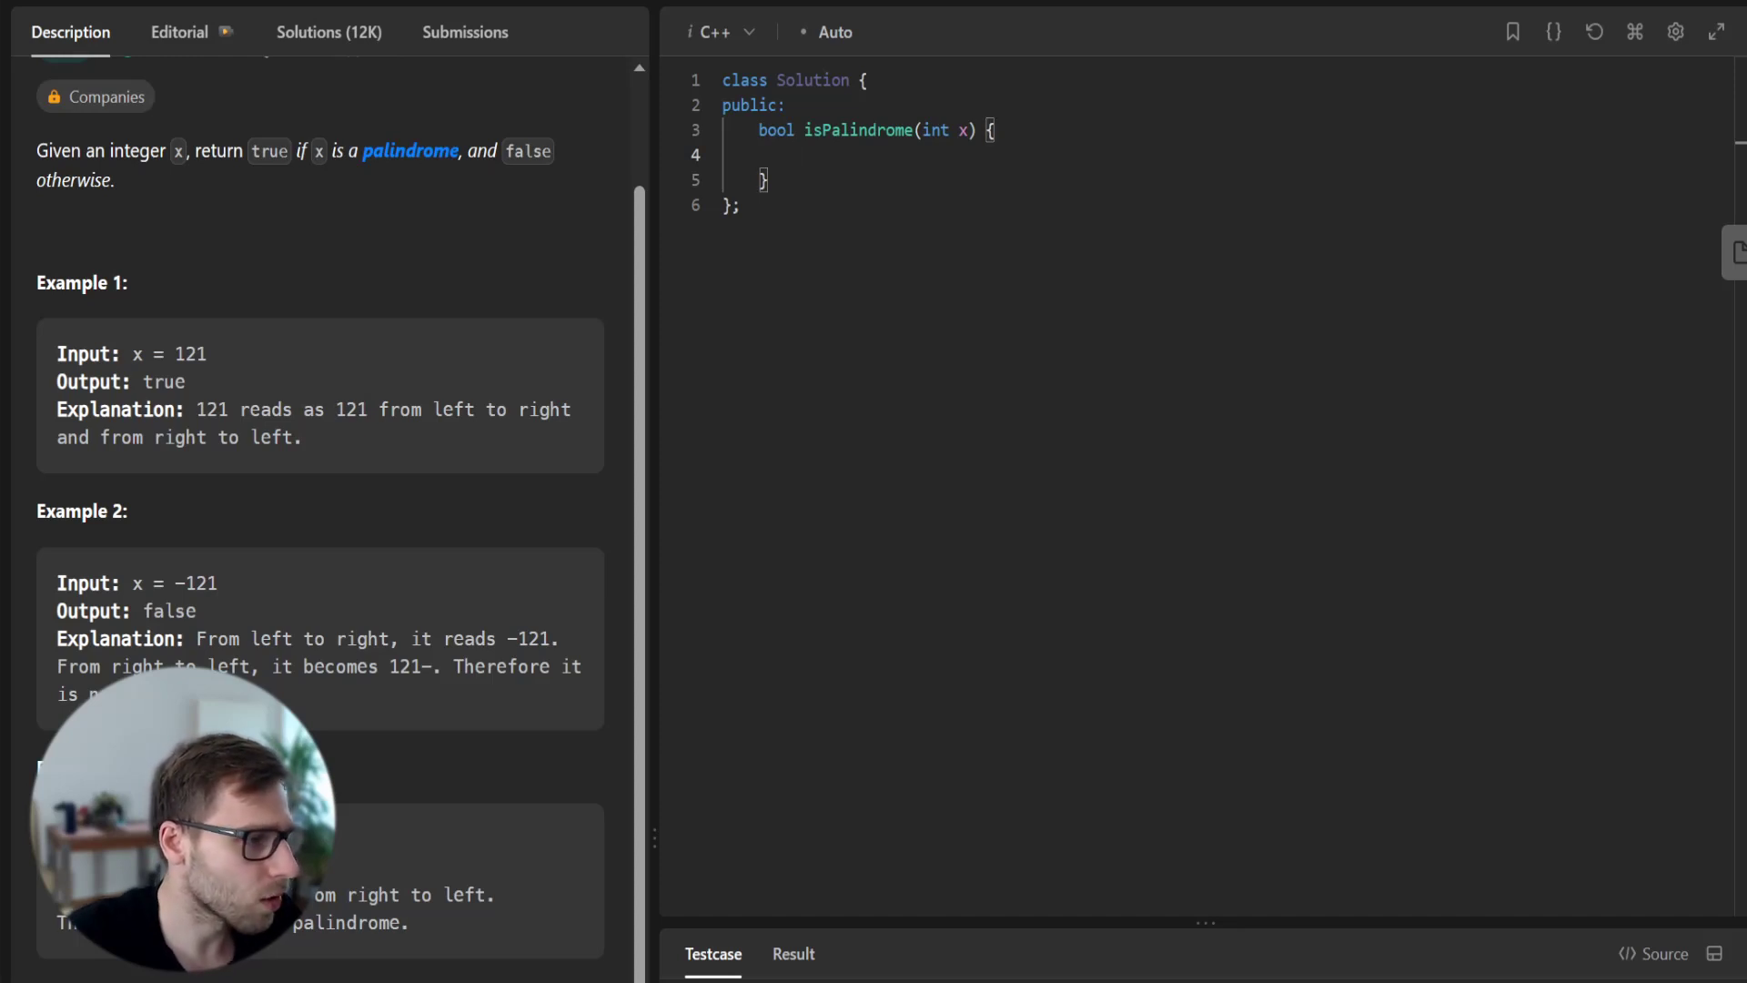
# - Add a commented negative-number check that returns false for negative x
pyautogui.press('enter')
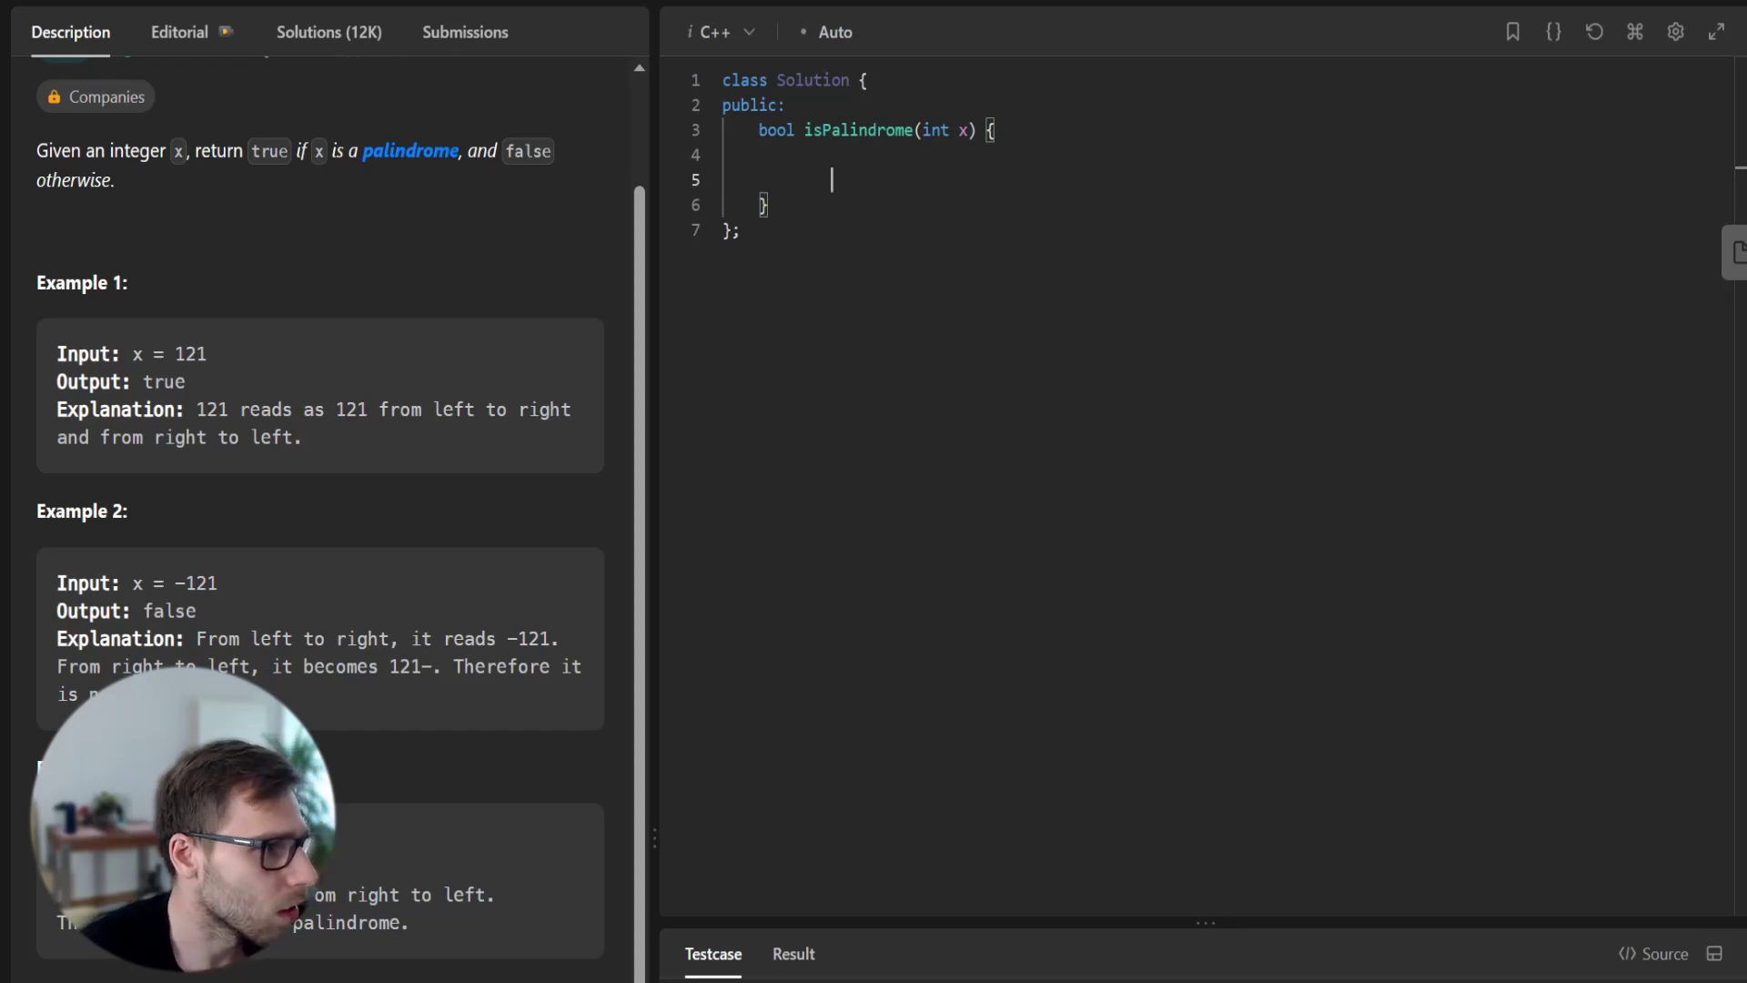
pyautogui.write('// Negative numbers are not palindromes')
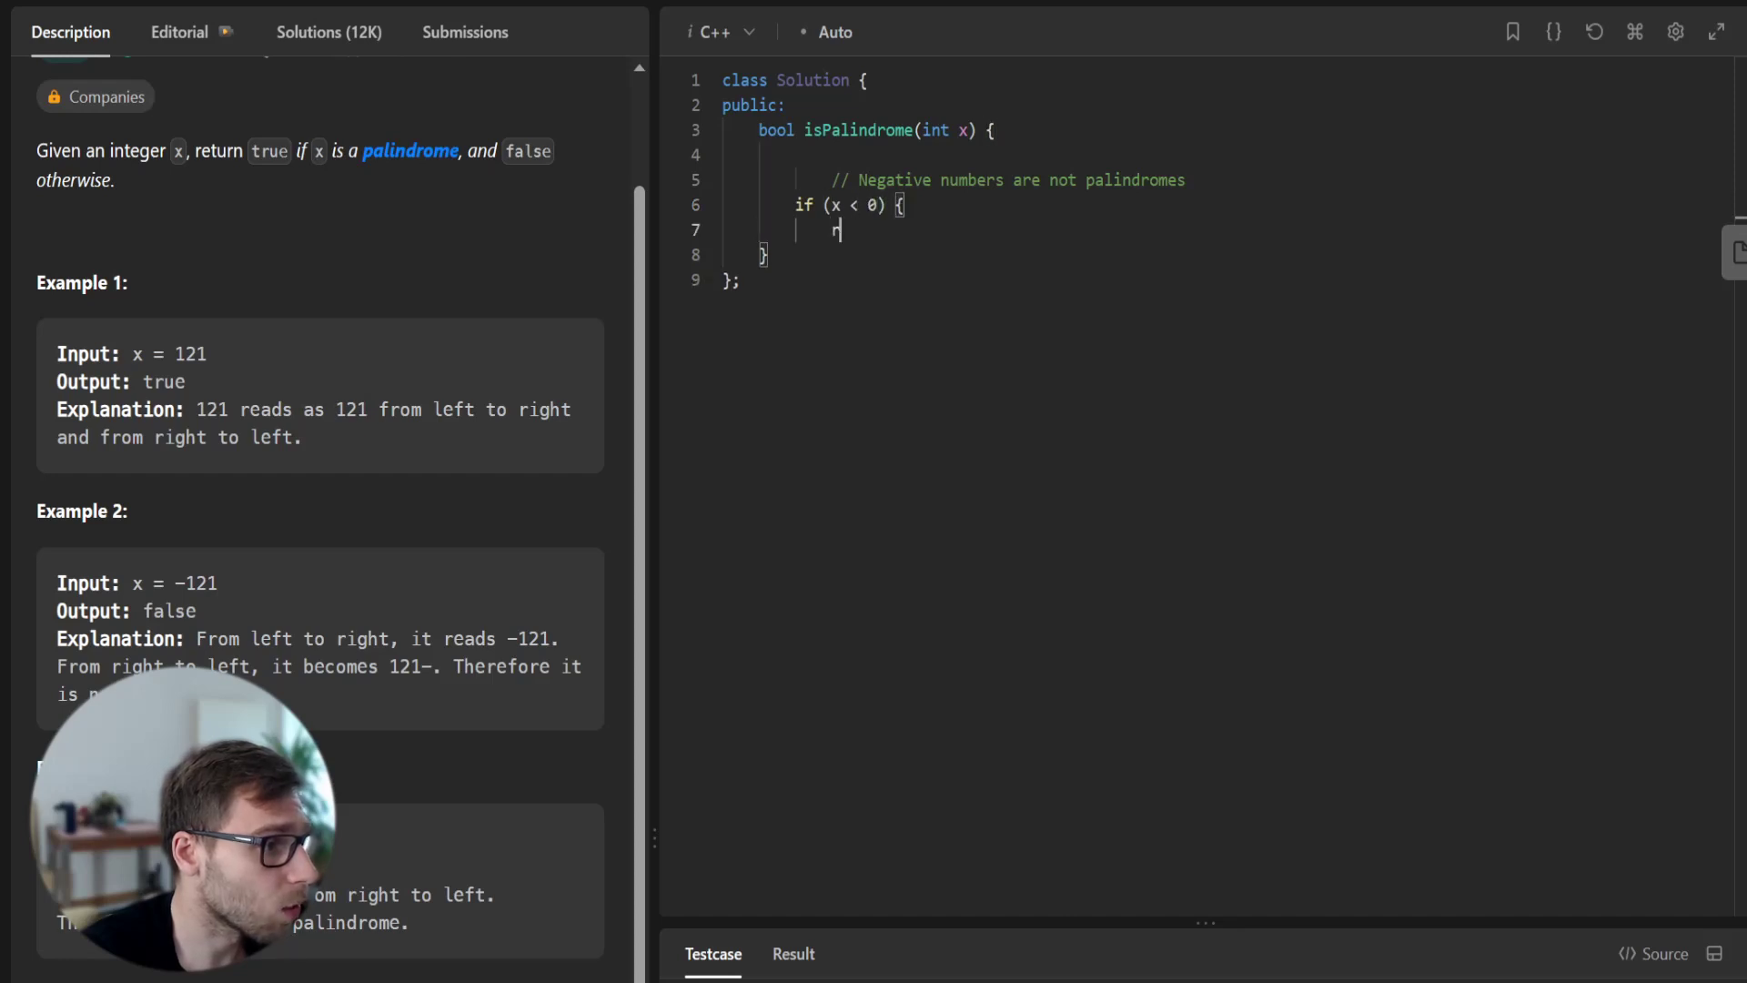
pyautogui.write('eturn fals')
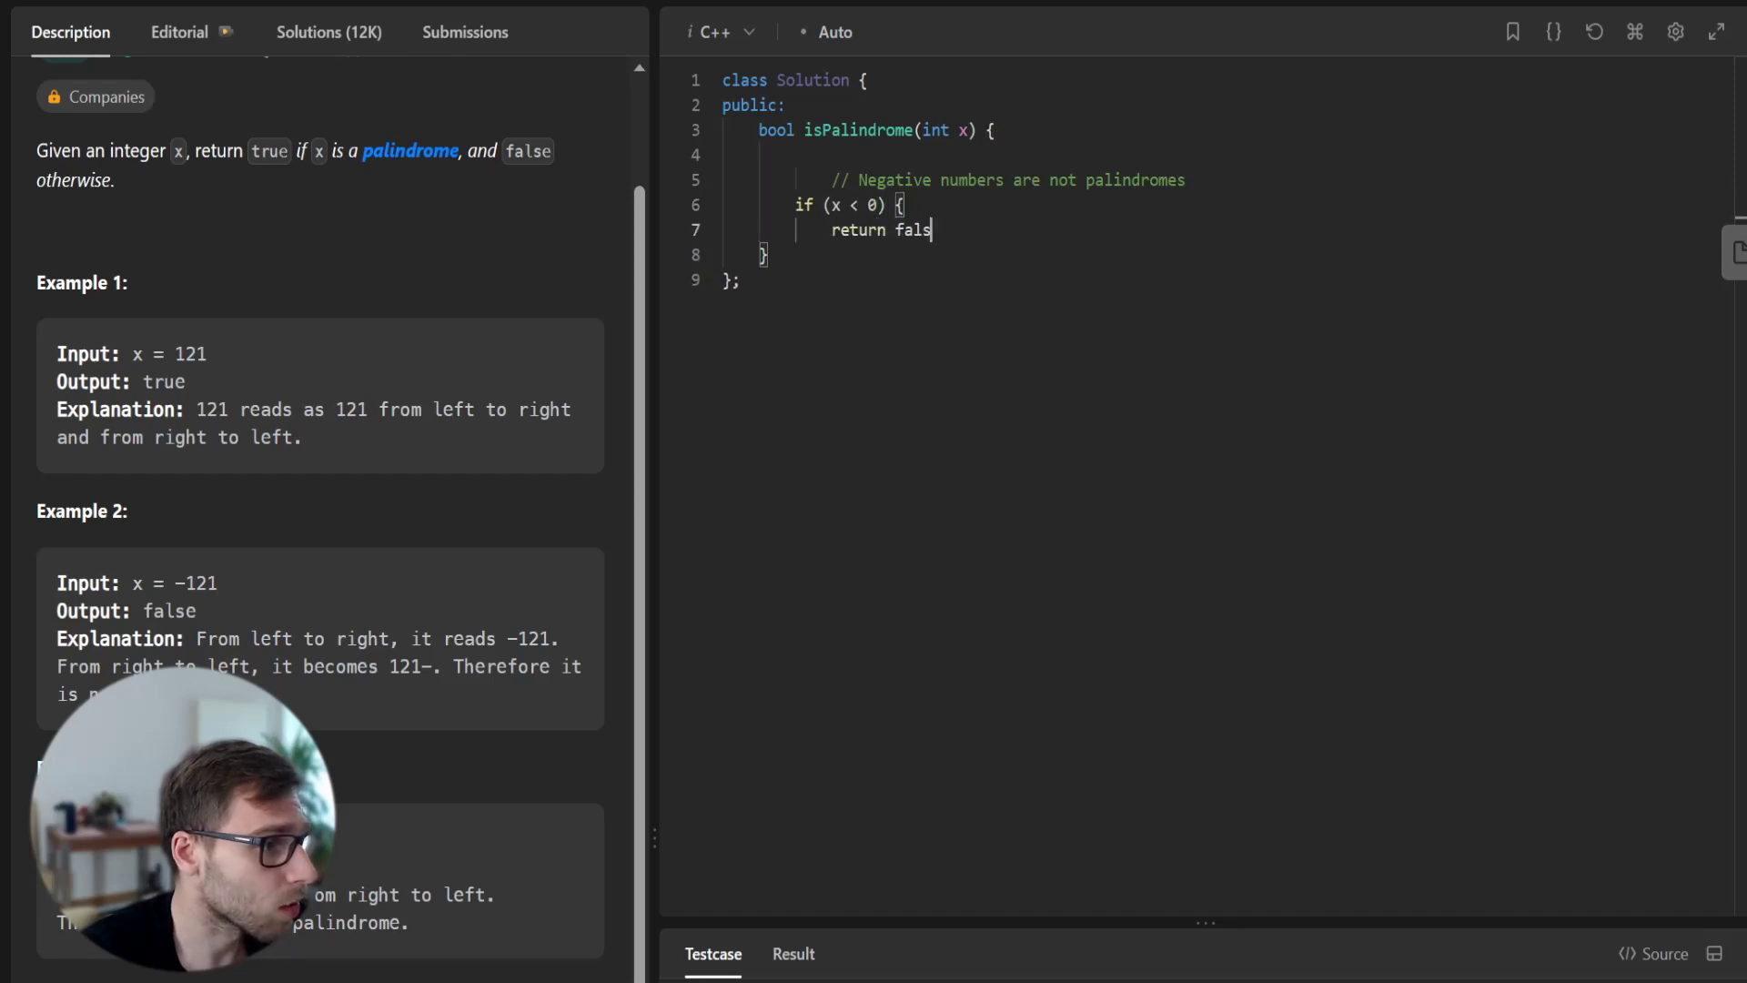
pyautogui.write('e;')
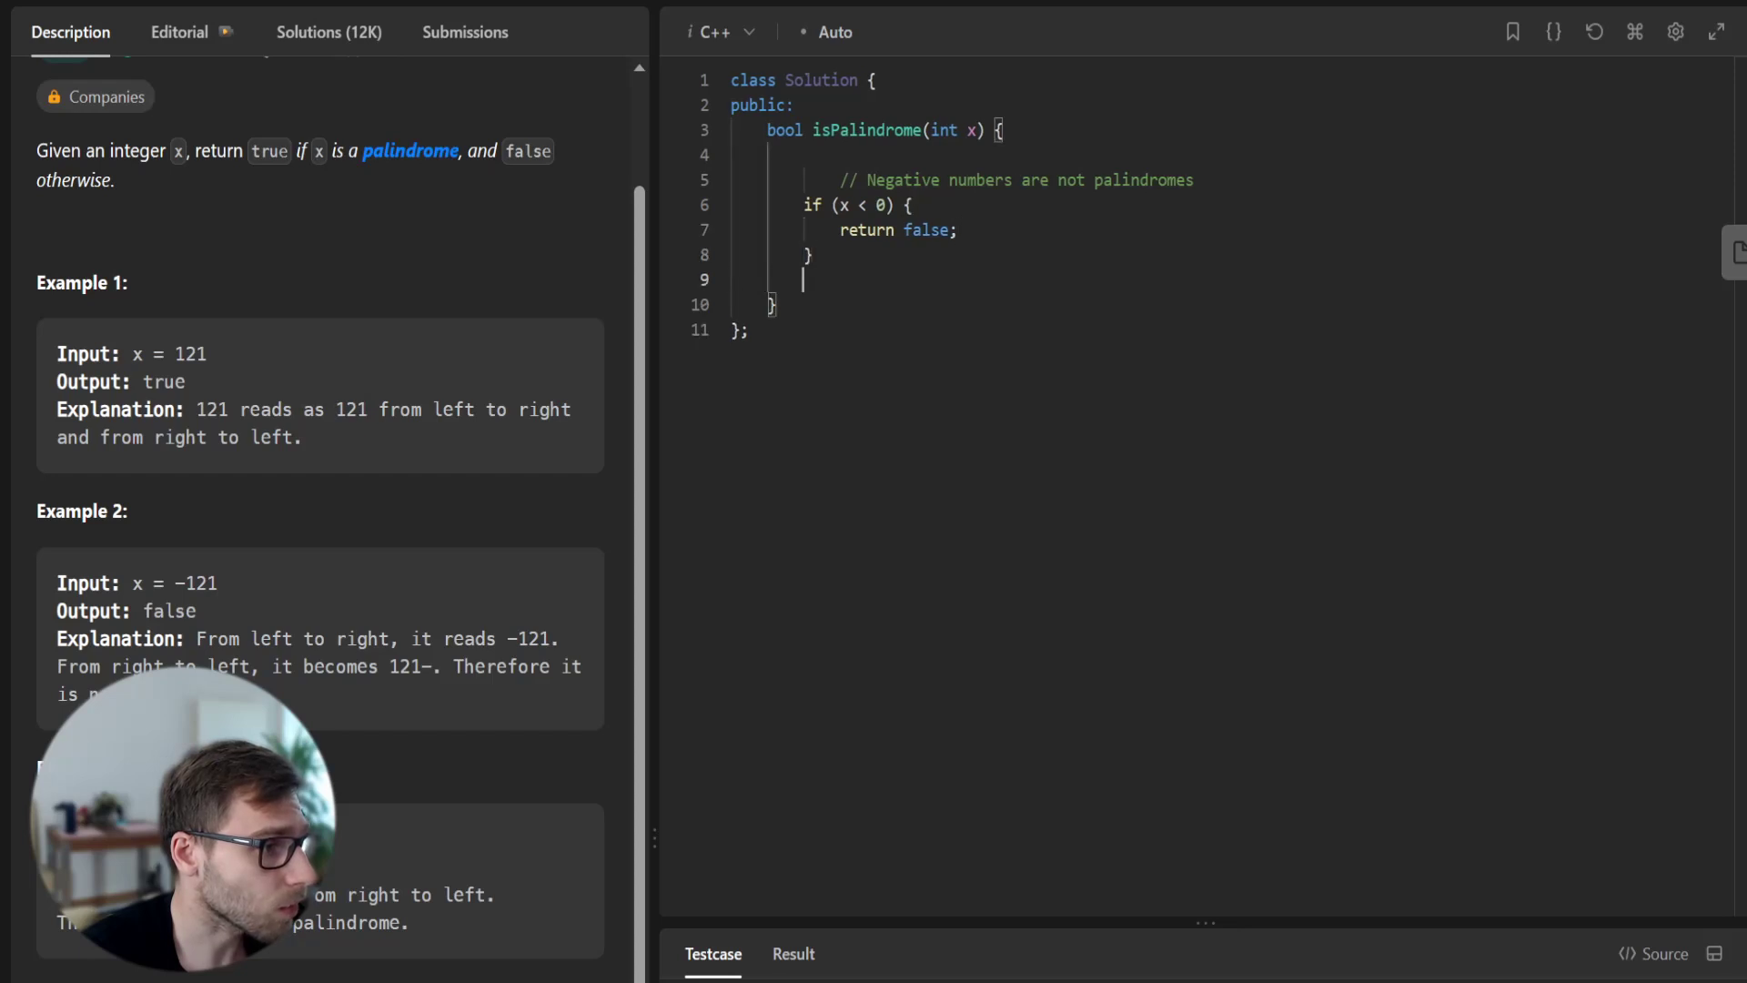
# - Declare int num_digits = 0 and temp = x
pyautogui.write('int nu')
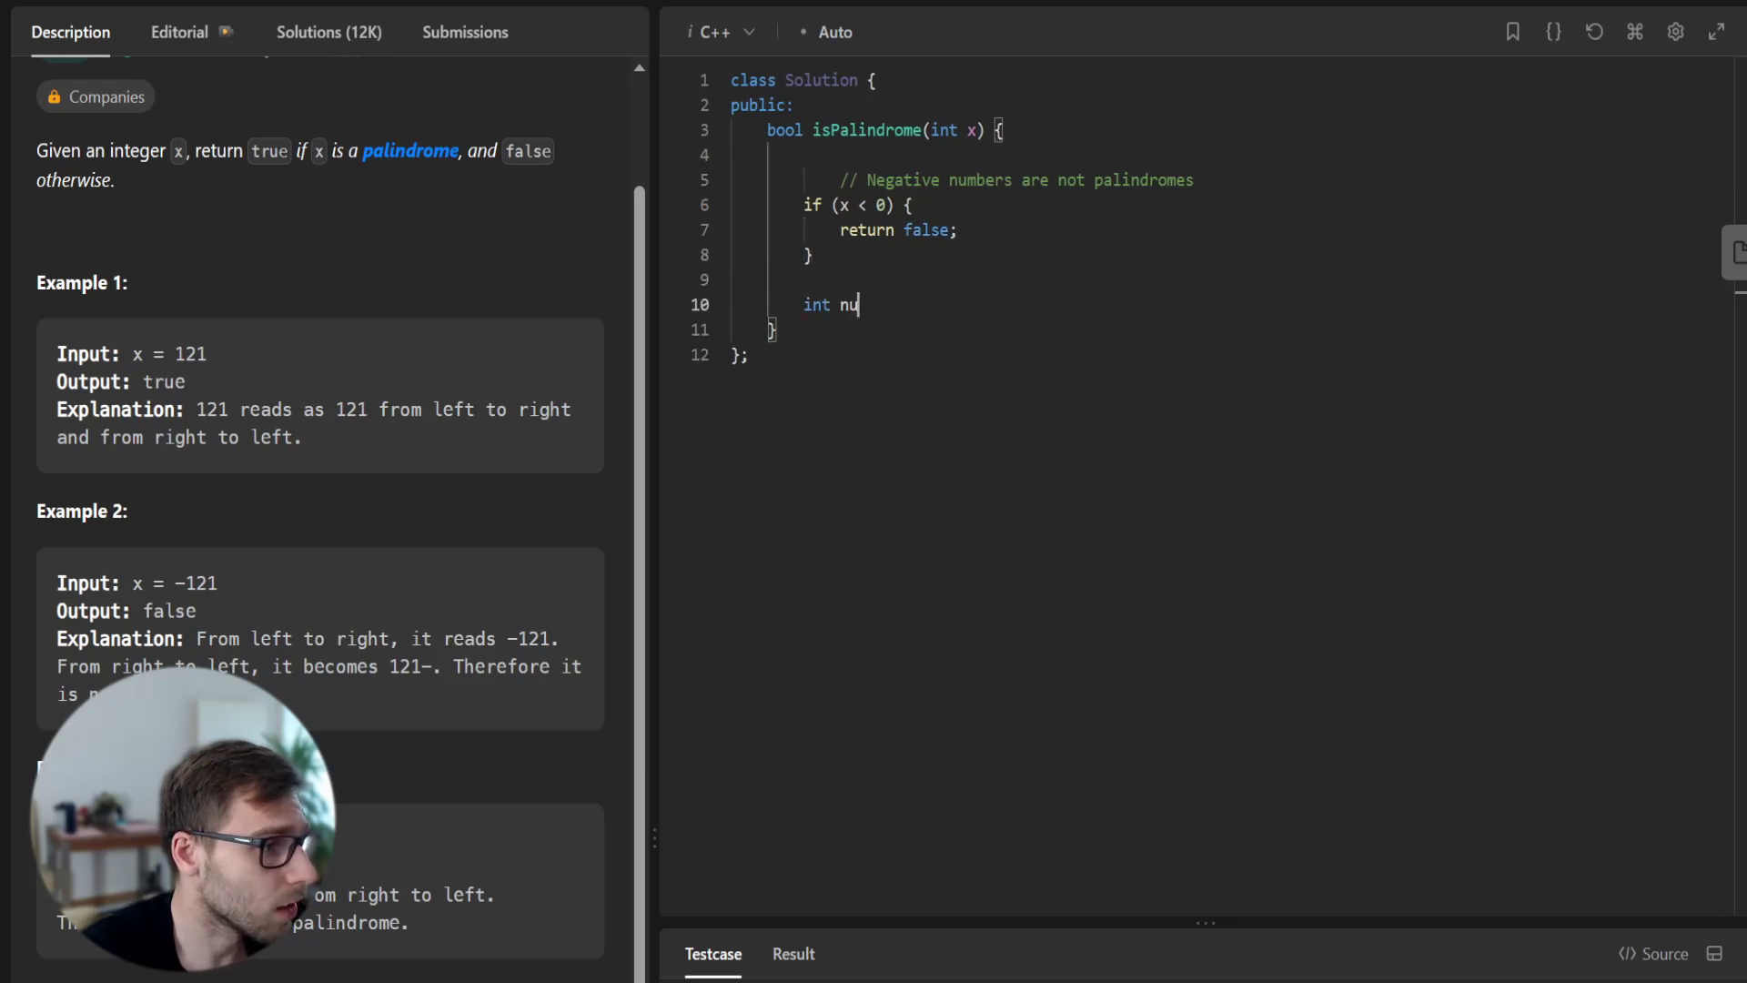
pyautogui.write('m_digits =')
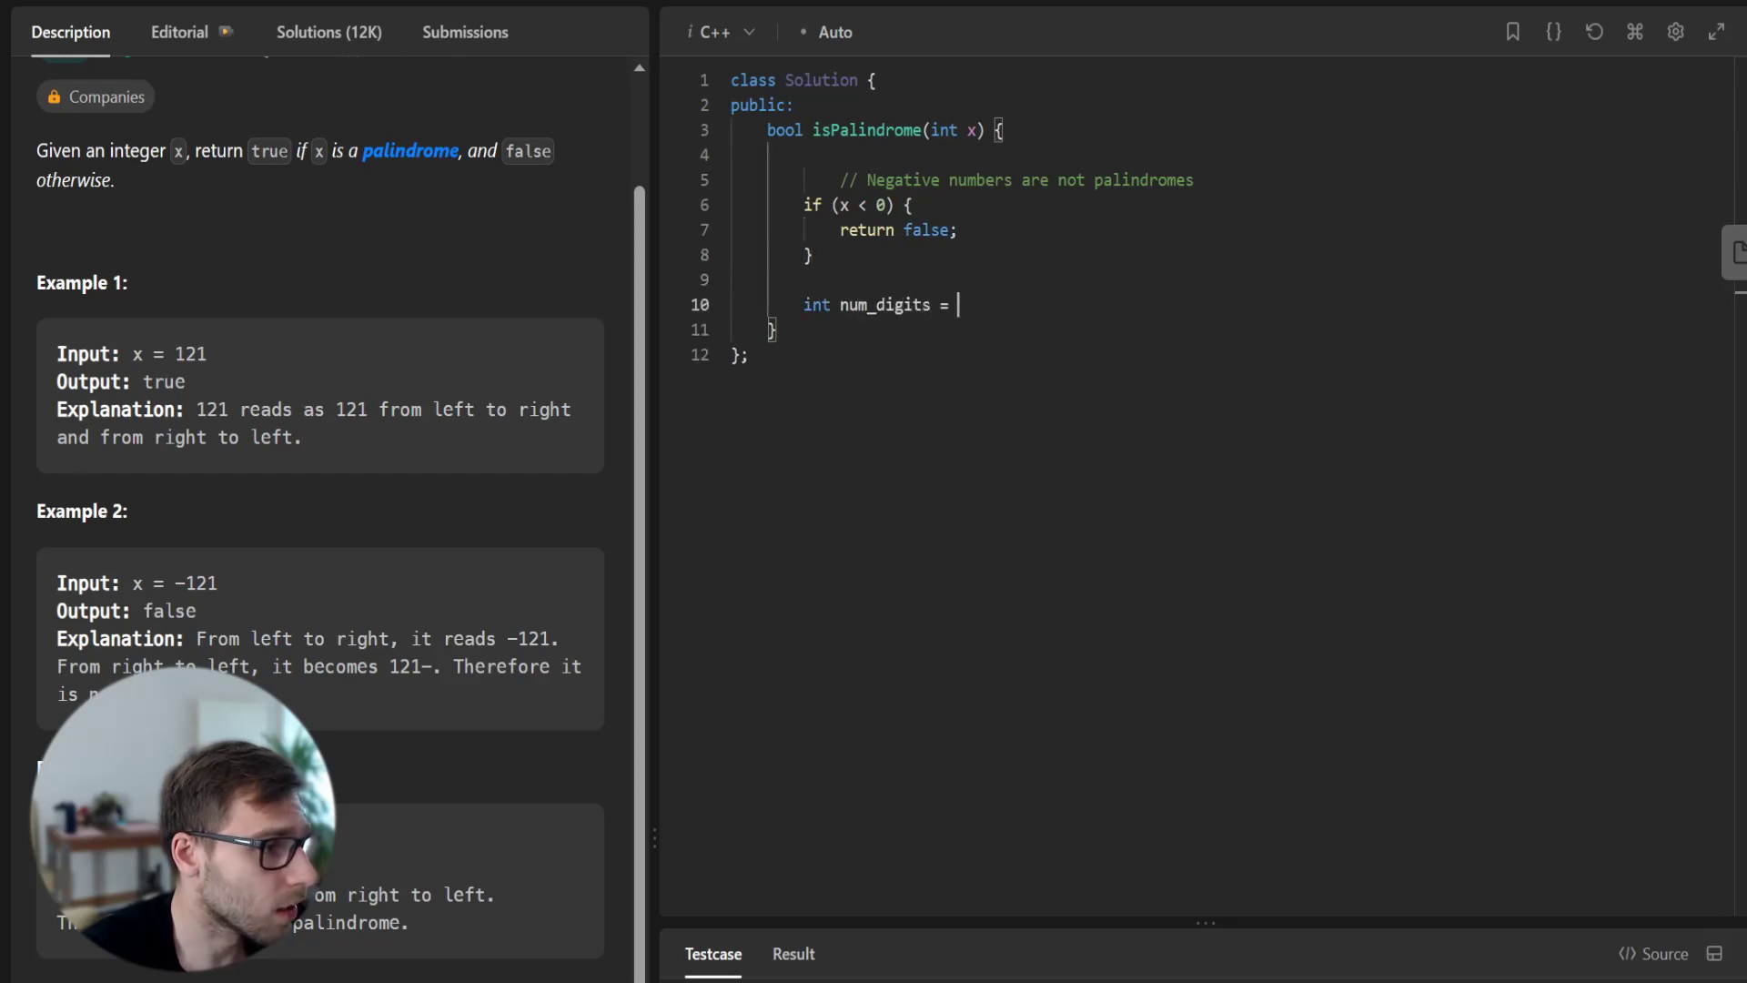
pyautogui.write('0;')
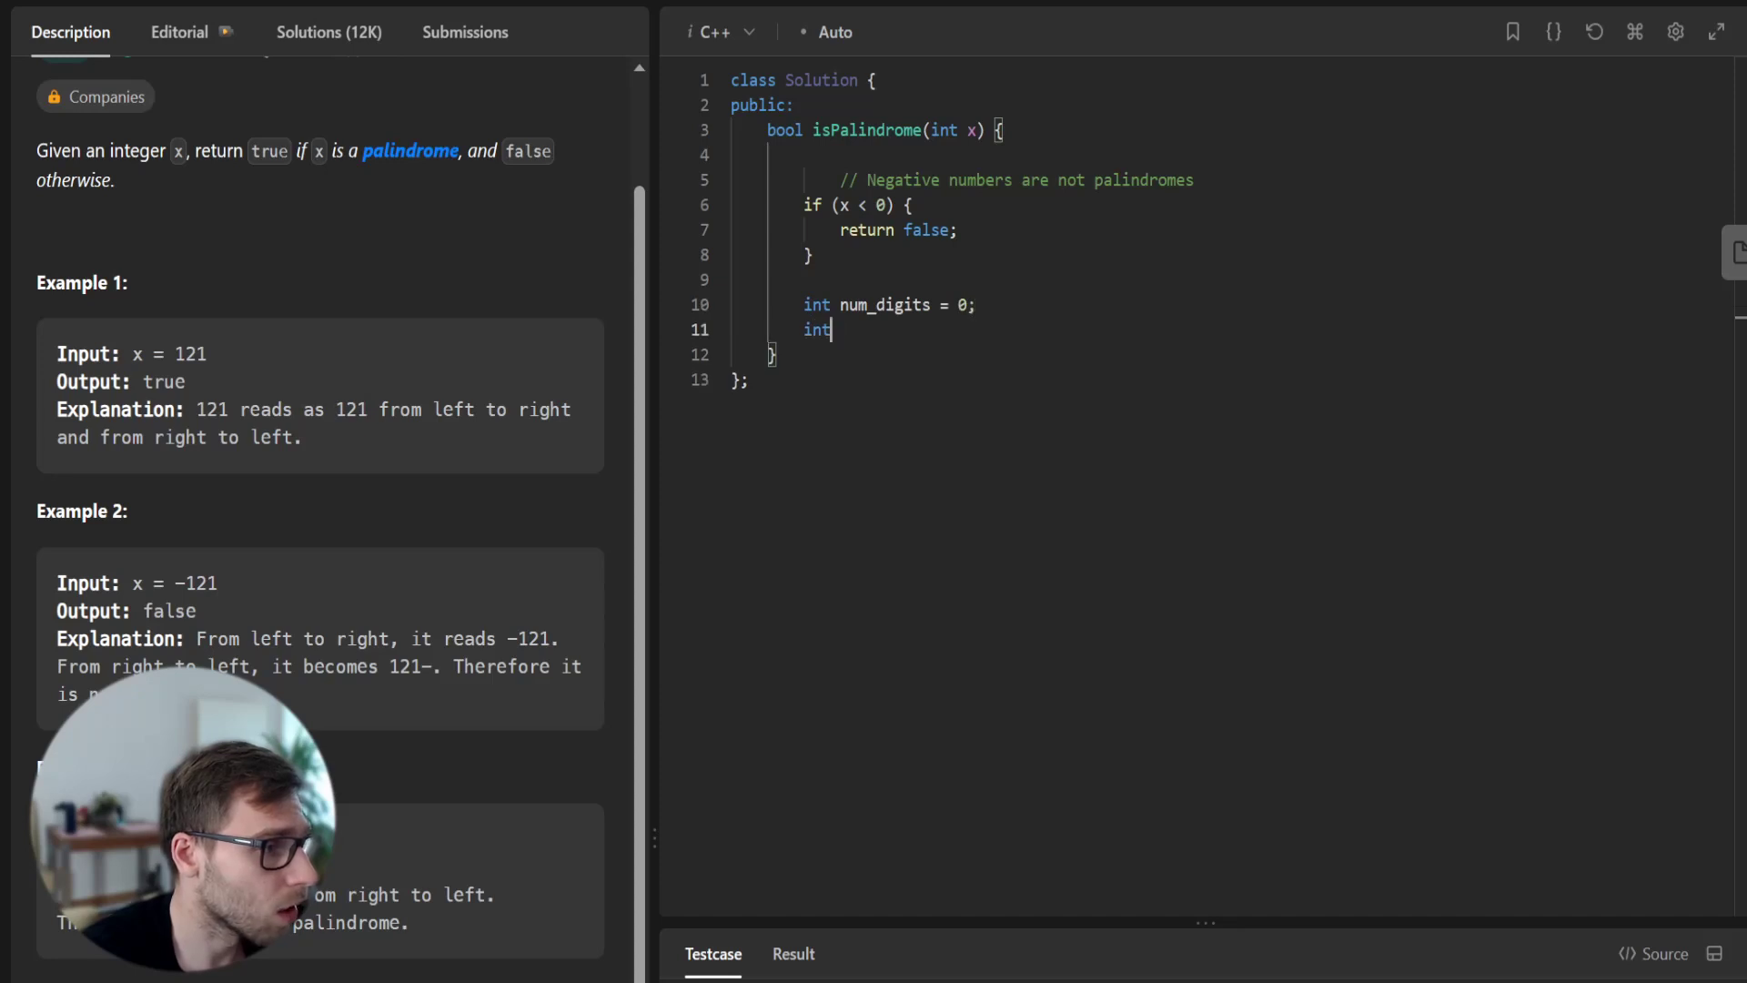
pyautogui.write('temp = x;')
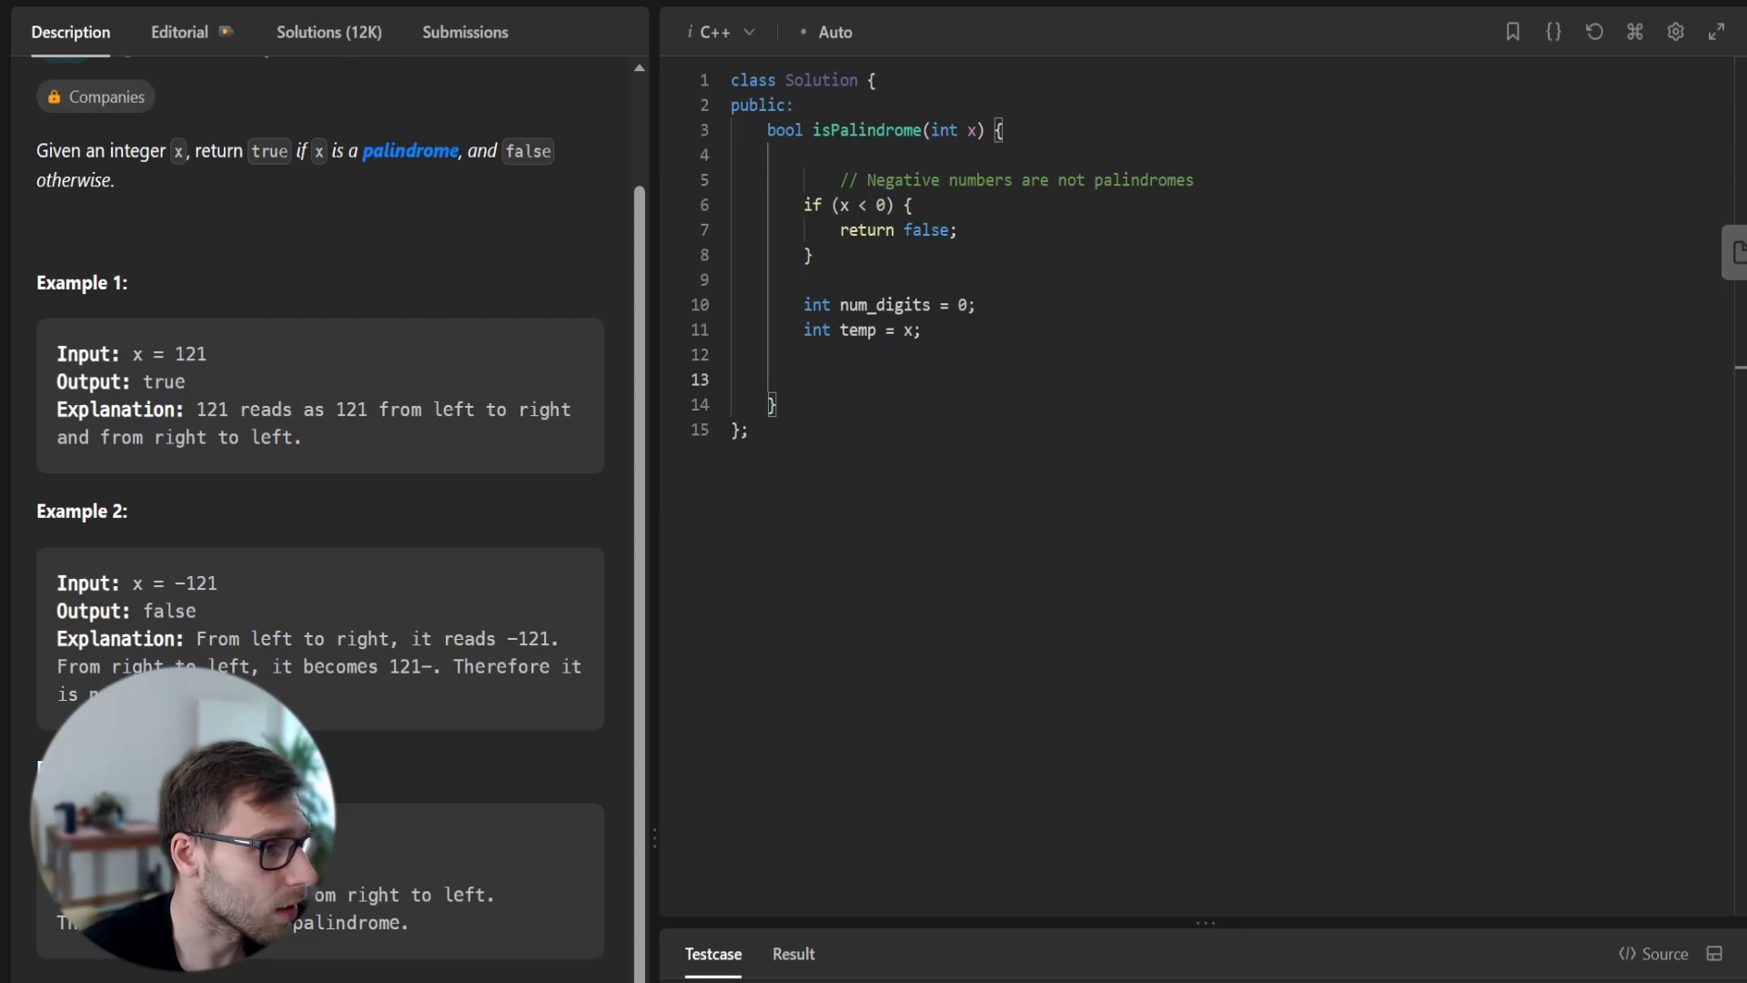
# - Write the comment '// Determine the number of digits in x'
pyautogui.write('//')
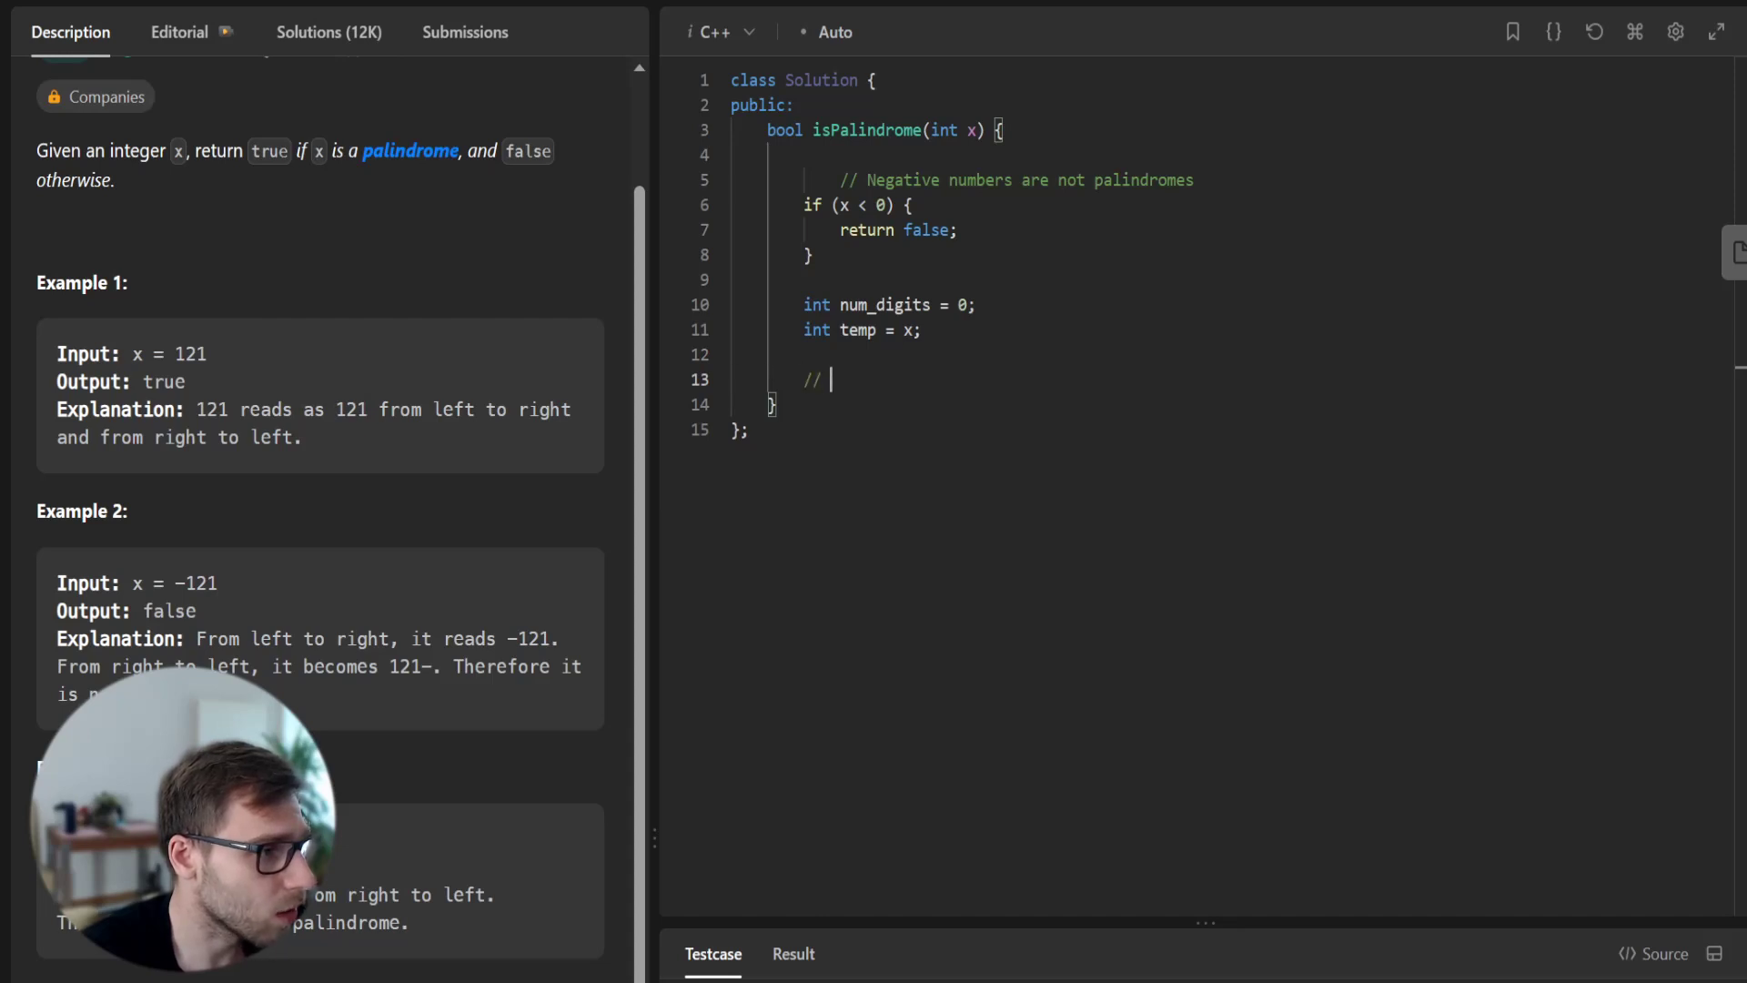
pyautogui.write('Determine the')
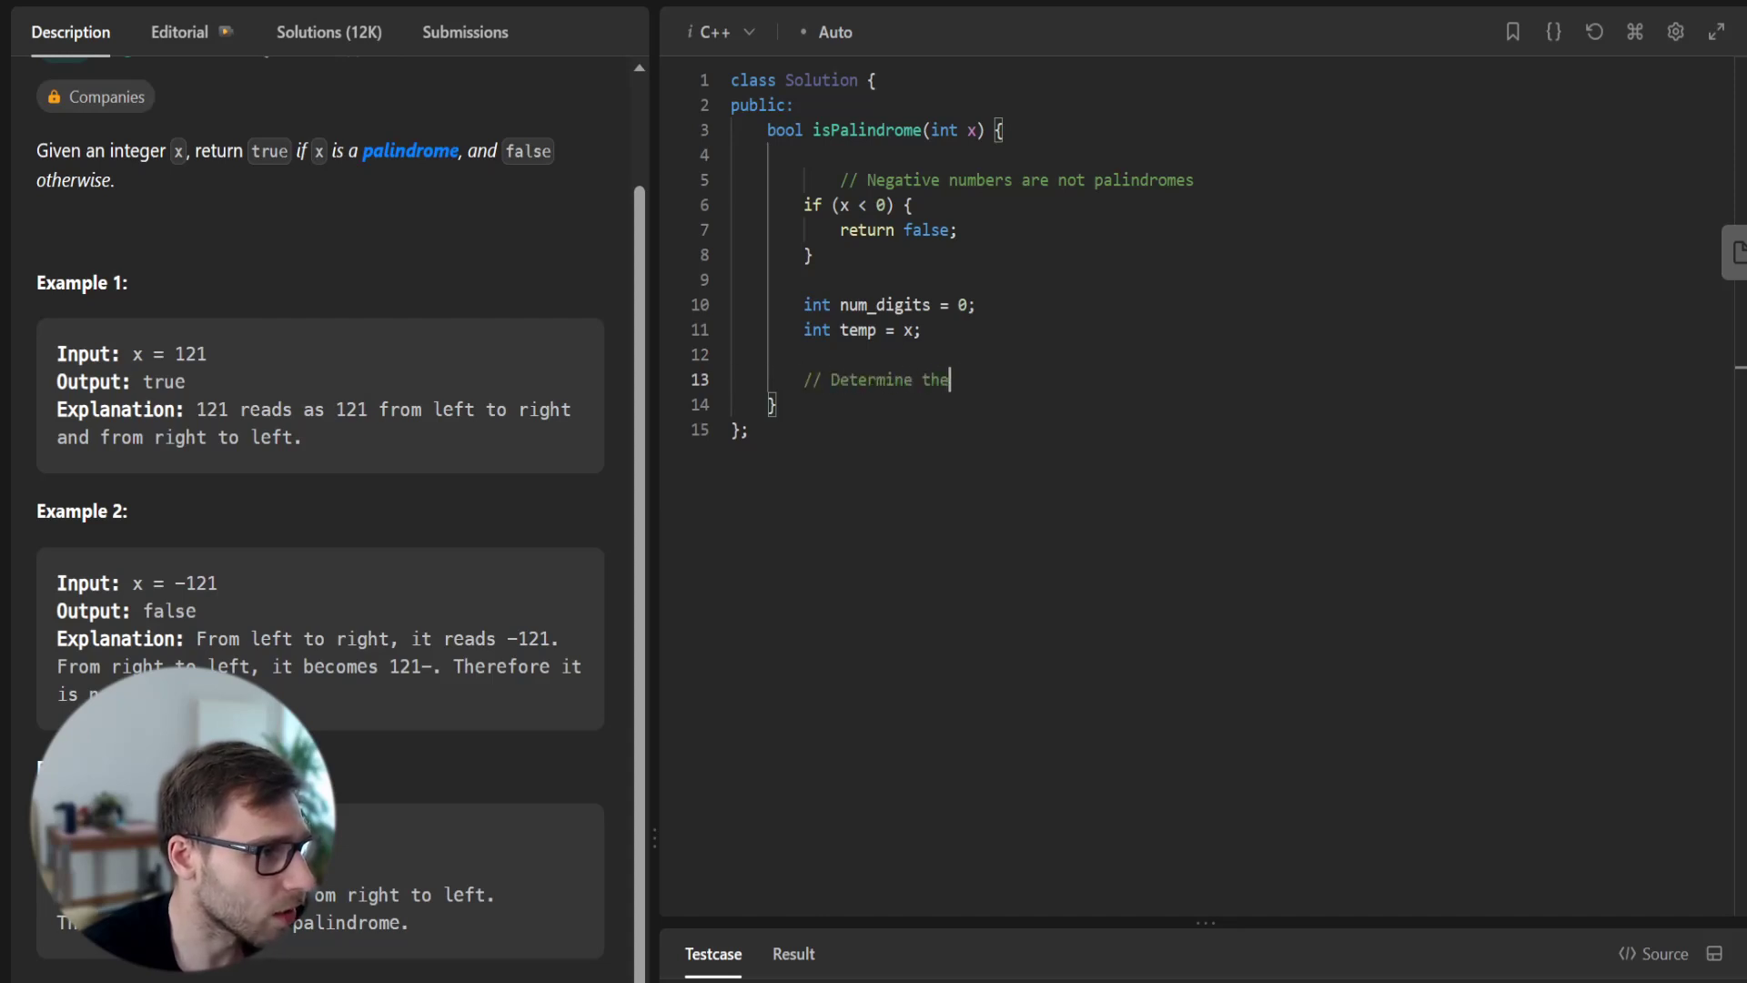
pyautogui.write('number of digi')
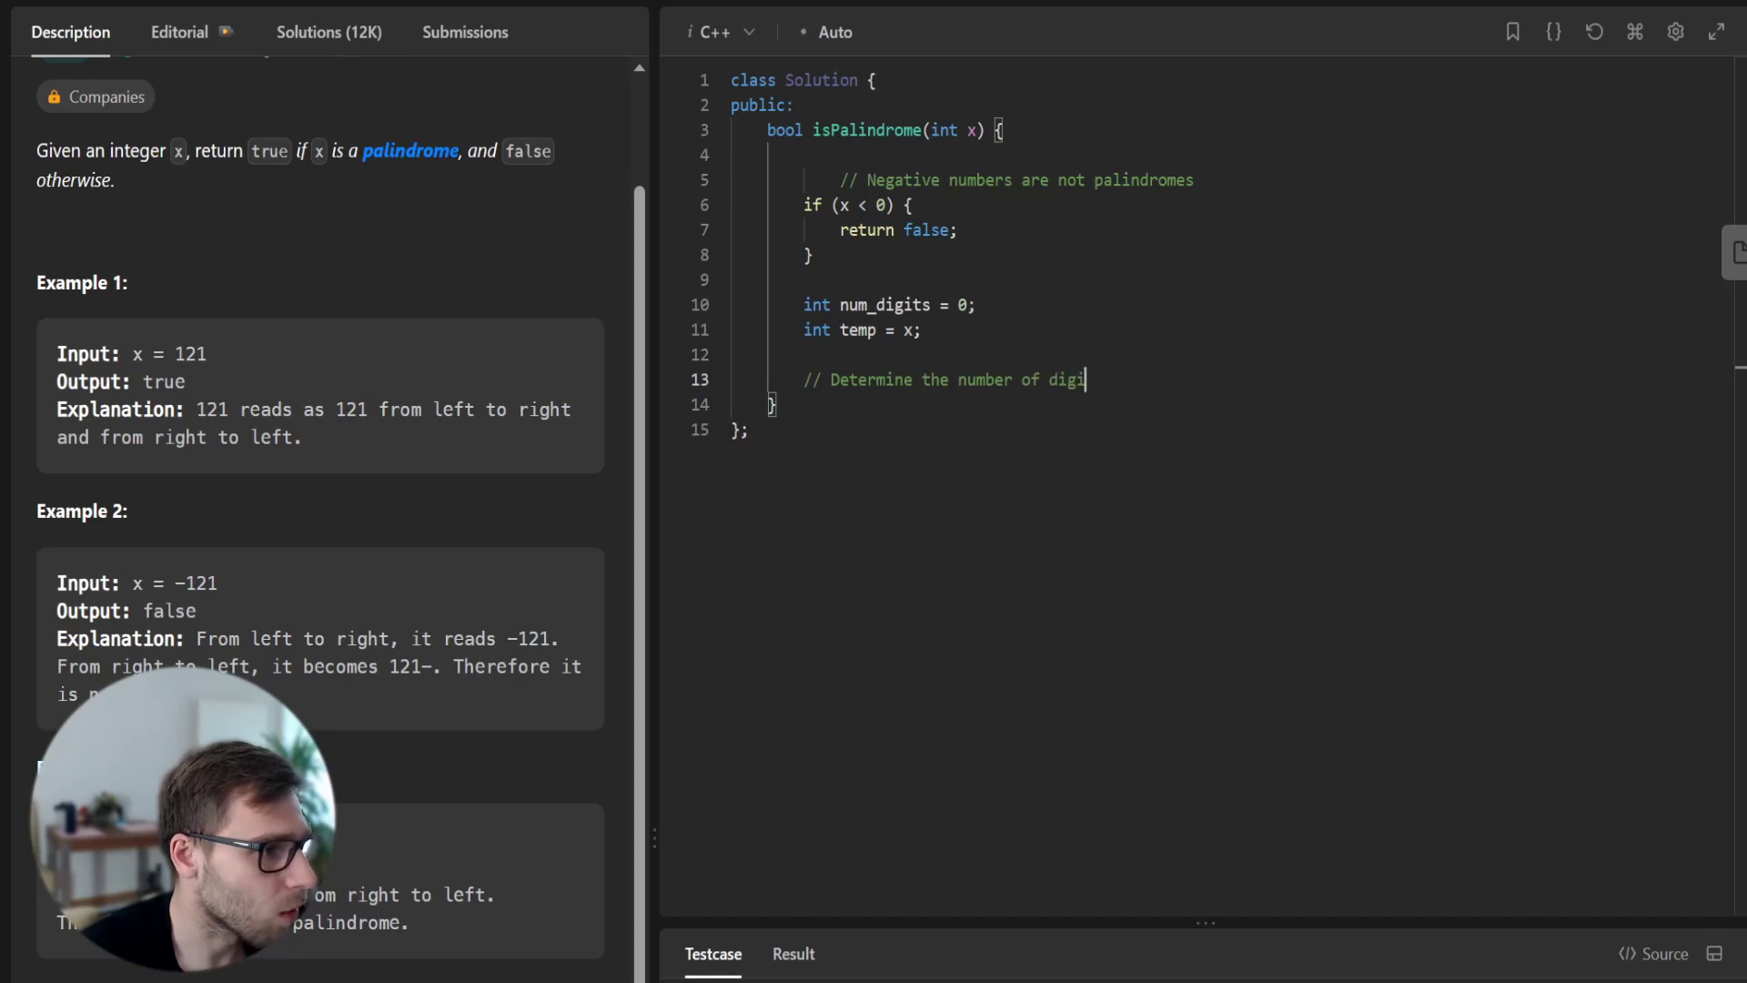
pyautogui.write('ts in x')
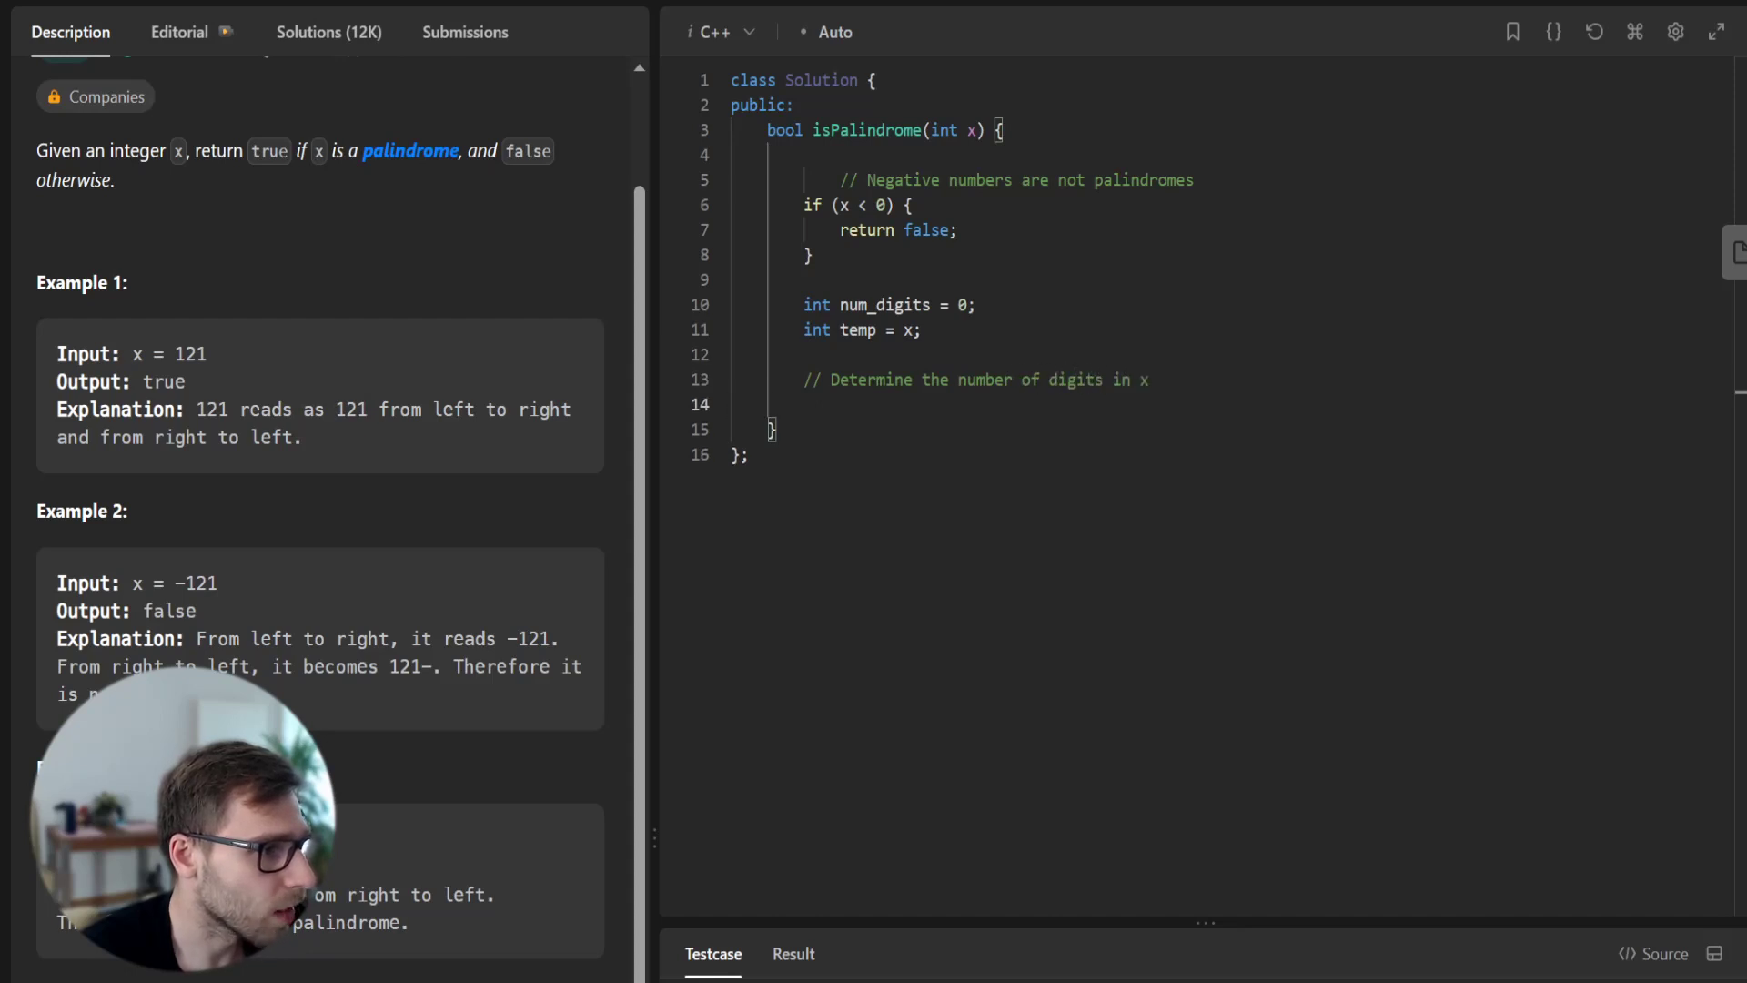
# - Write a while (temp > 0) loop dividing temp by 10 to count digits
pyautogui.write('w')
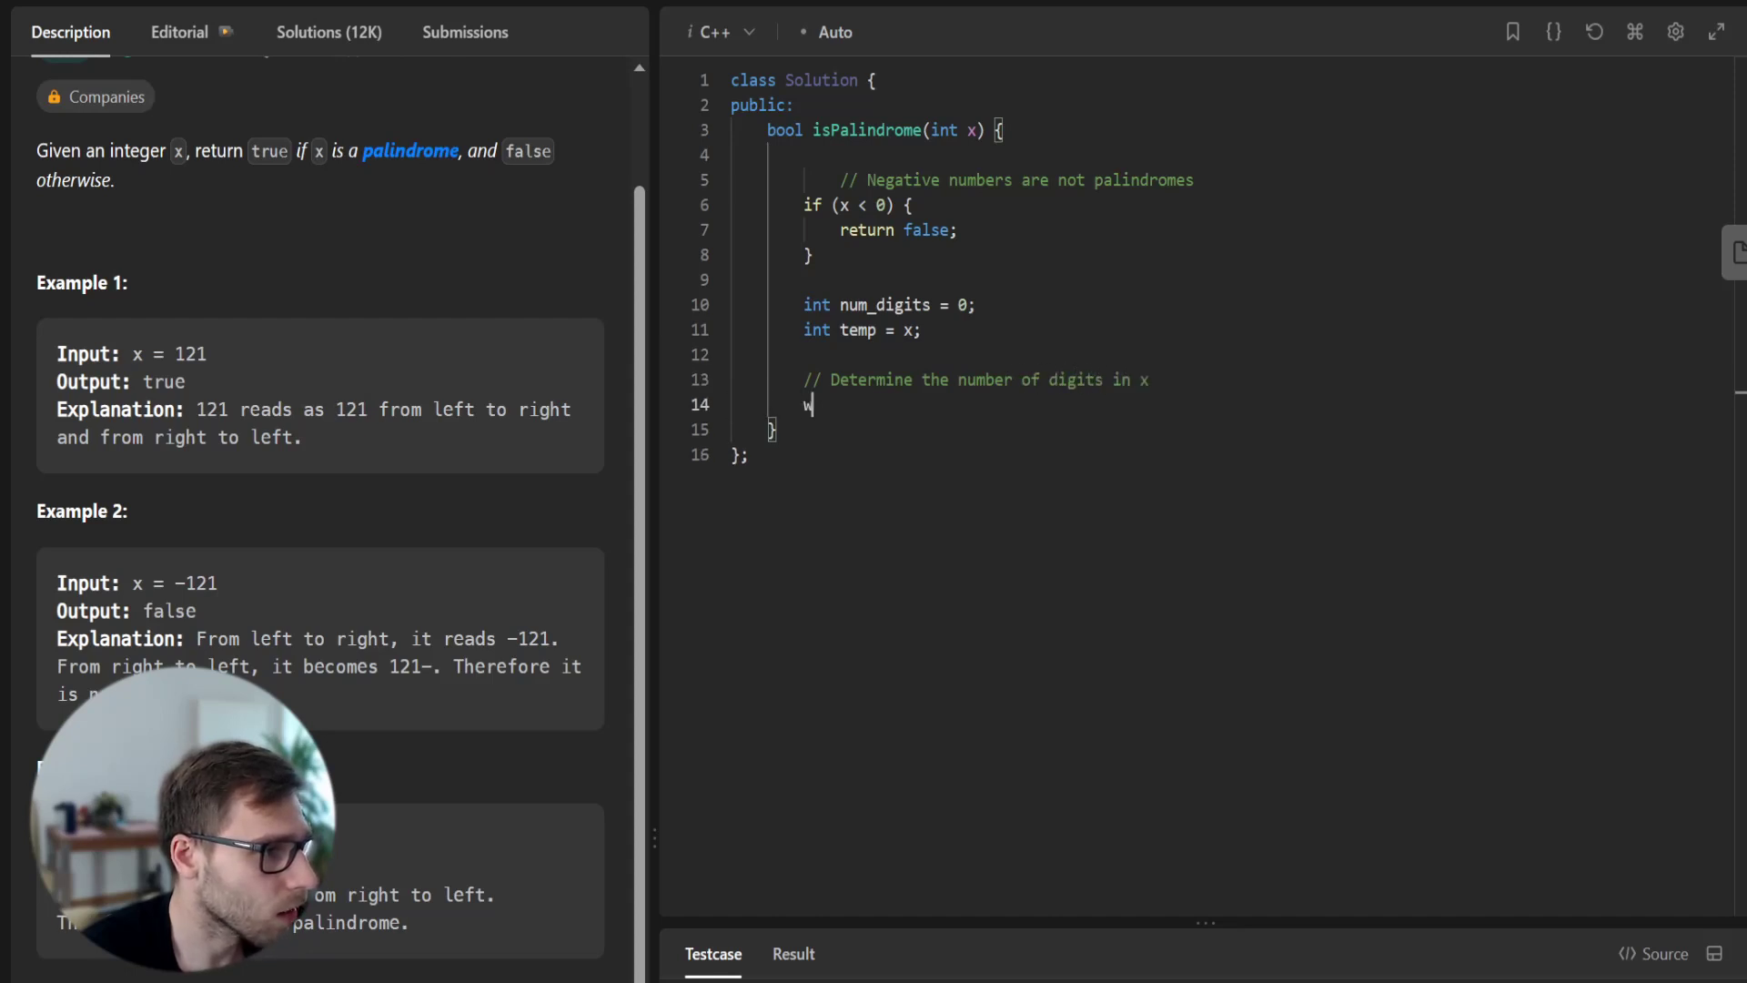
pyautogui.write('hile (temp )')
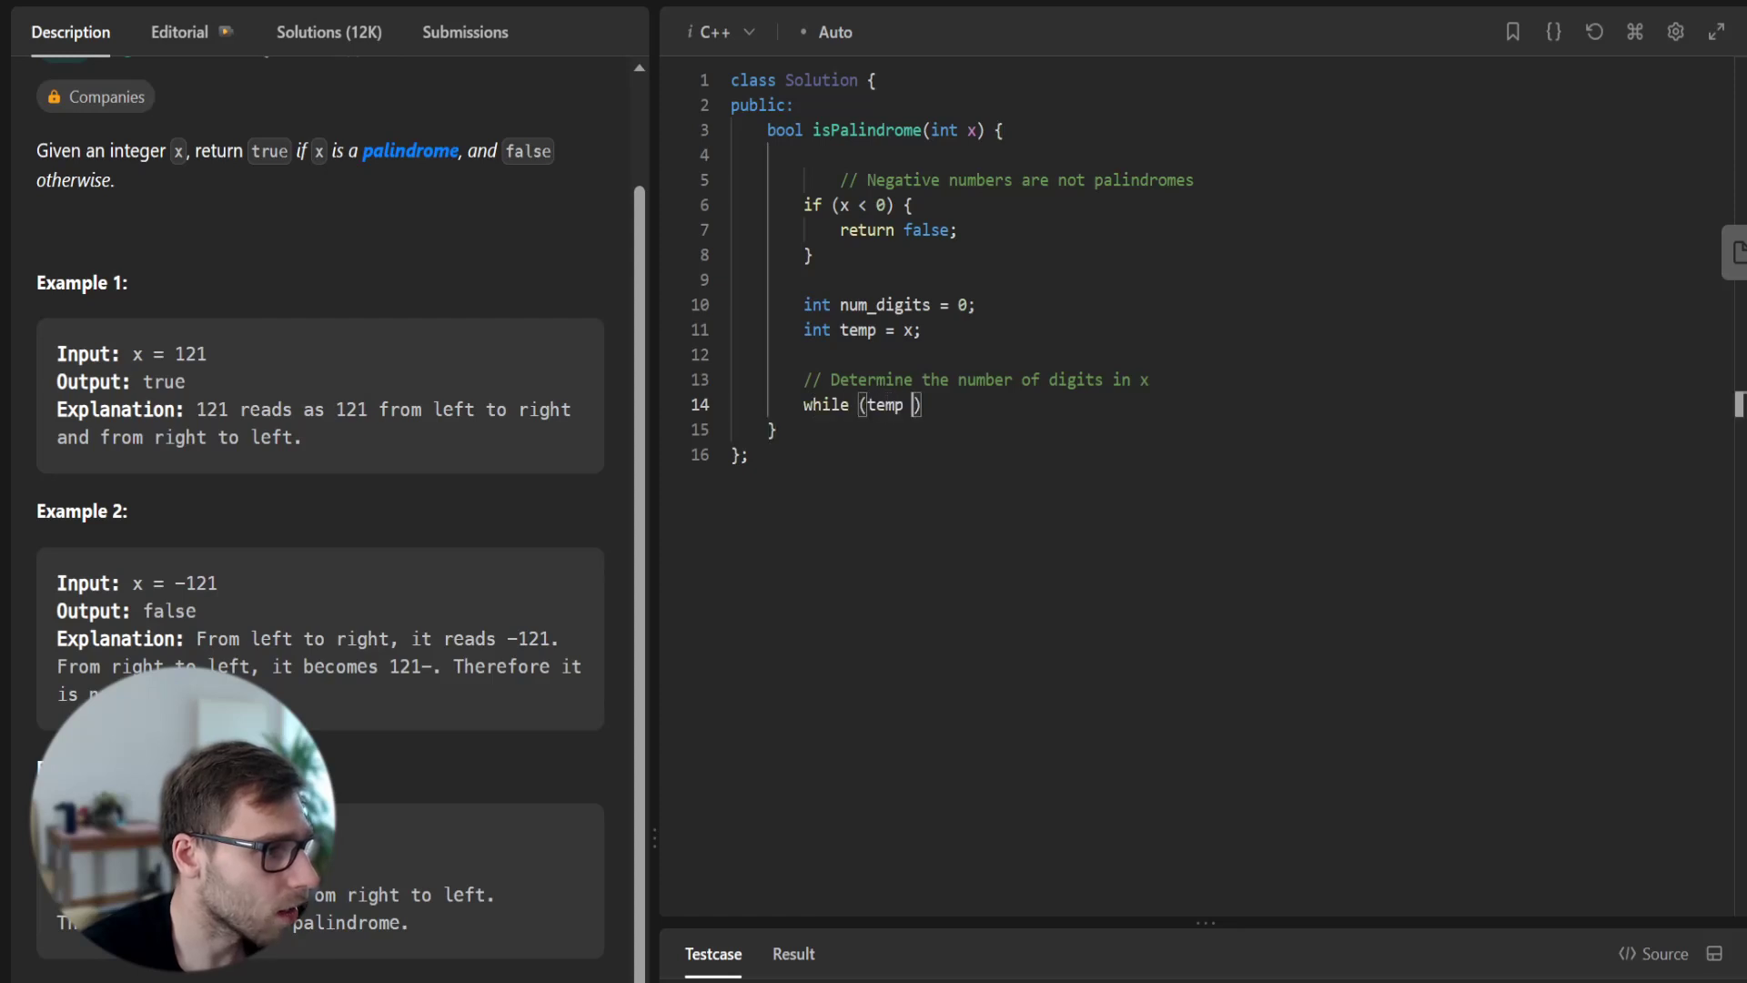
pyautogui.write('> 0) {')
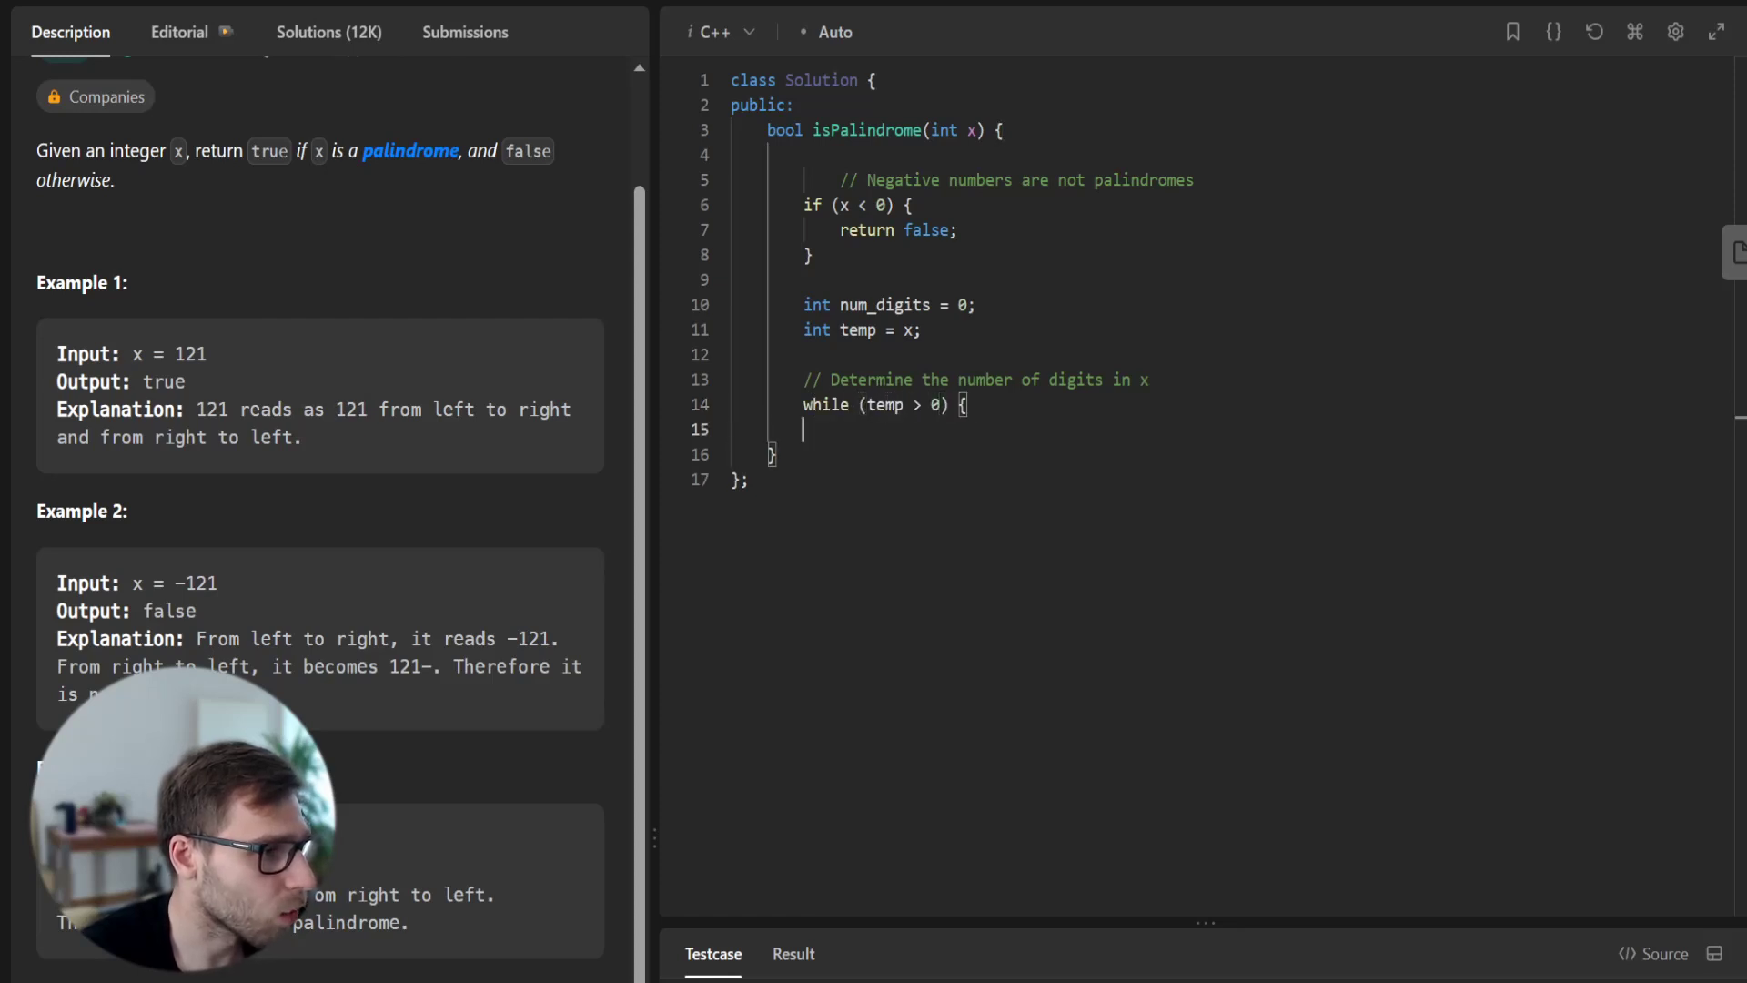
pyautogui.write('temp /= 10;')
pyautogui.write('num_digits++;')
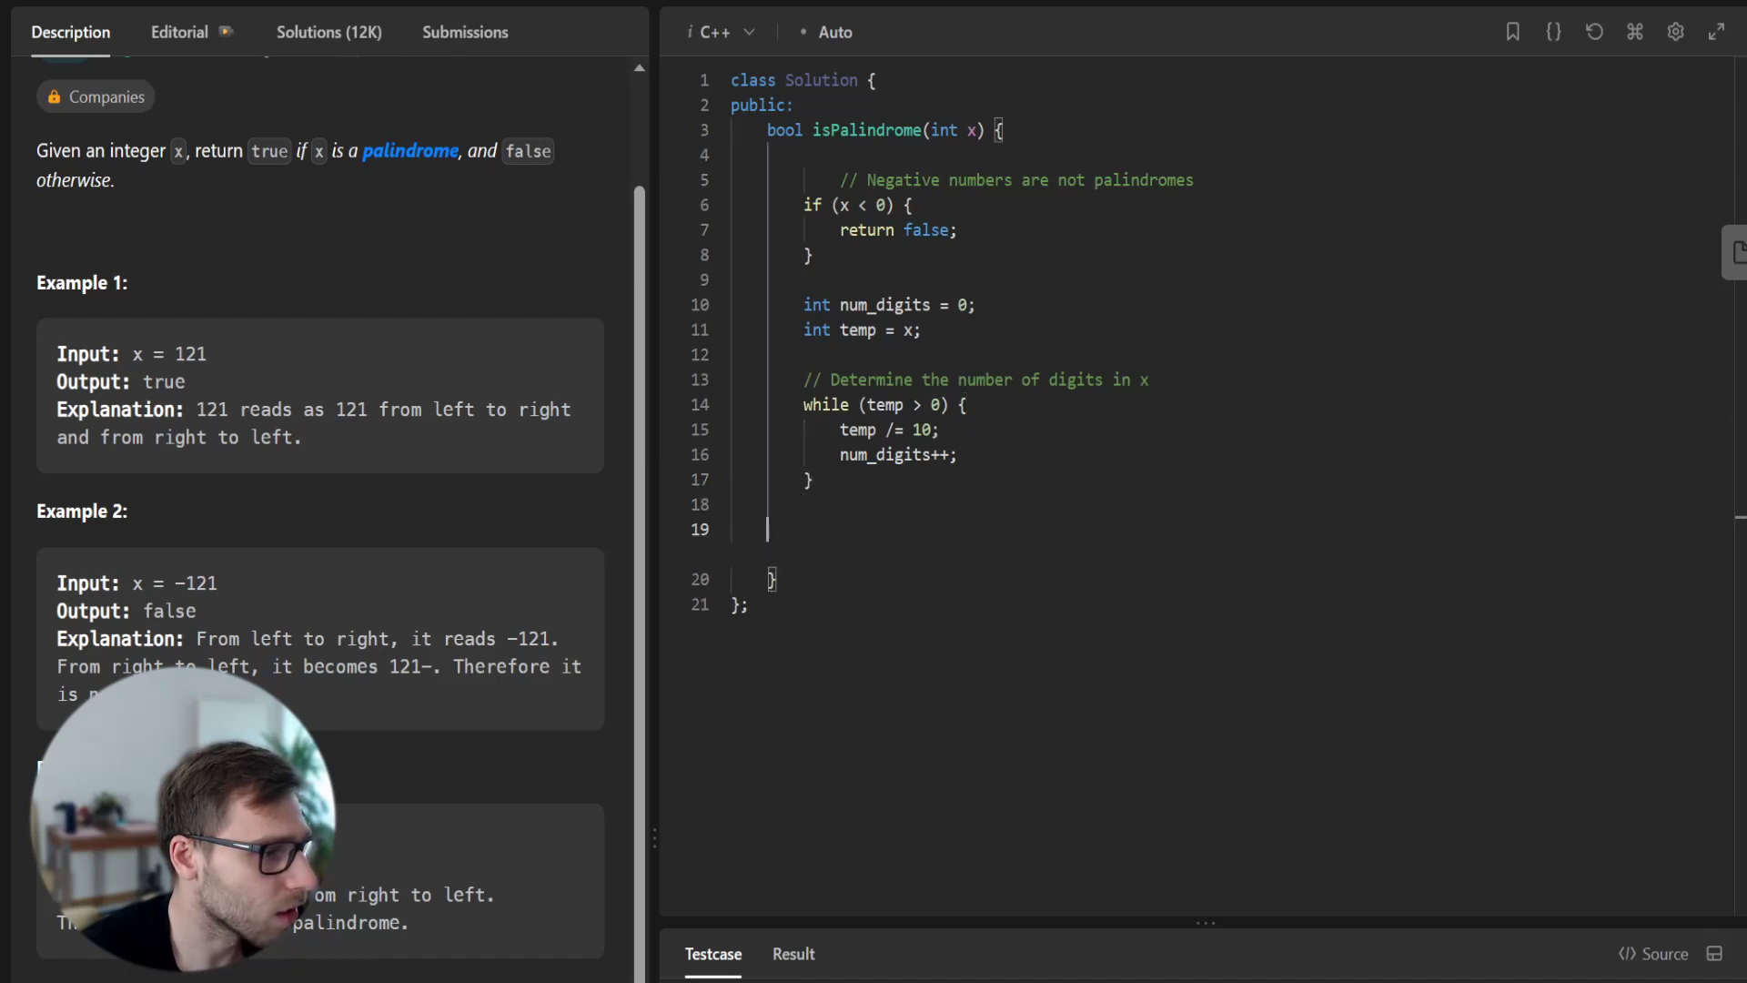
# - Declare left and write the for loop header iterating i from 0 over half of num_digits
pyautogui.write('int left = x;')
pyautogui.write('int right = 0;')
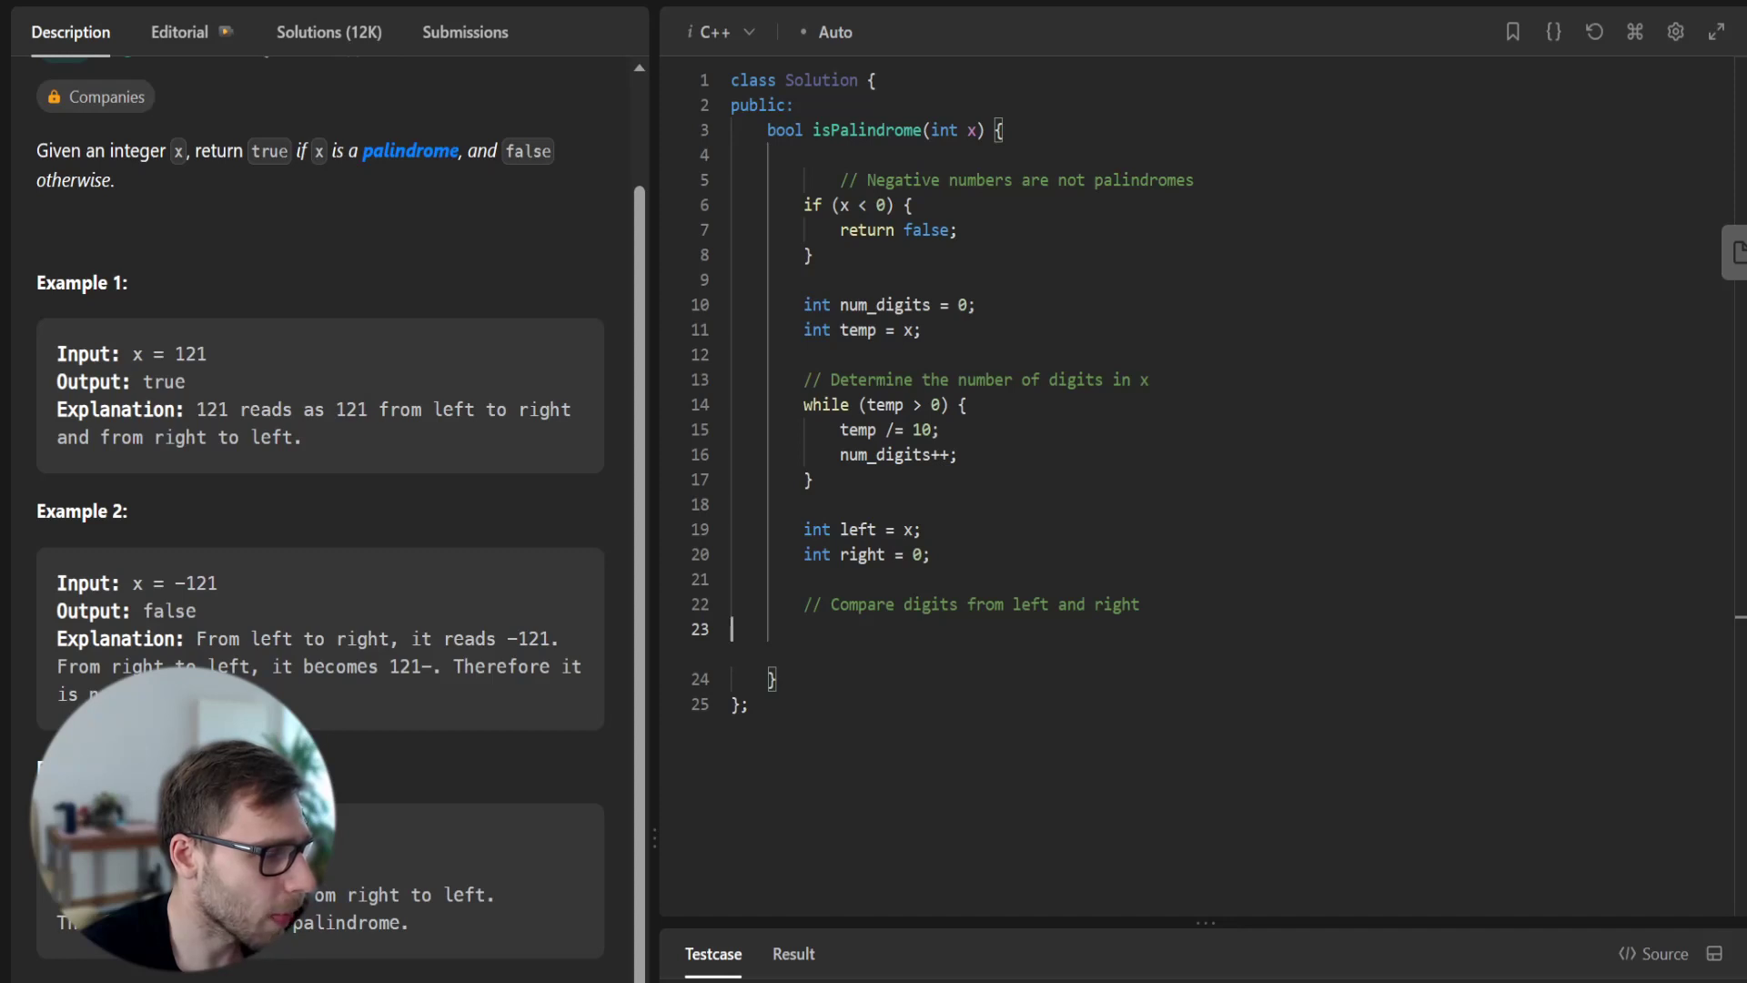
pyautogui.write('for (i)')
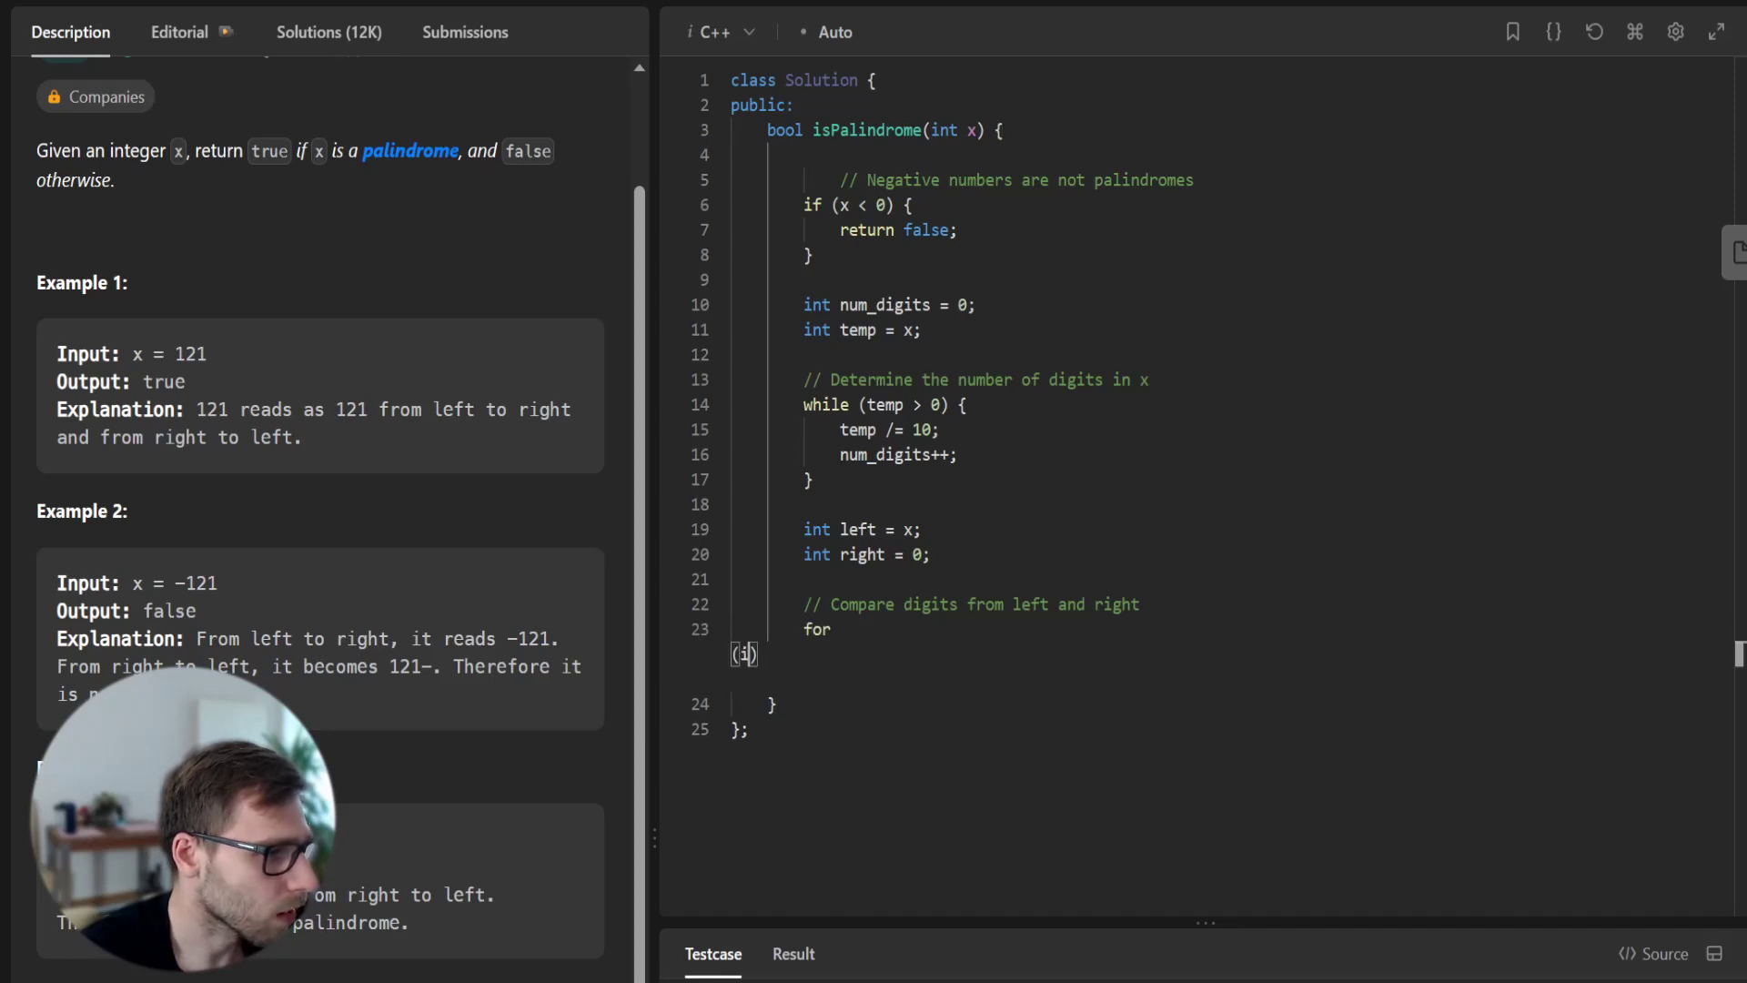
pyautogui.write('(int i = 0;')
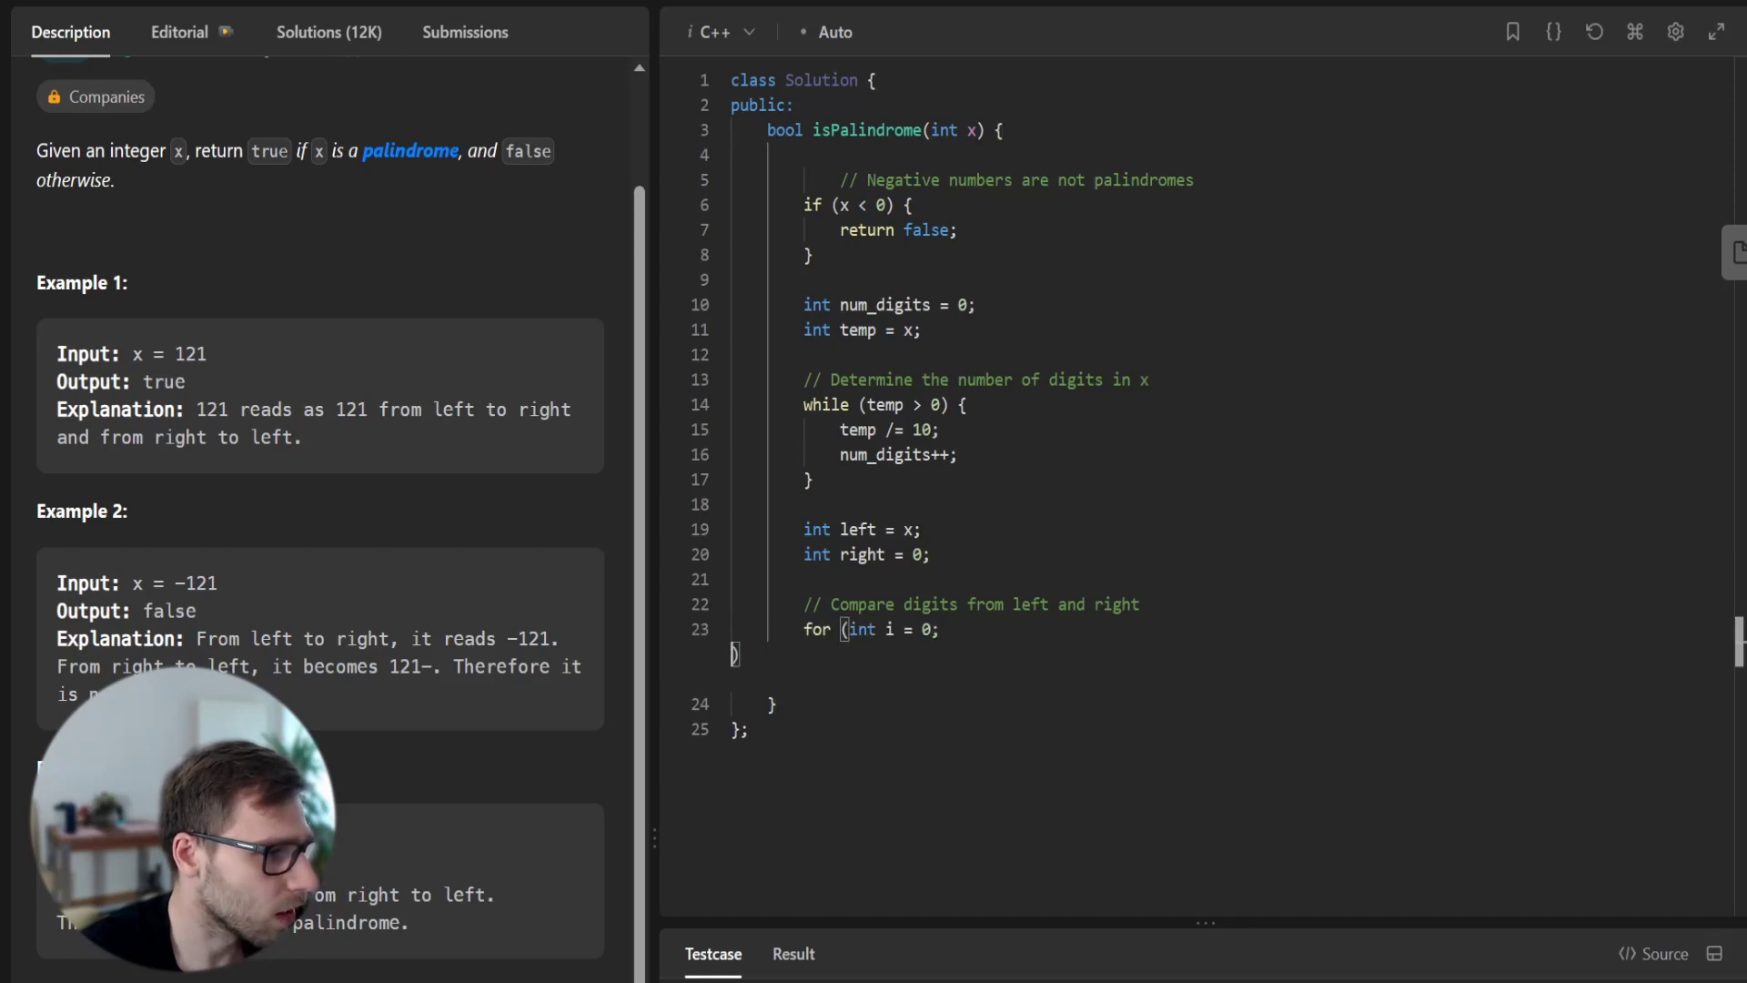
pyautogui.write('i < num_digits / 2;')
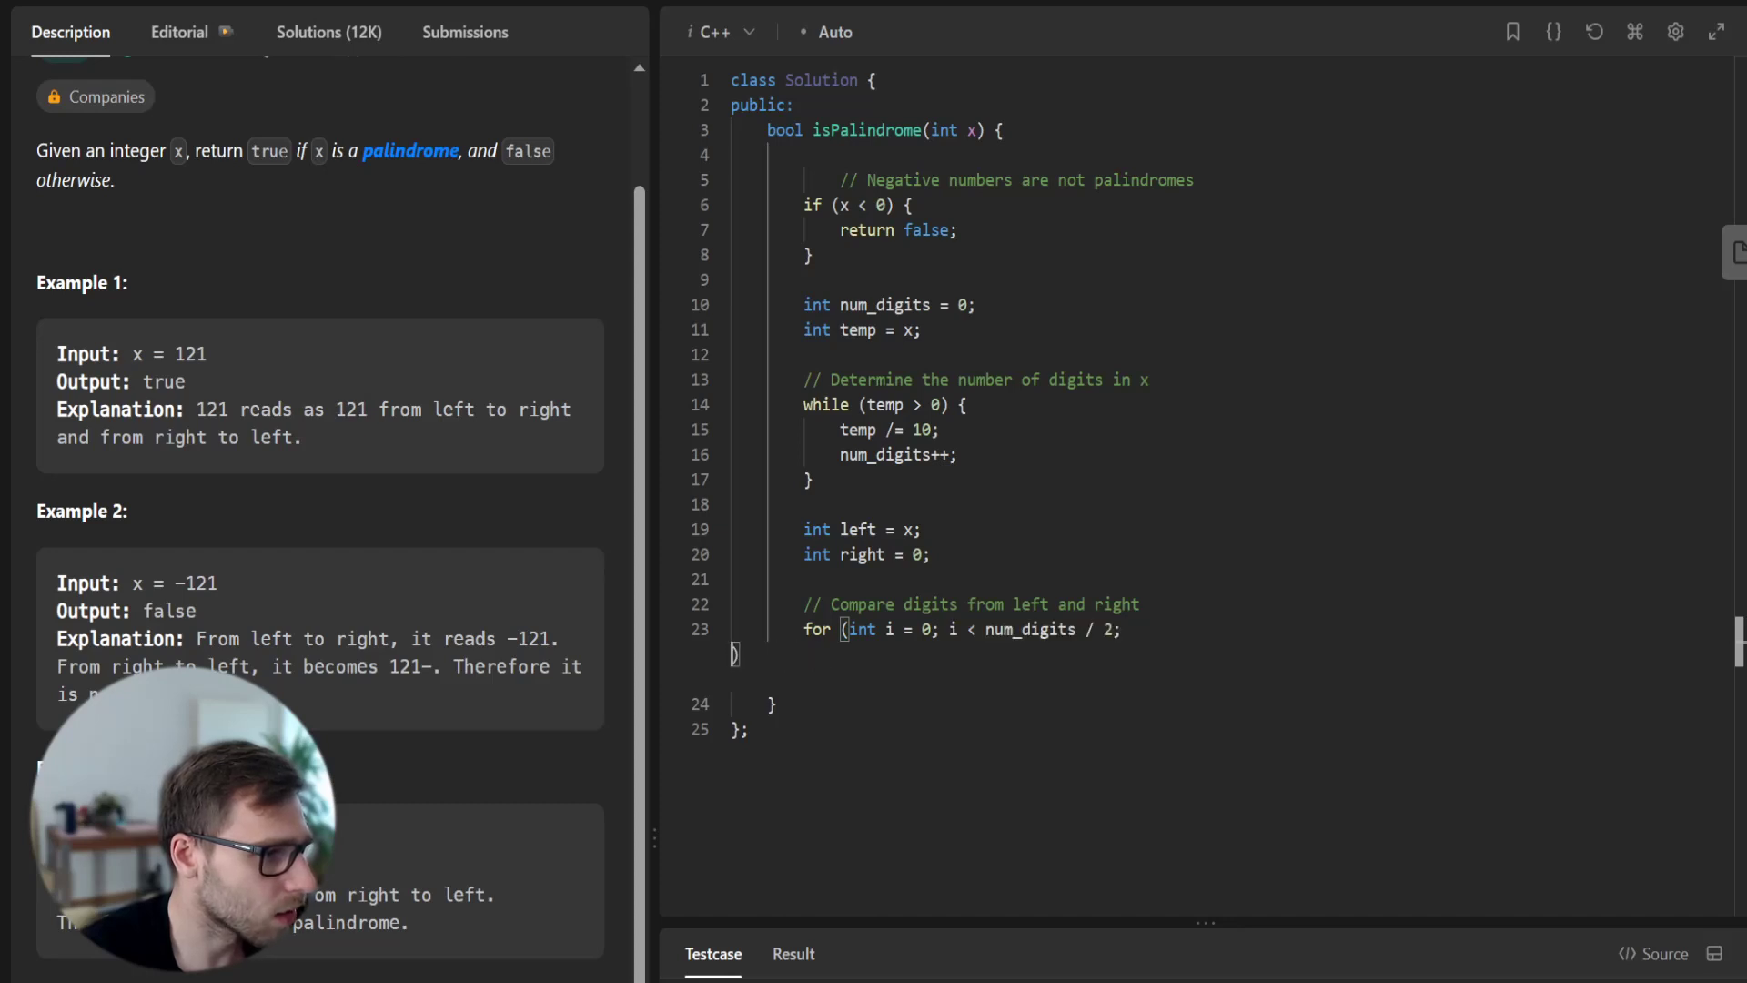
pyautogui.write('i++) {')
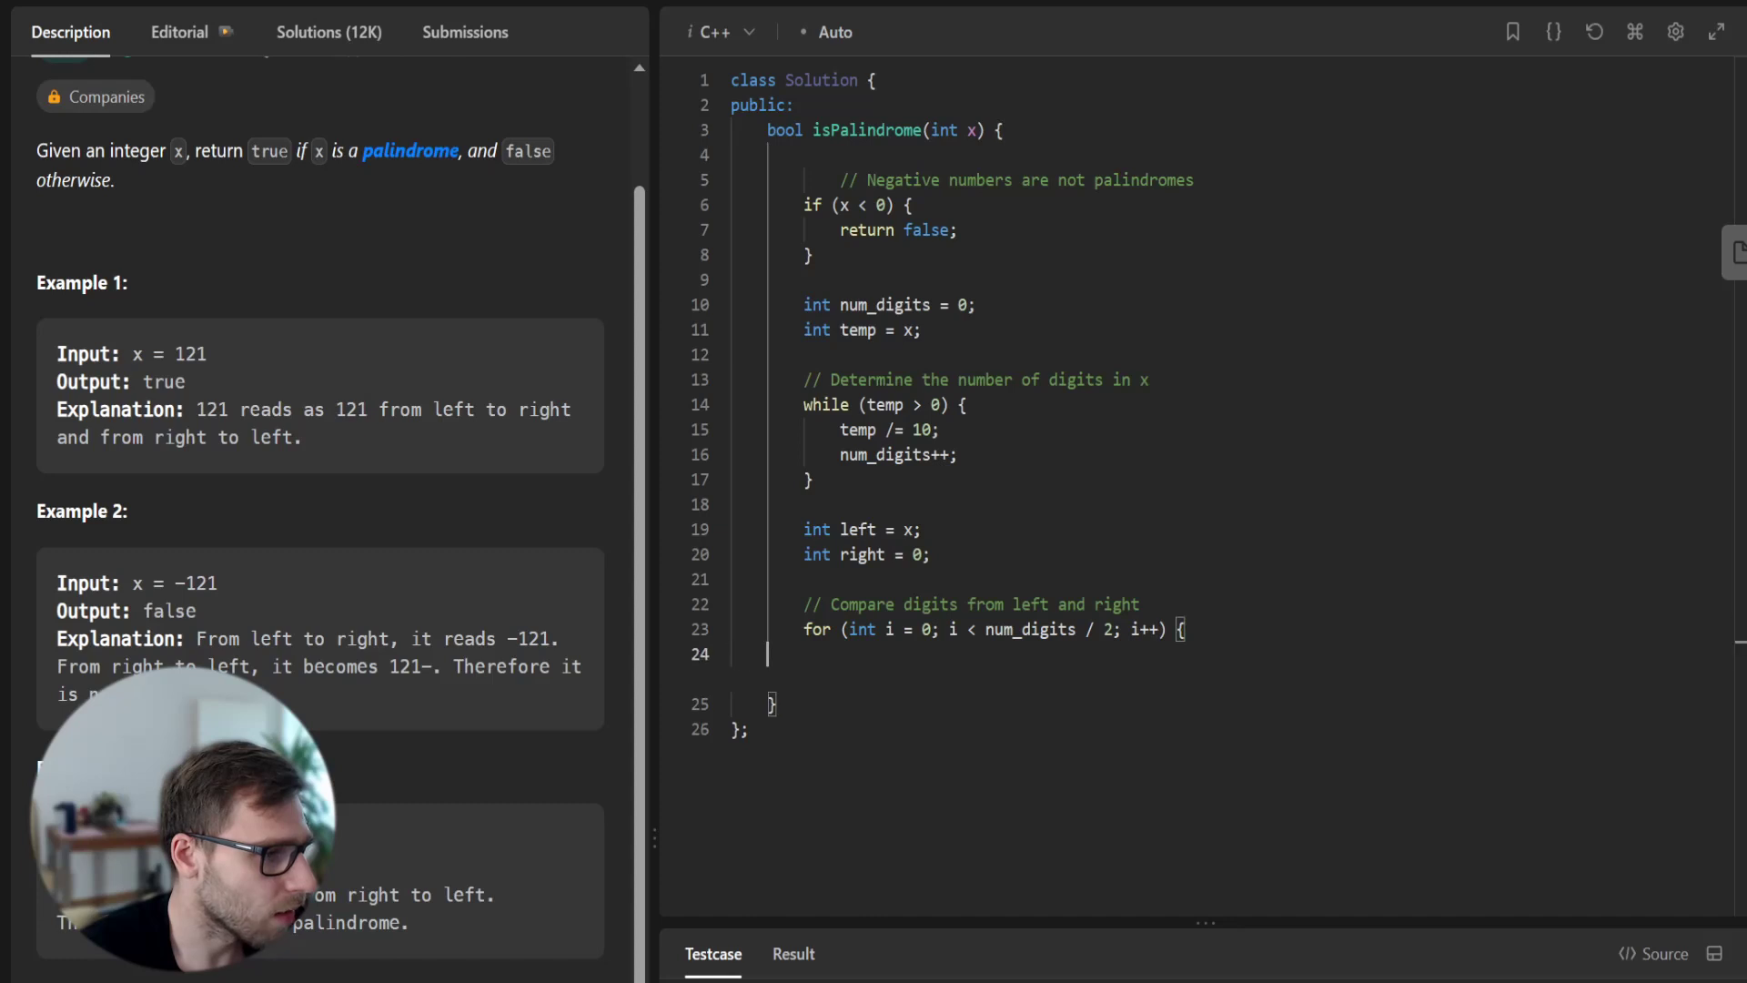
# - In the loop body set right = right * 10 + left % 10 and left /= 10, starting the next comment
pyautogui.write('right')
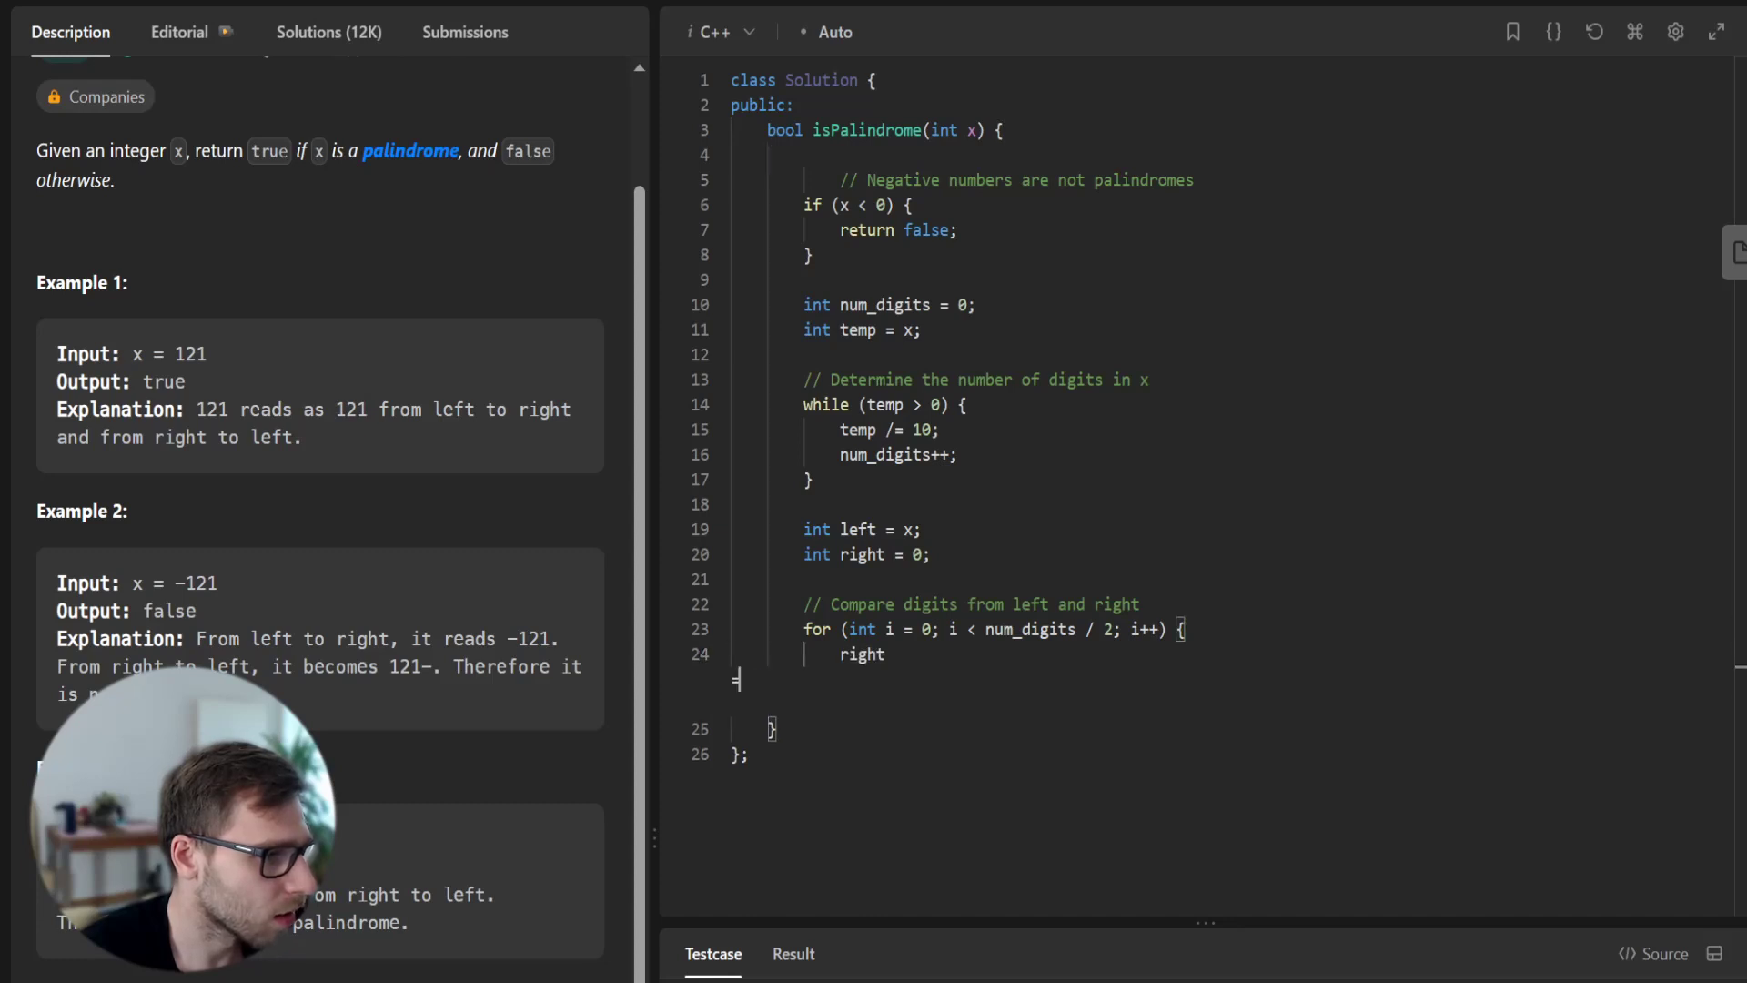
pyautogui.write('= right * 10 + left % 10;')
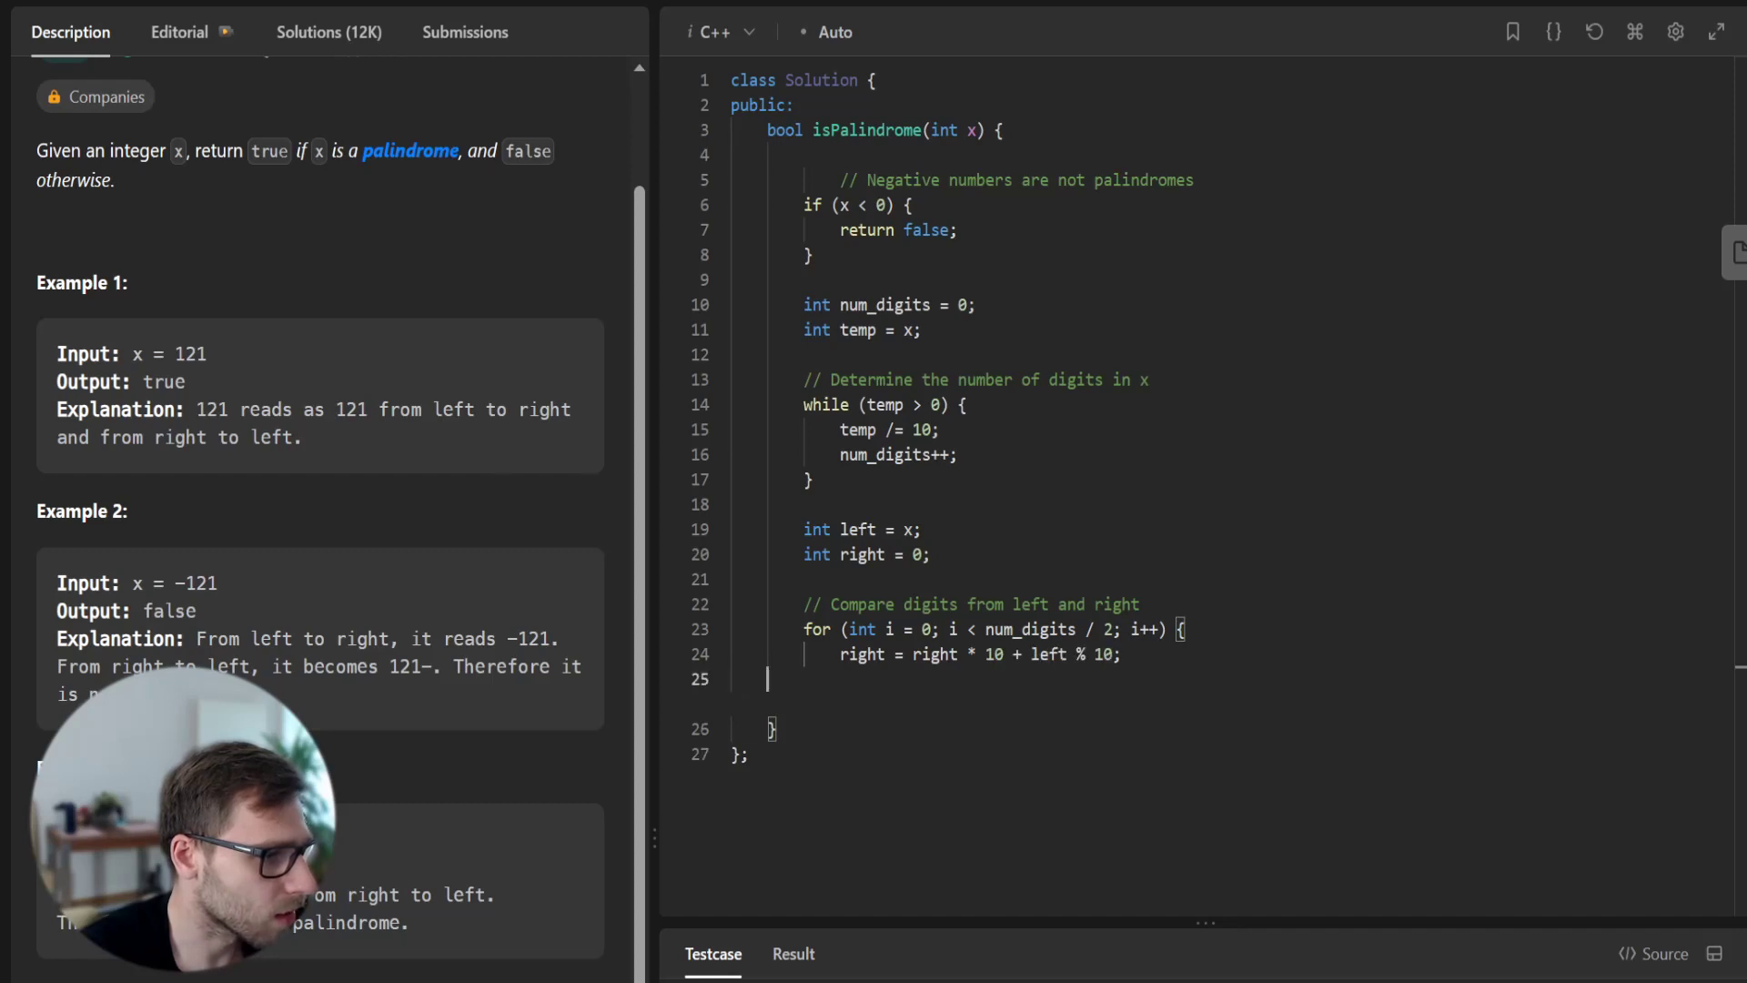
pyautogui.write('left /= 10;')
pyautogui.write('}')
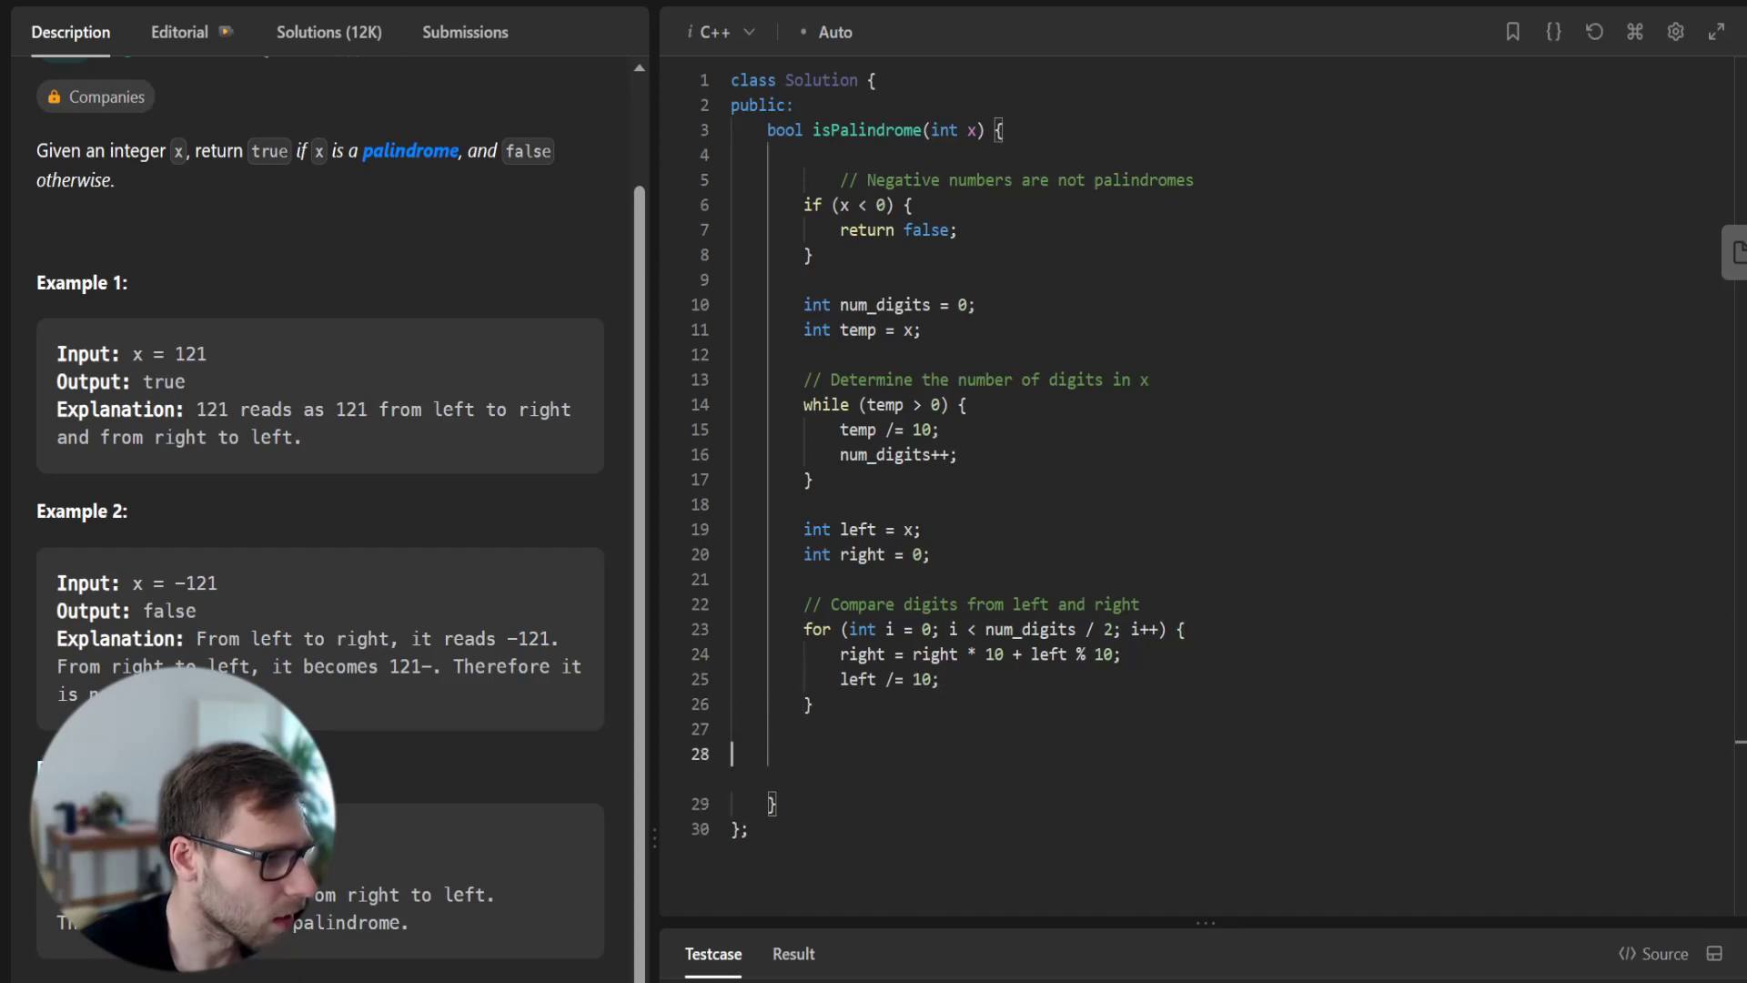
pyautogui.write('// If the number of digits is odd, ignore the midd')
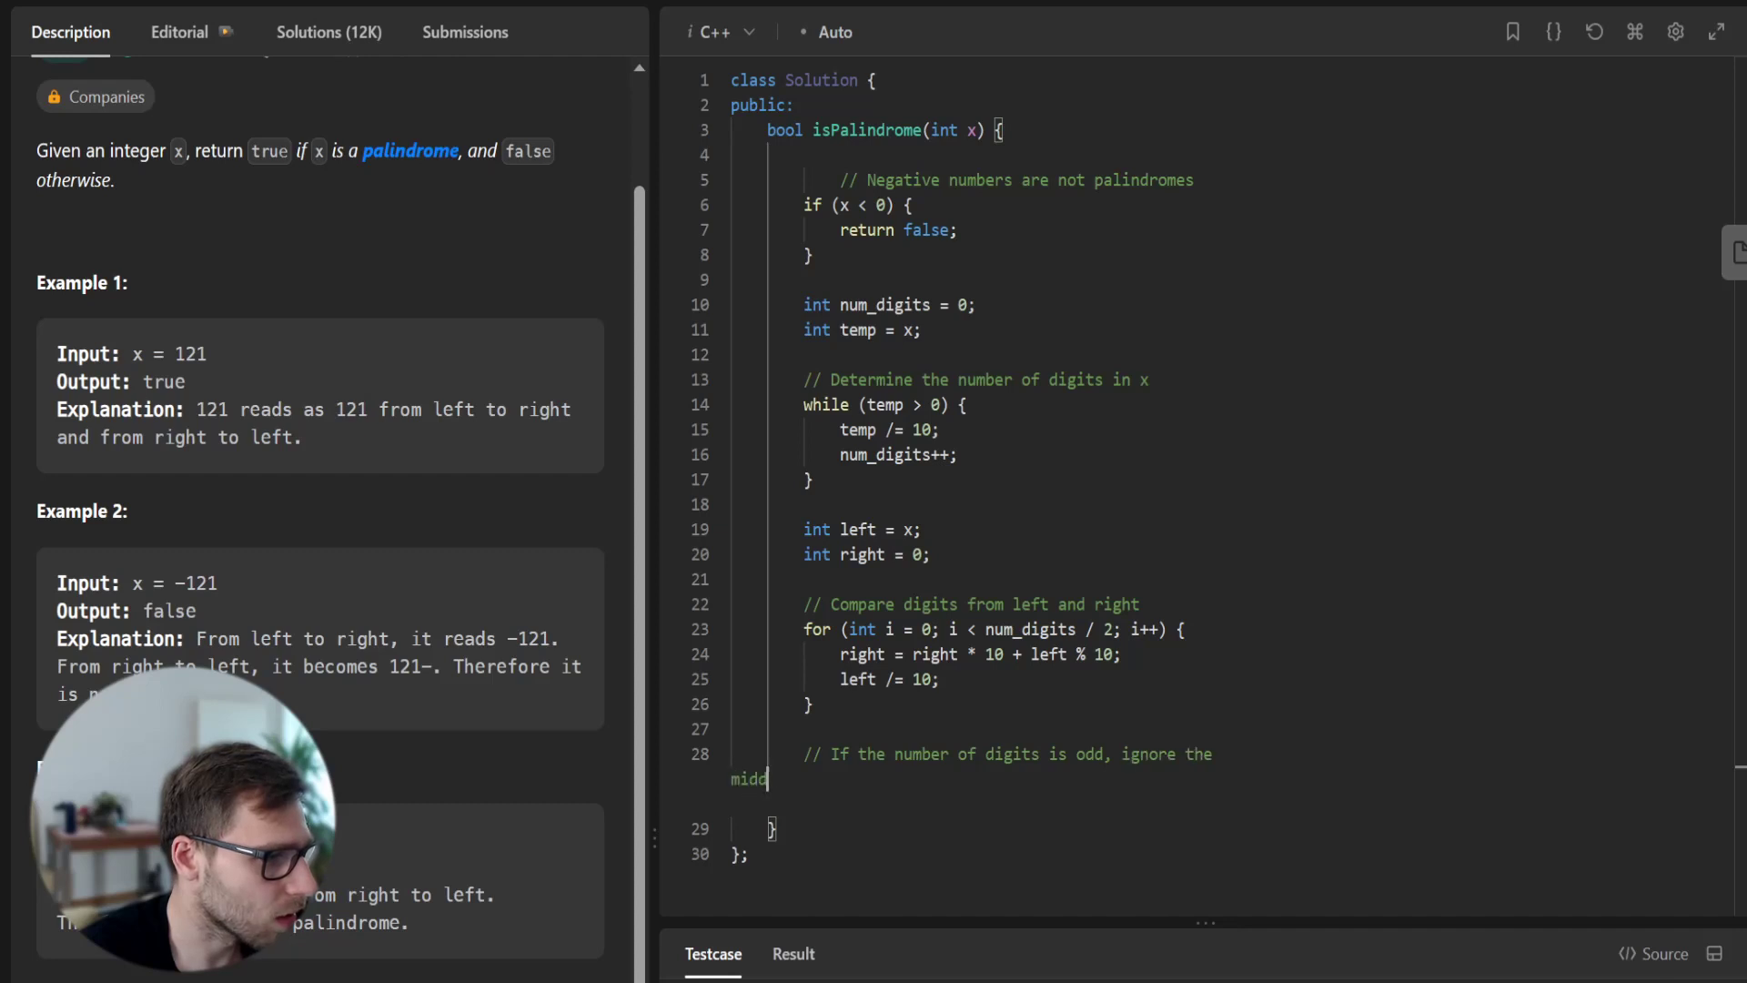
# - Add the odd-digit comment and if (num_digits % 2 != 0) check dropping left's middle digit
pyautogui.write('le digit')
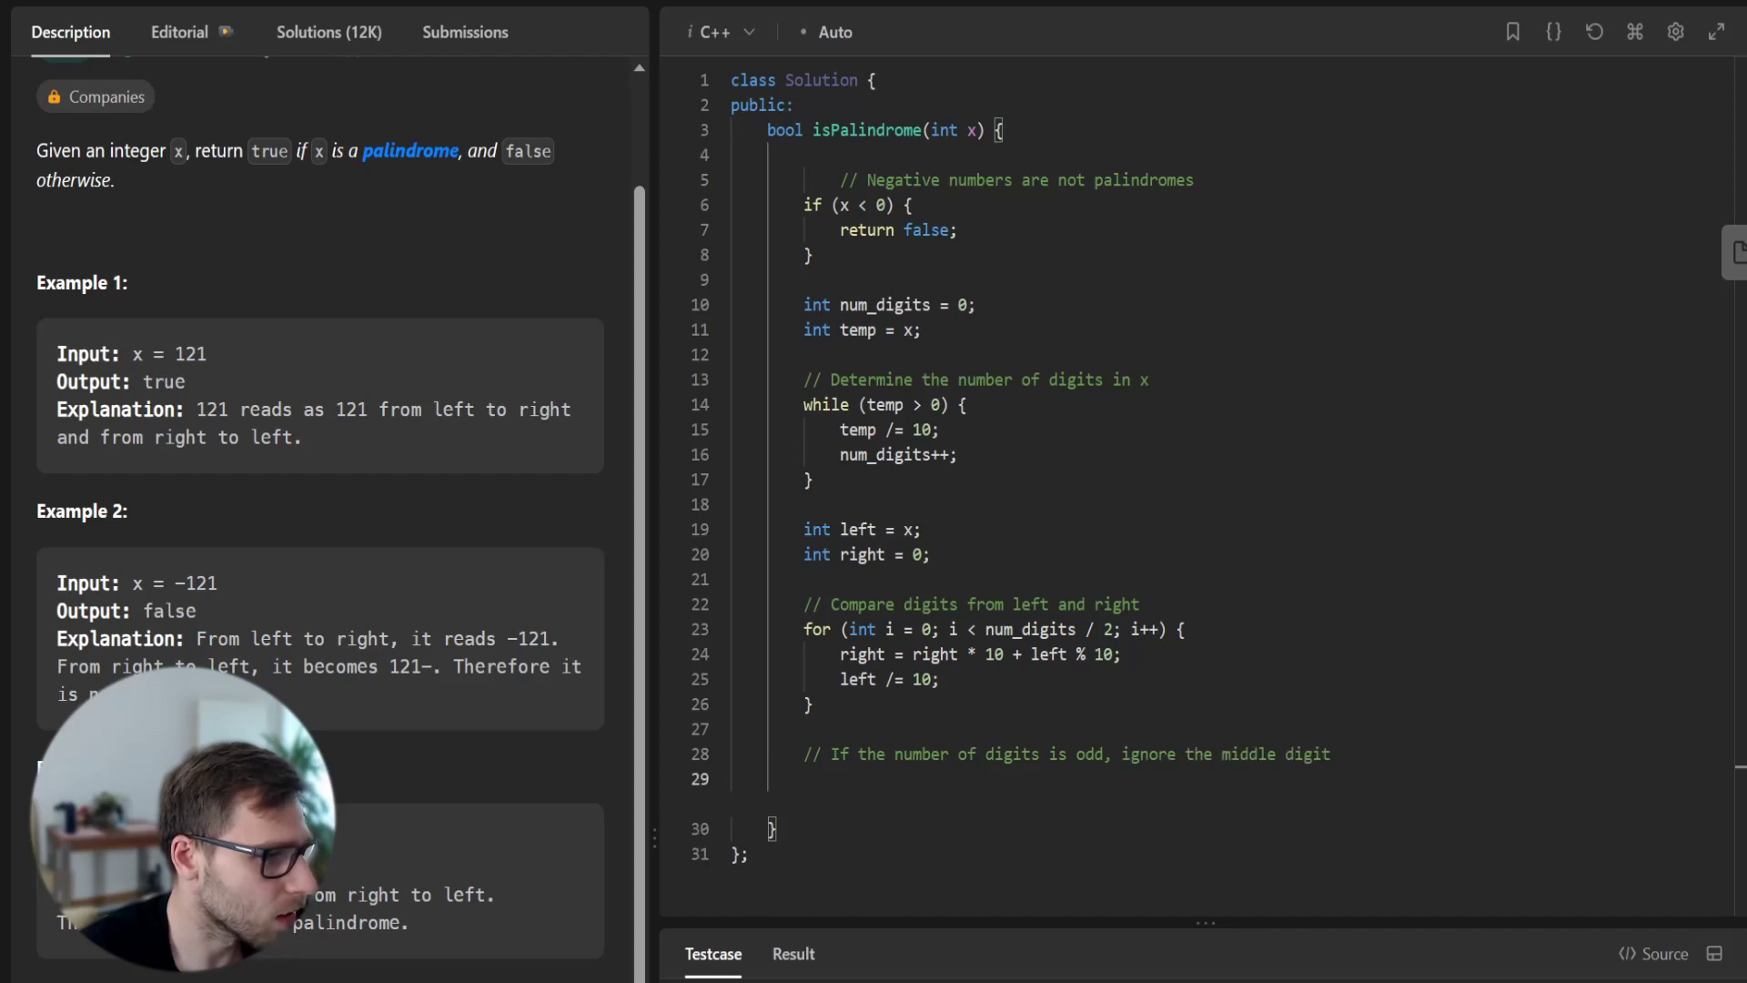
pyautogui.write('if')
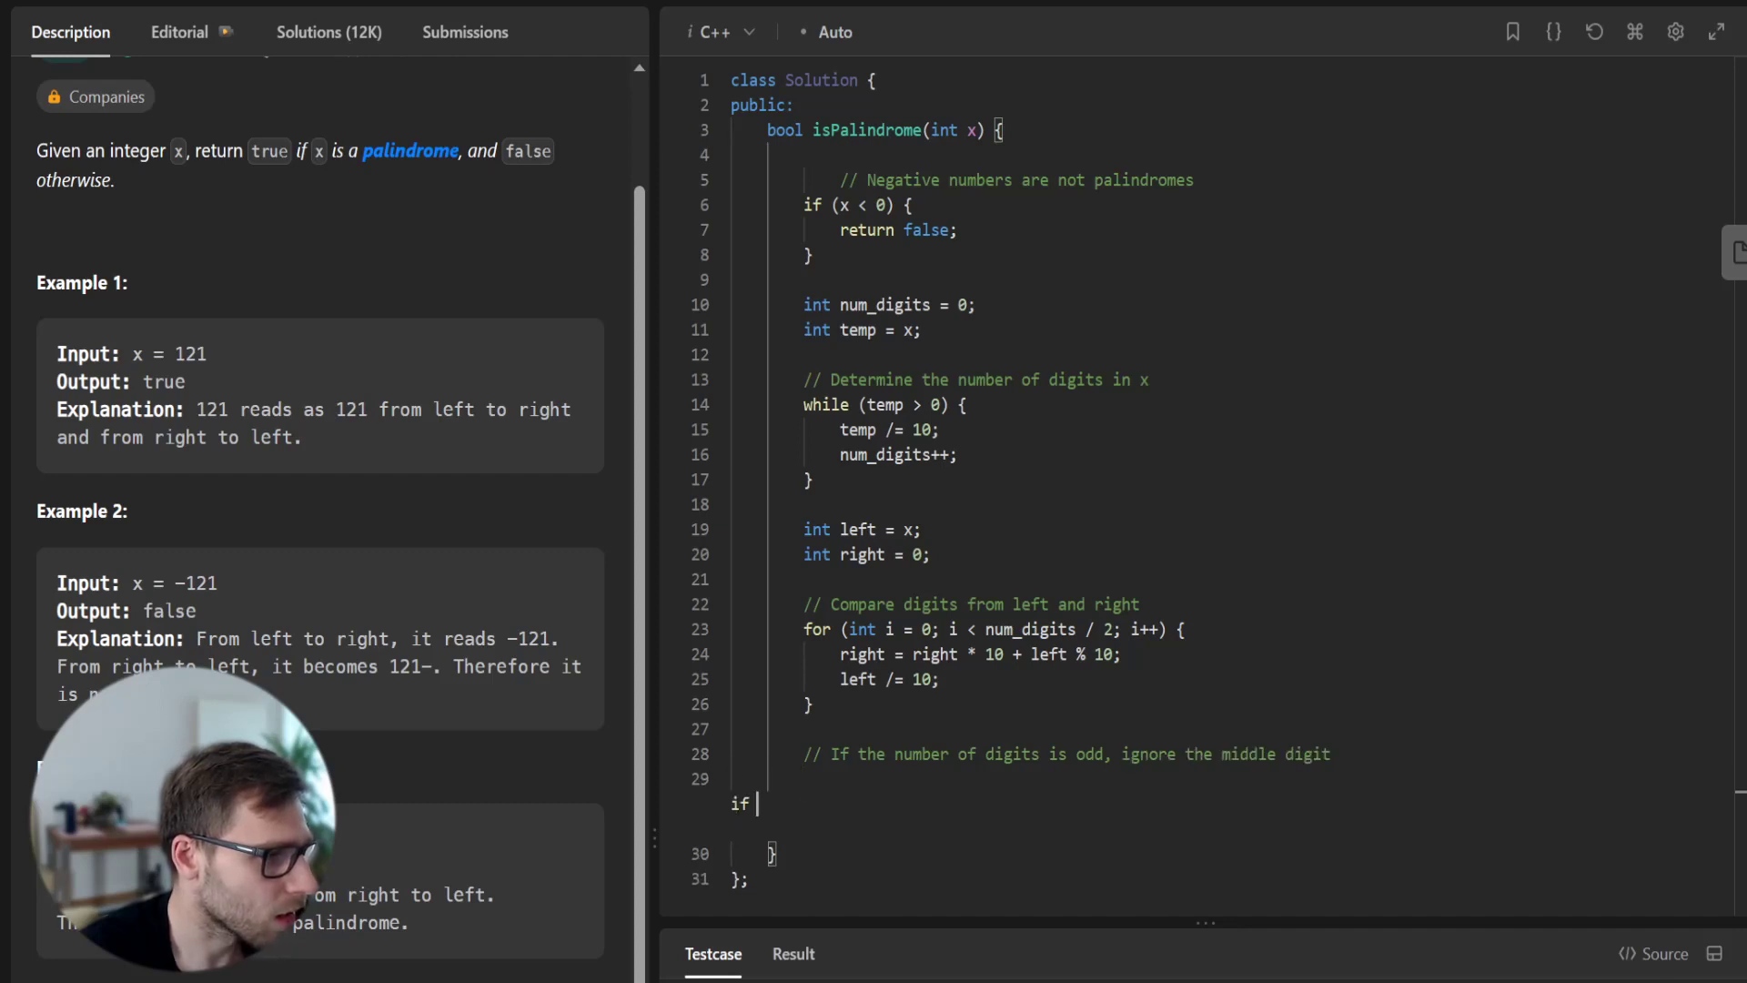
pyautogui.write('(num_digit)')
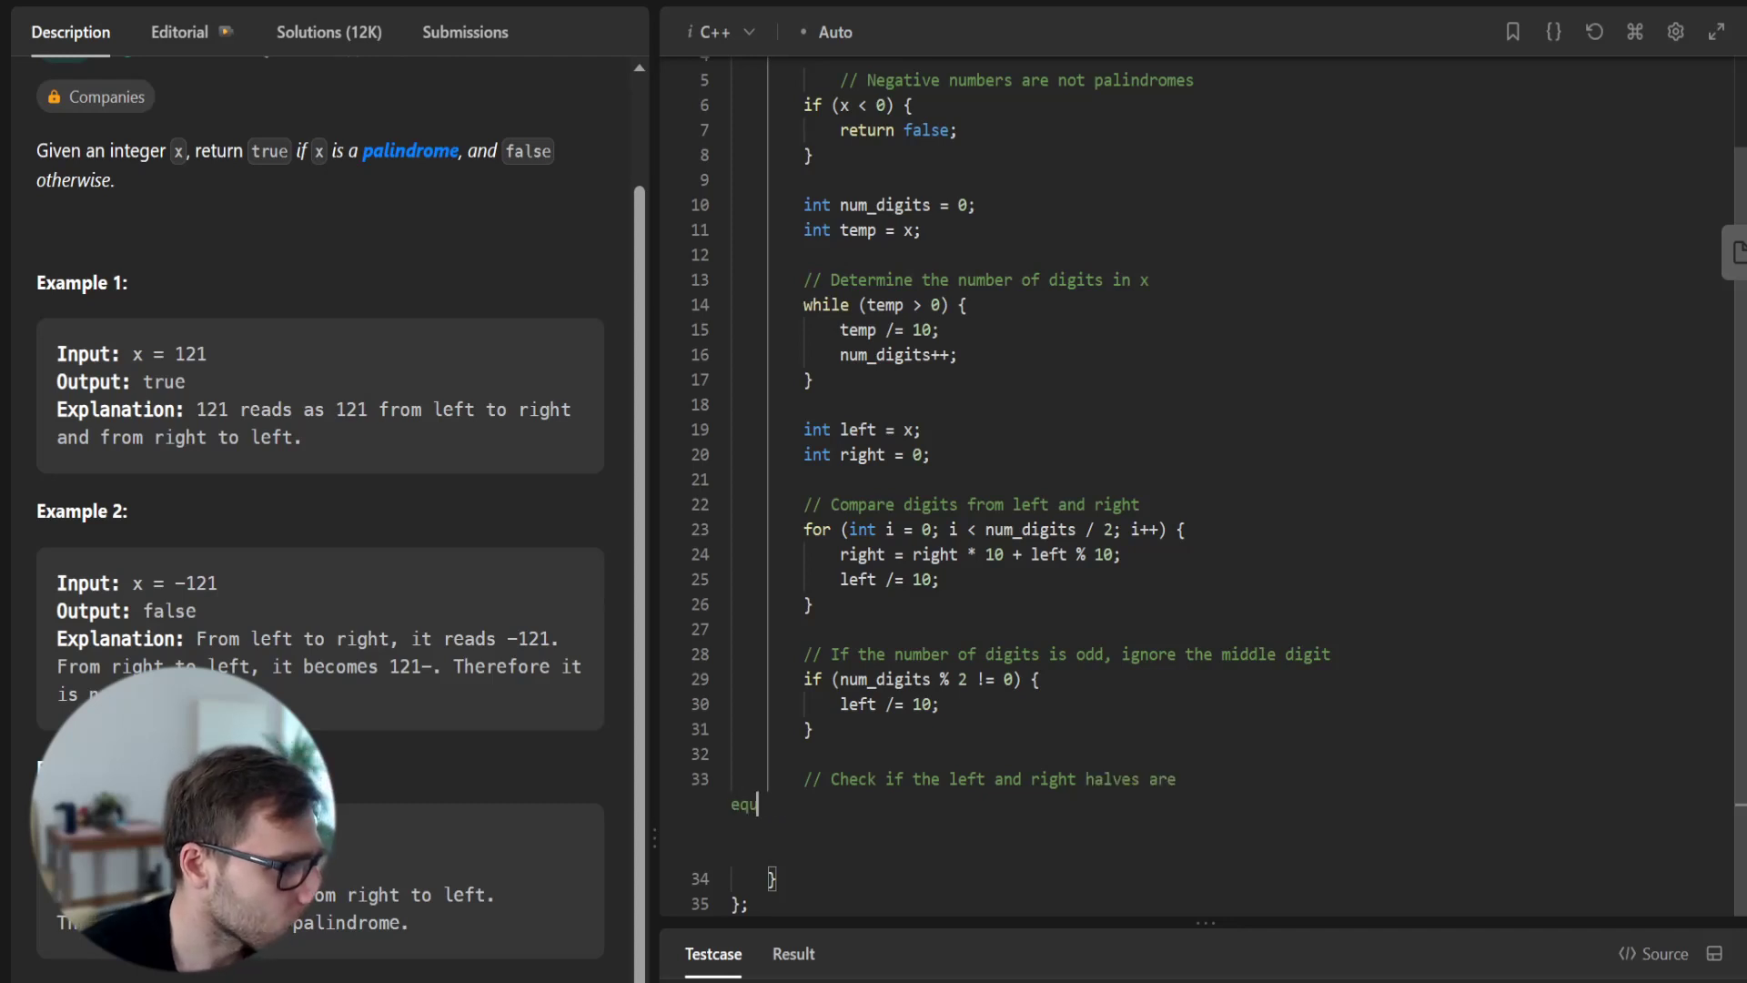
# - Finish the halves comment and end with return left == right;
pyautogui.write('al')
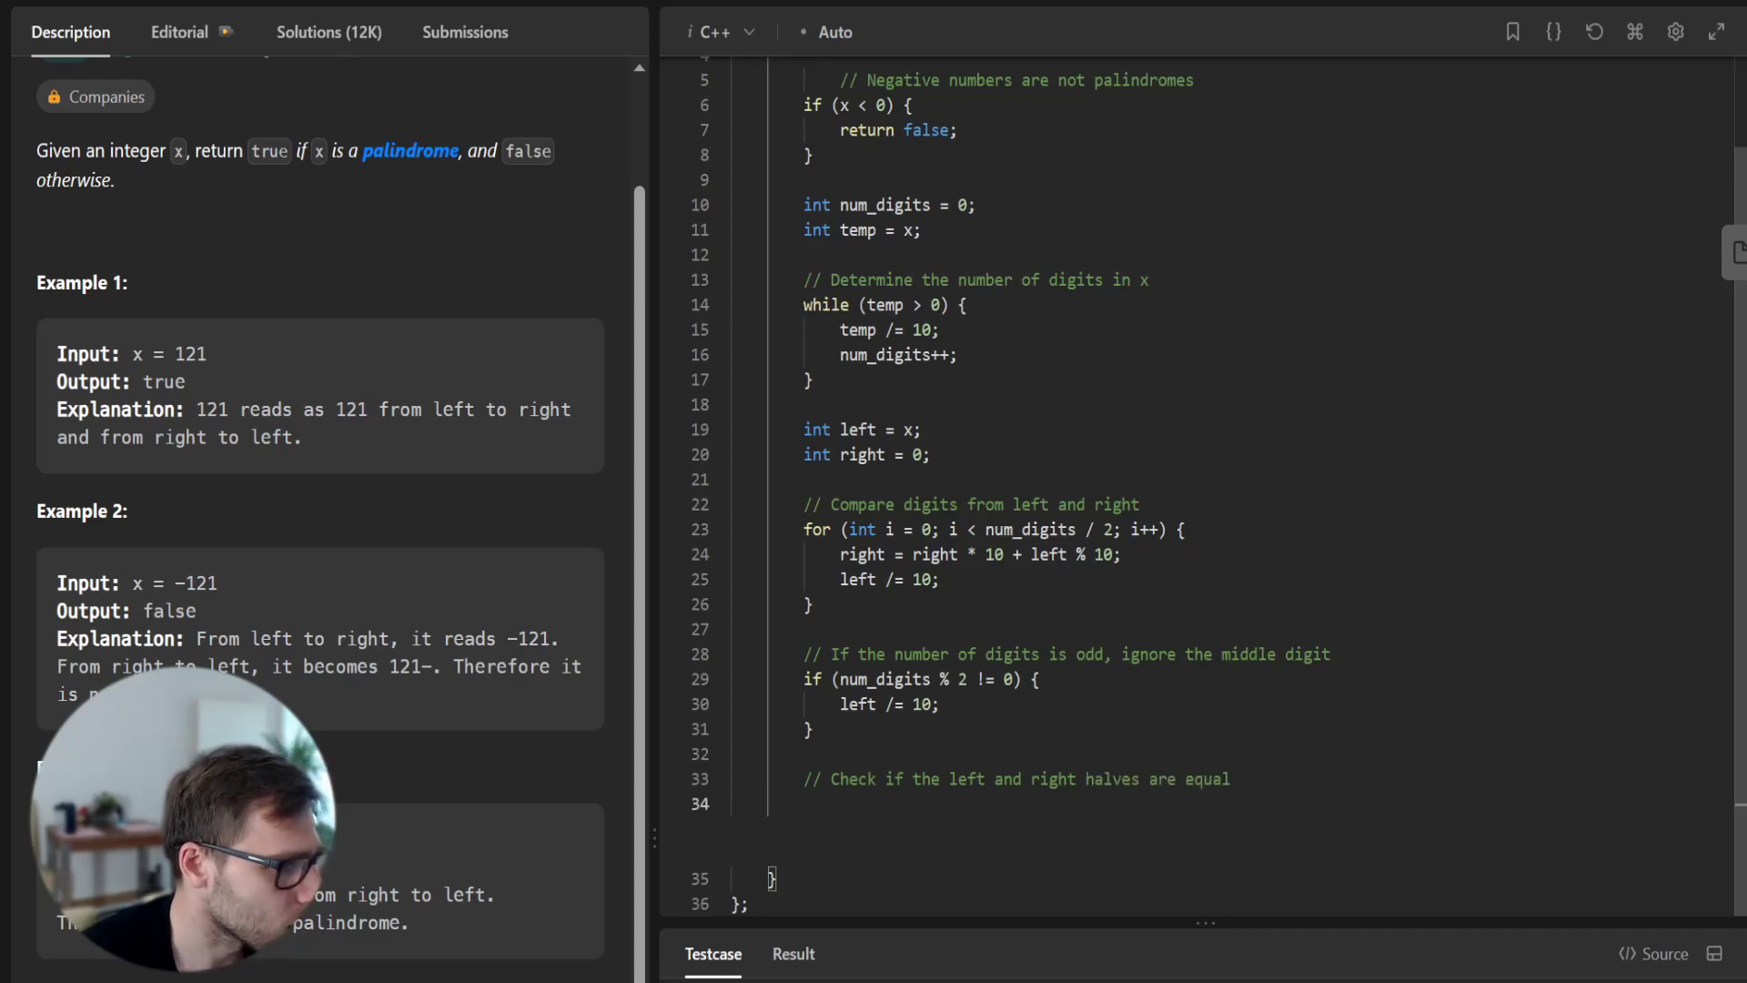
pyautogui.write('return')
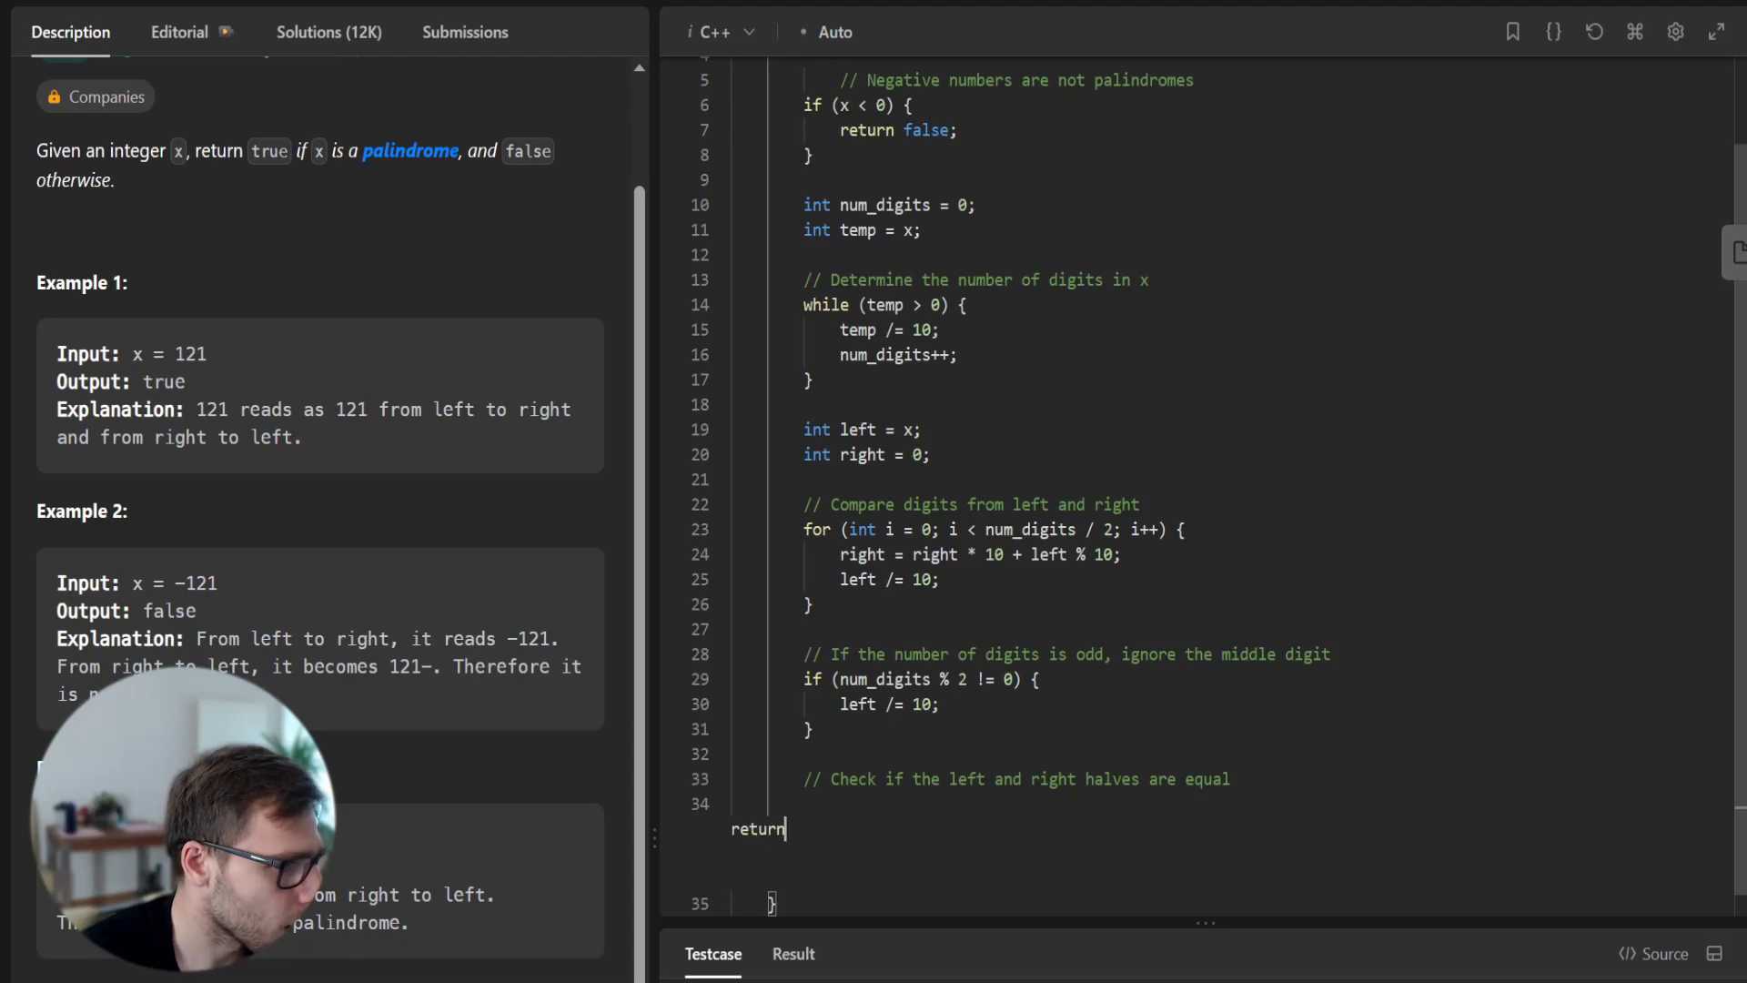
pyautogui.write('left ==')
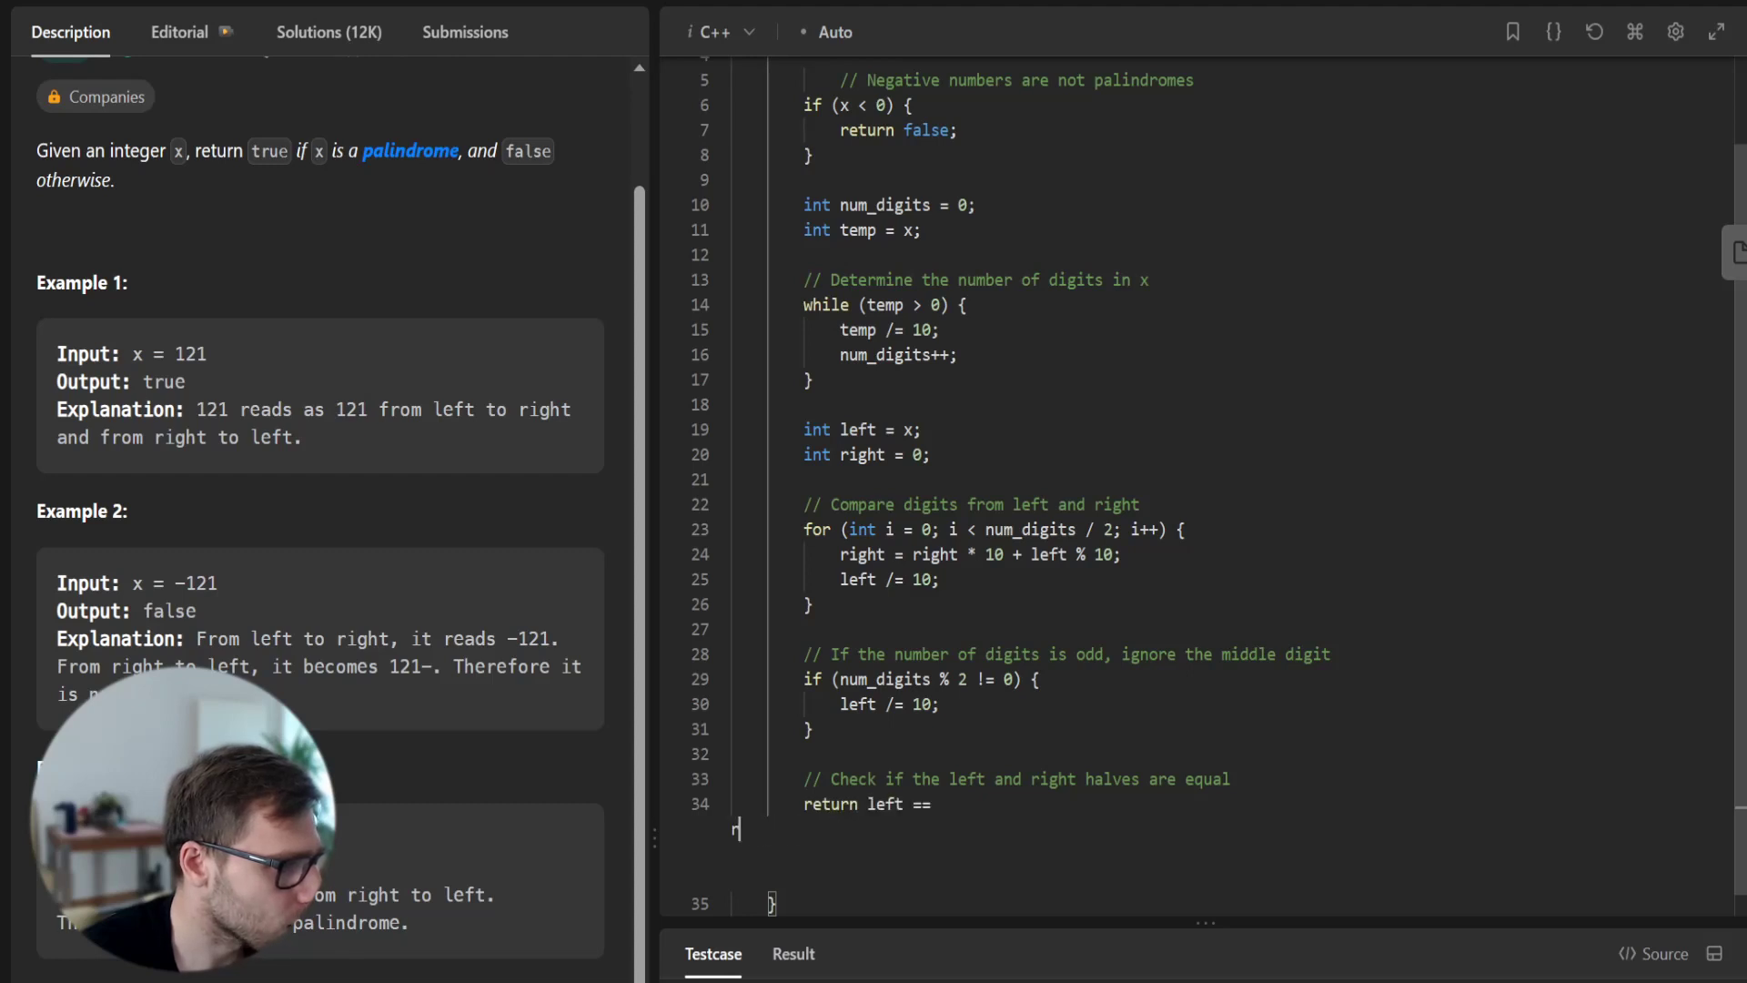
pyautogui.write('right;')
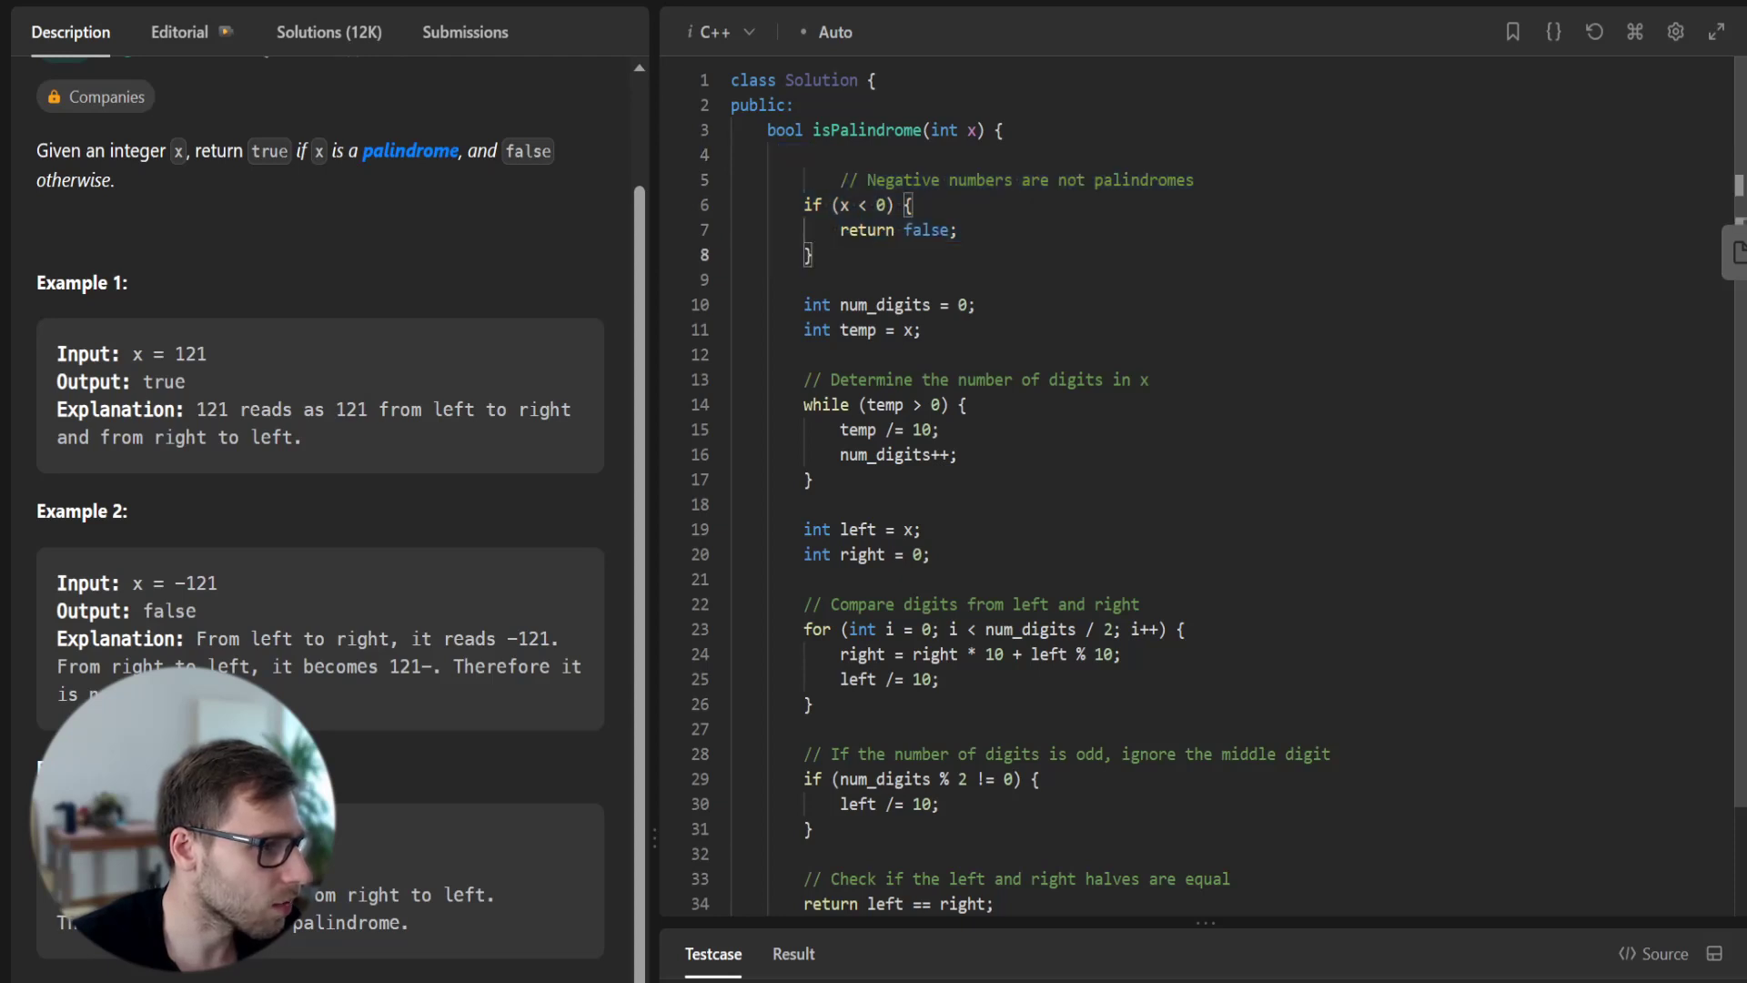
pyautogui.moveTo(786, 304); pyautogui.dragTo(814, 478)
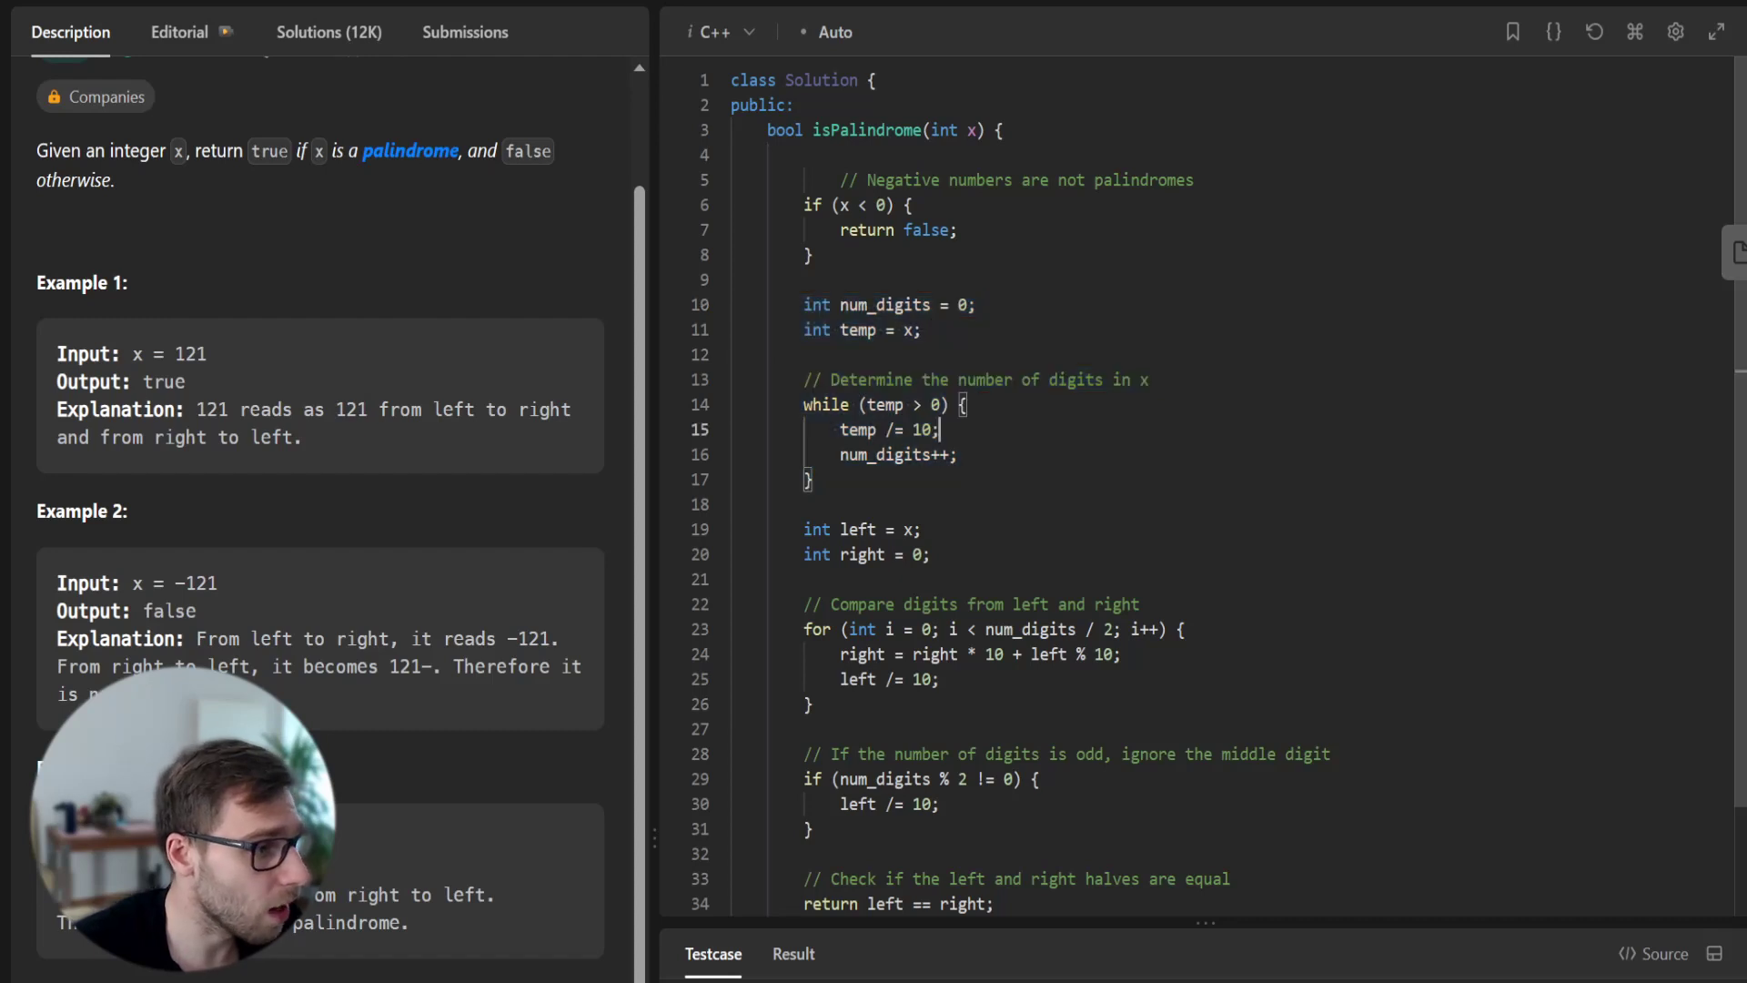
pyautogui.doubleClick(856, 330)
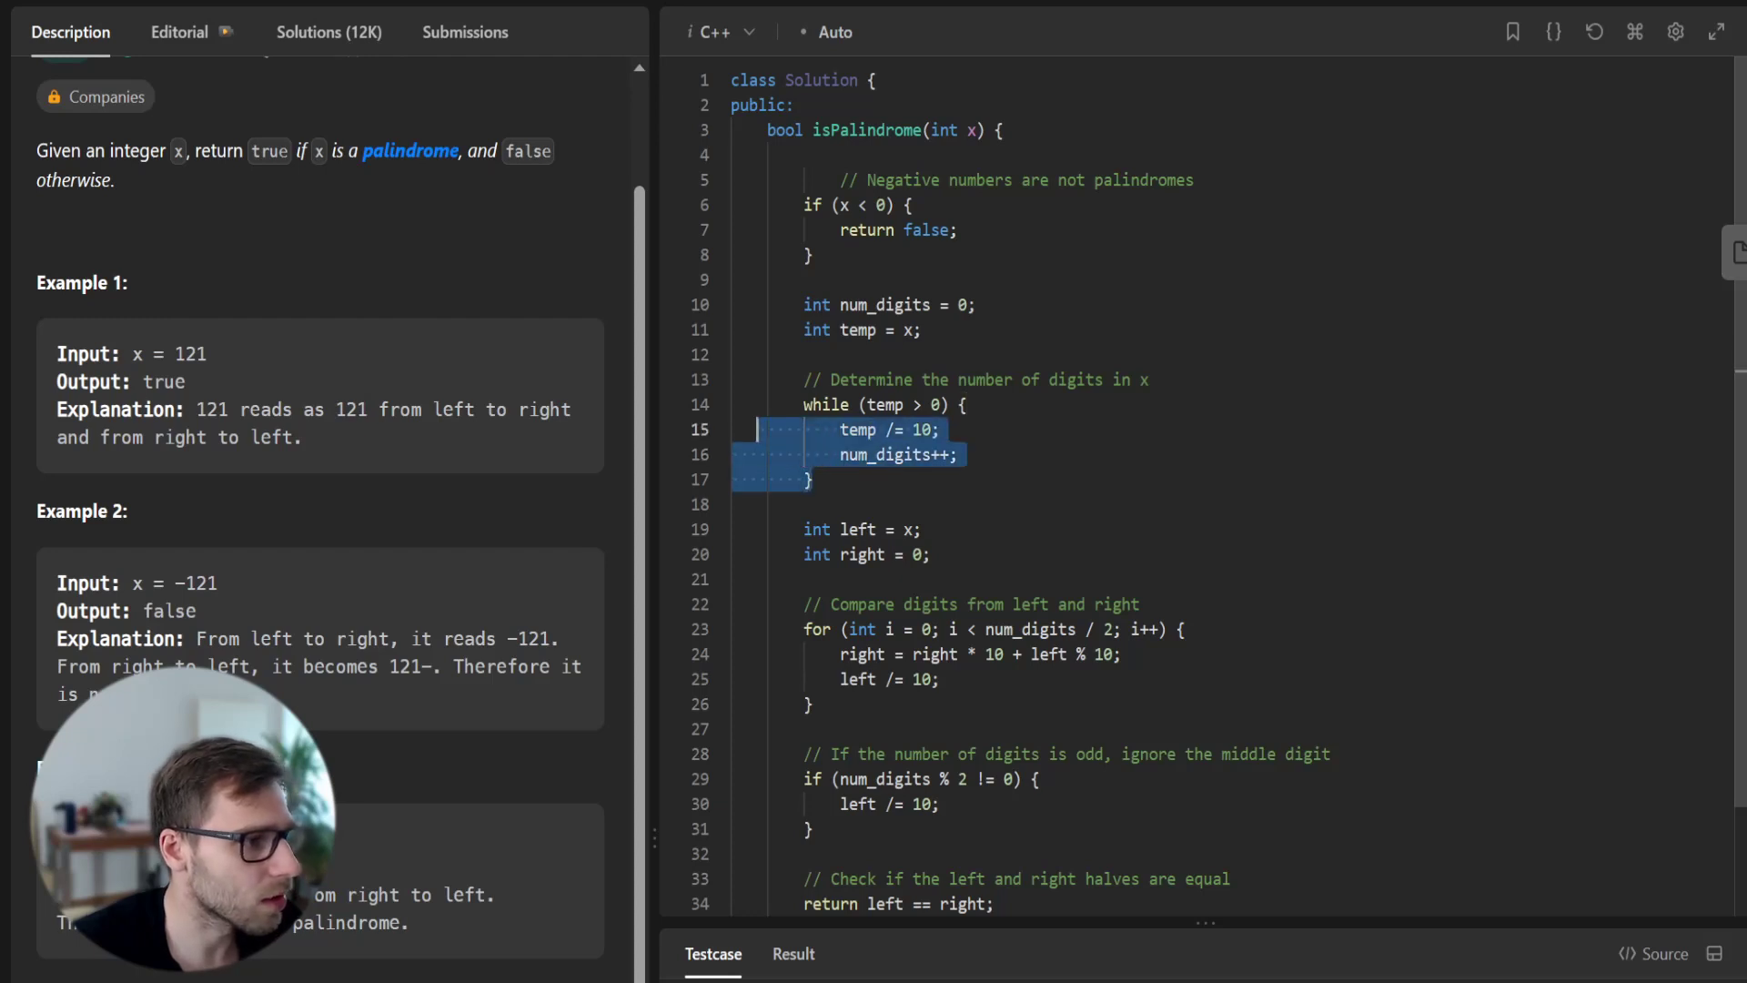
pyautogui.click(903, 455)
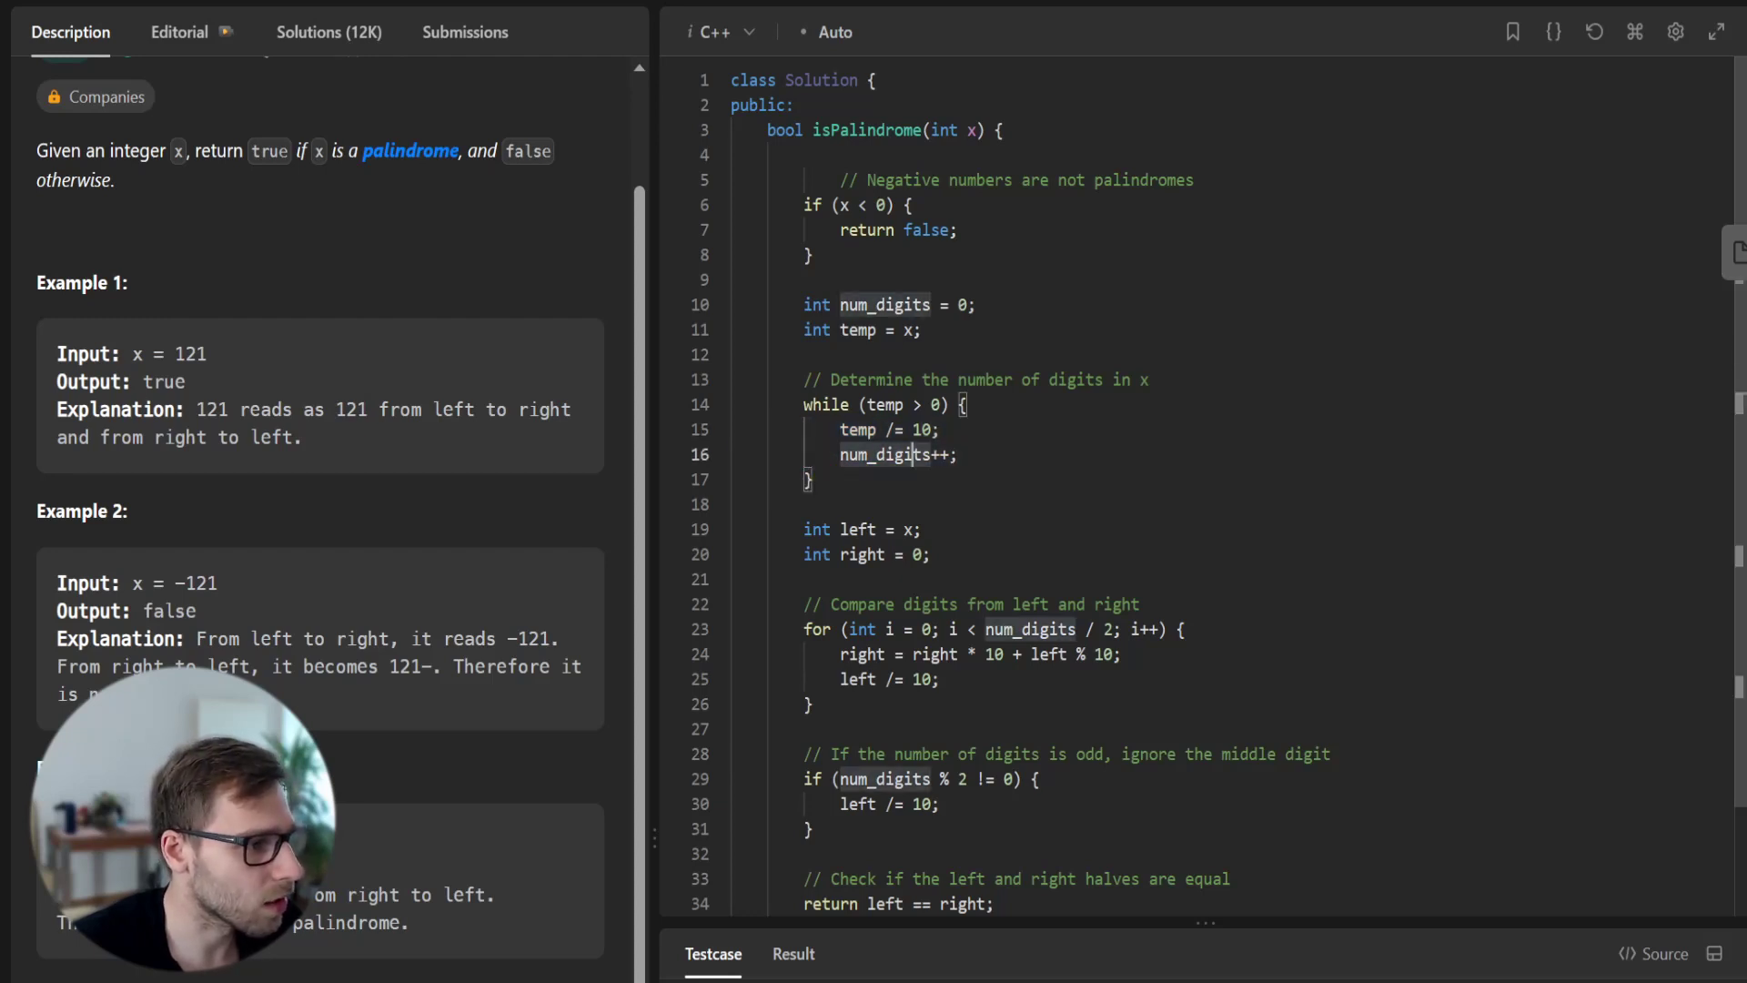
pyautogui.scroll(-3)
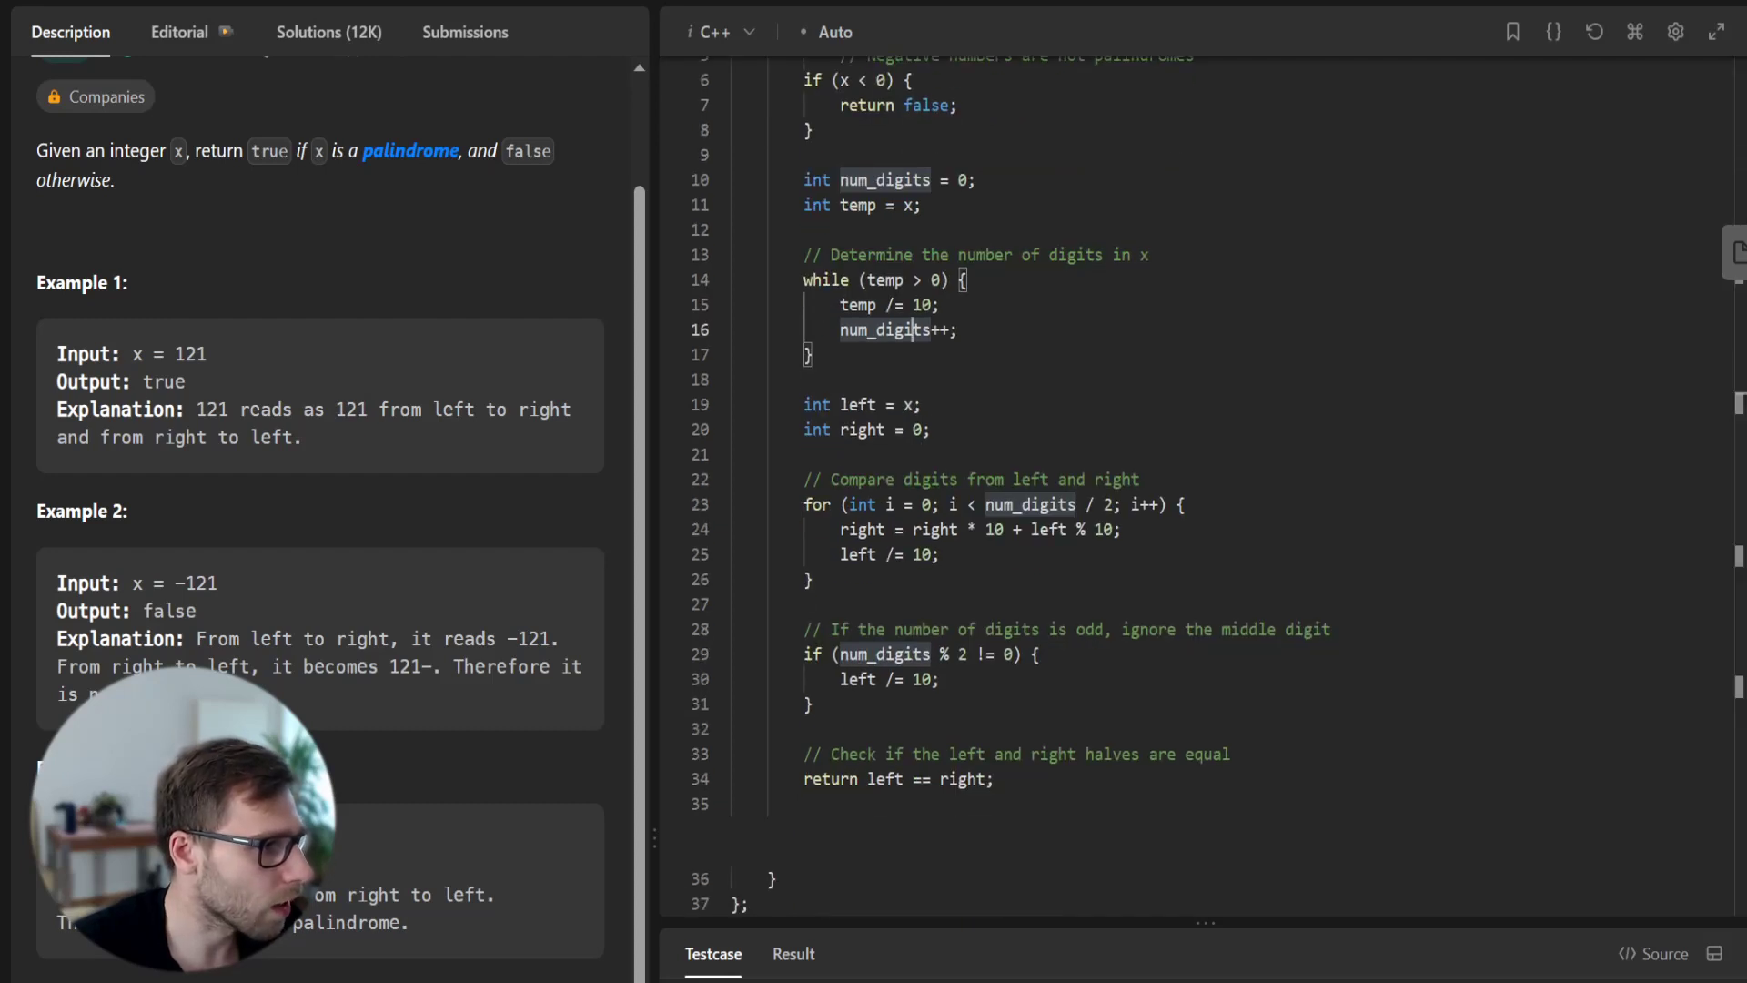
pyautogui.doubleClick(888, 329)
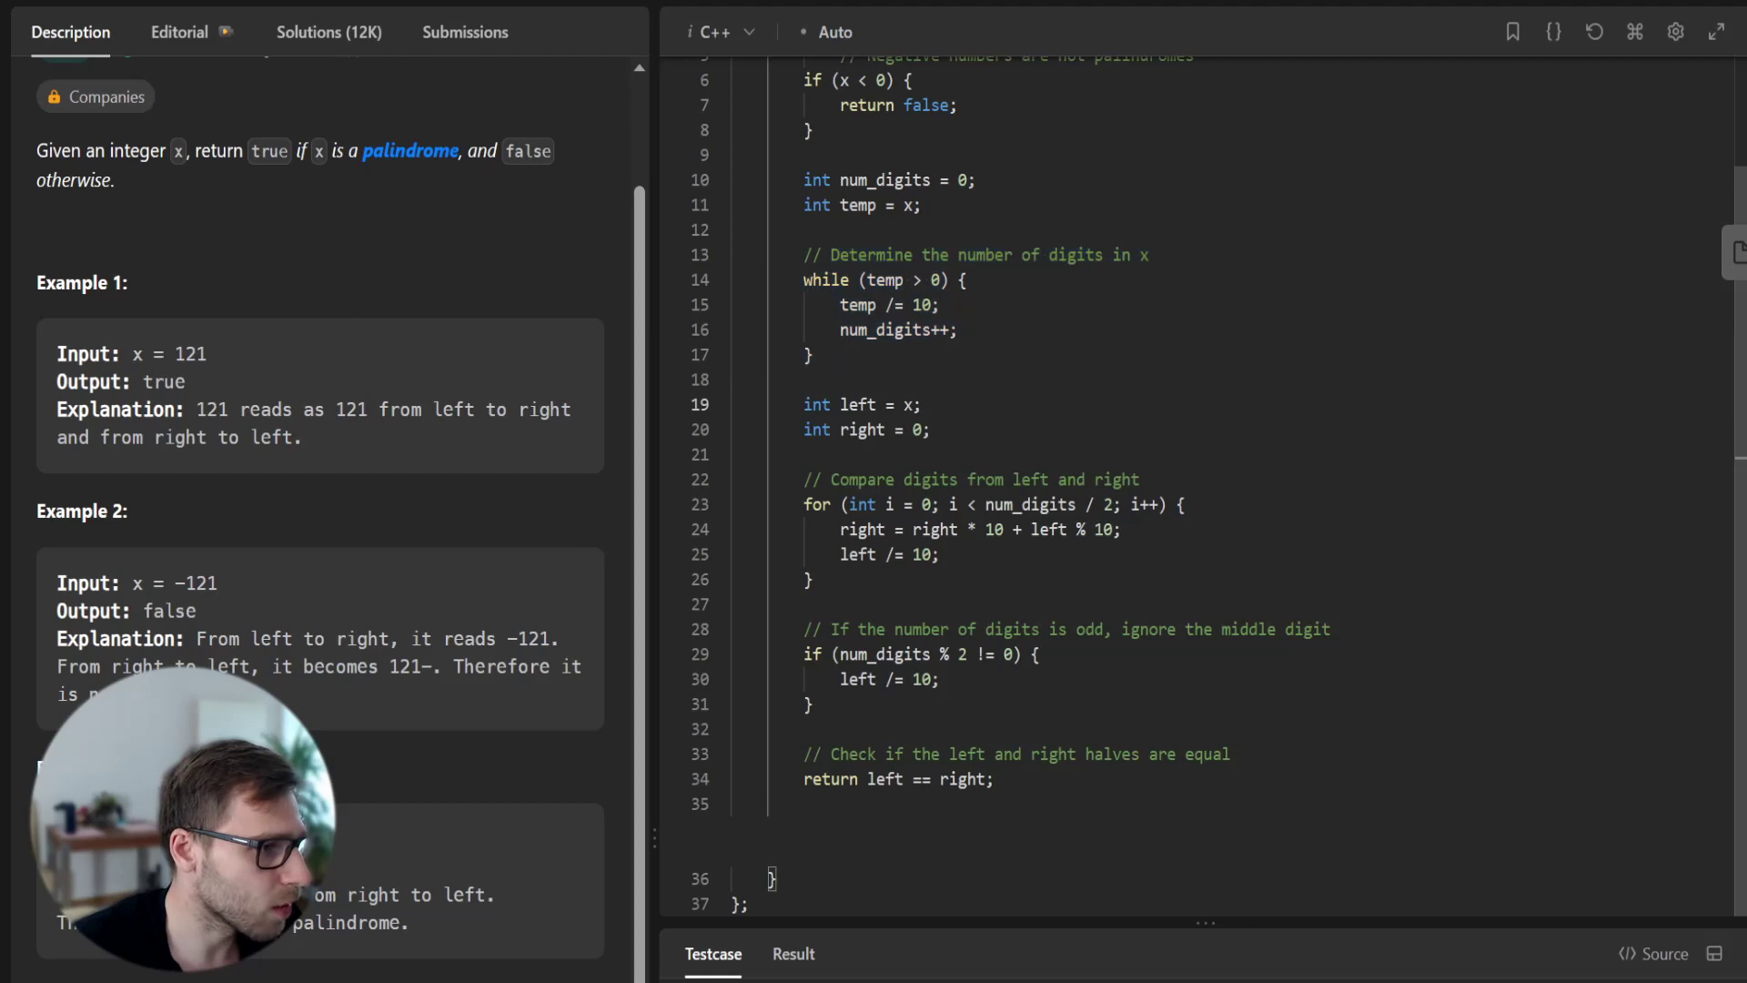
pyautogui.doubleClick(857, 404)
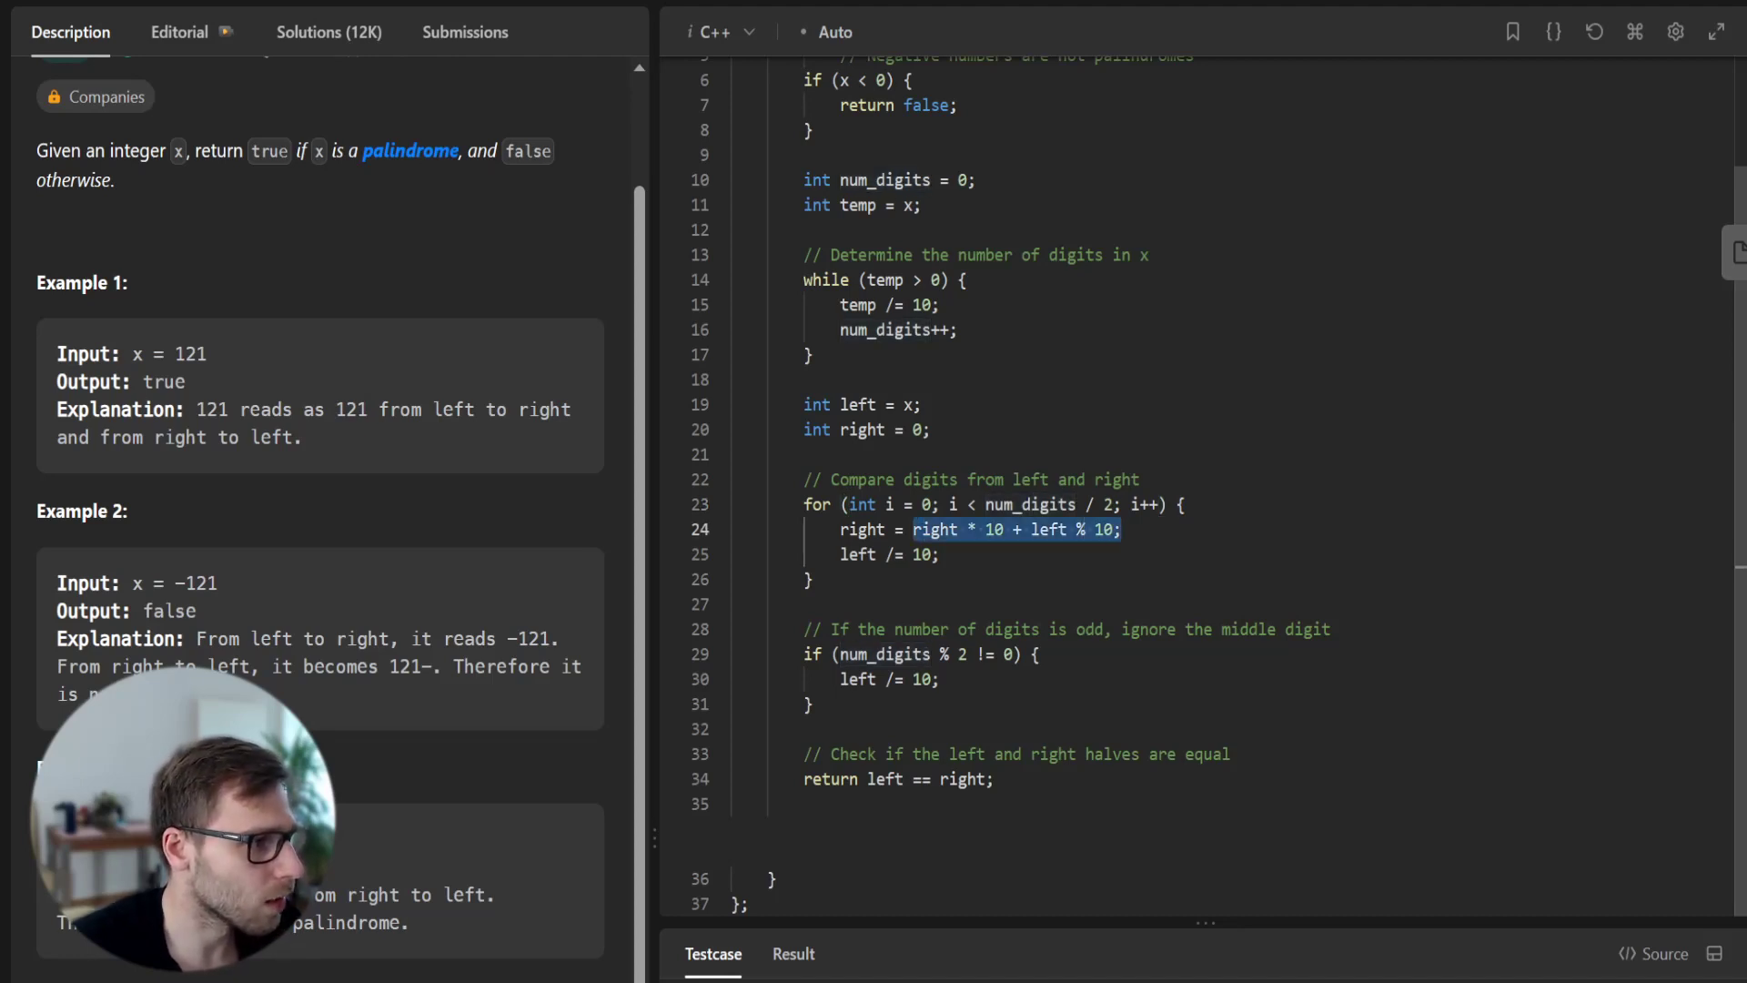
pyautogui.click(930, 529)
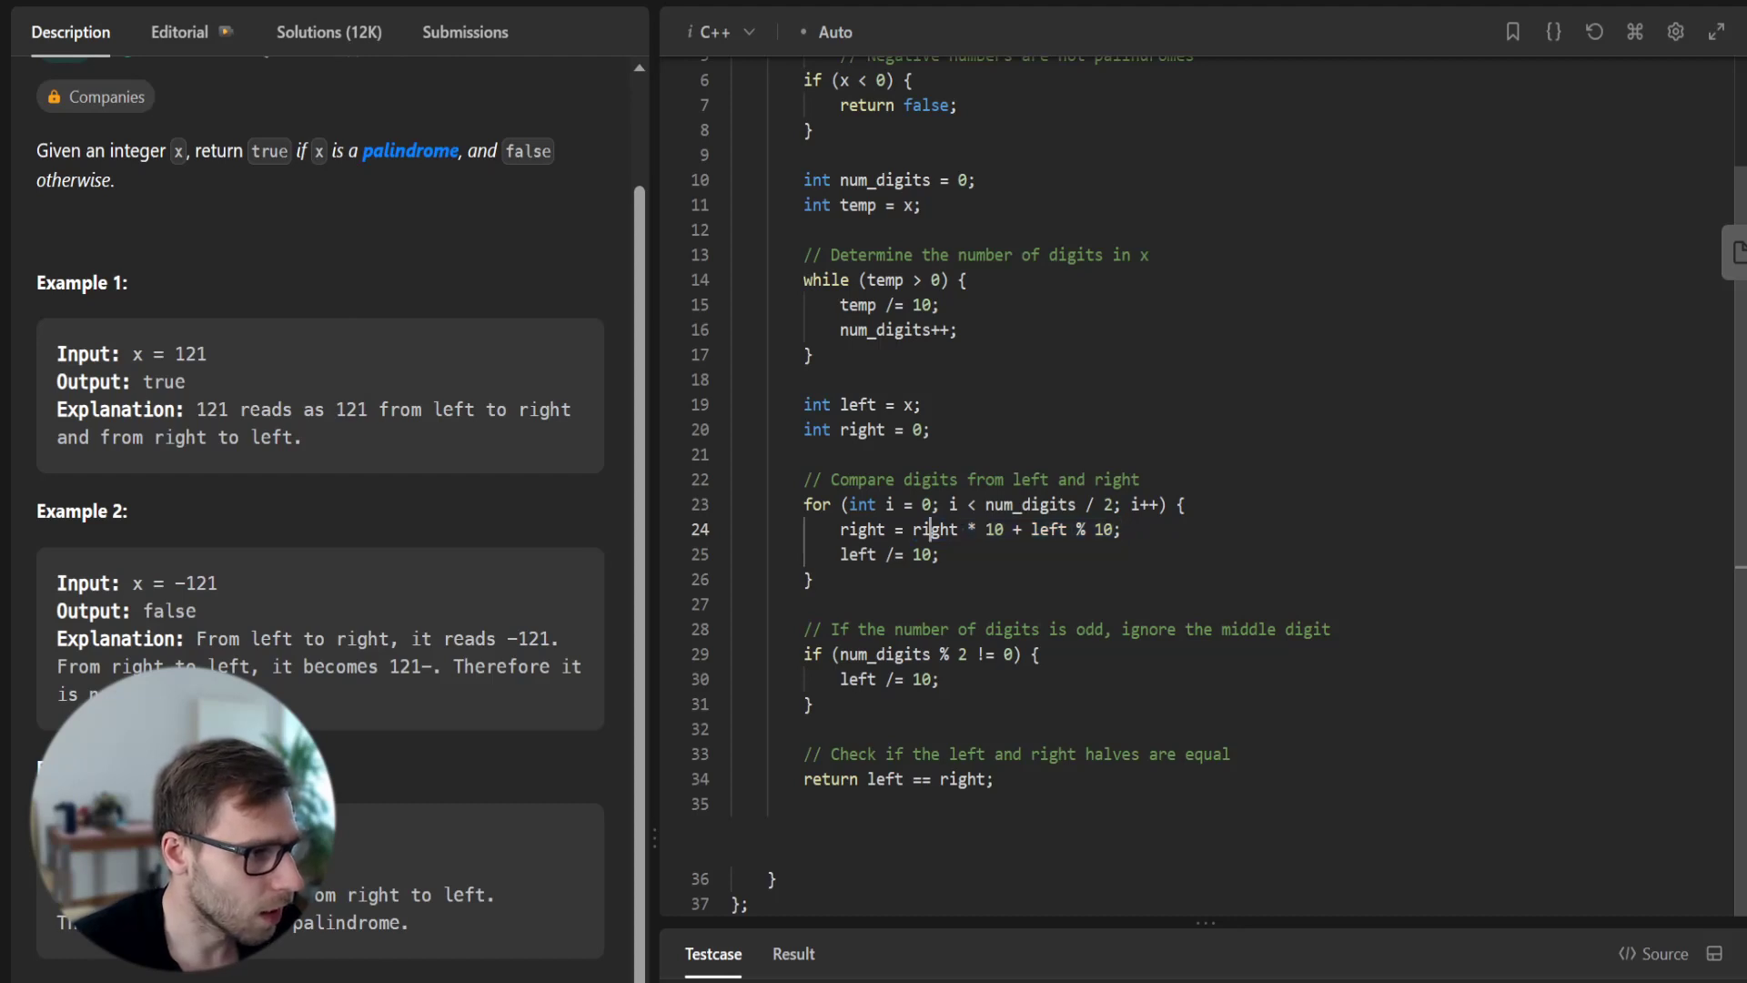
pyautogui.doubleClick(936, 529)
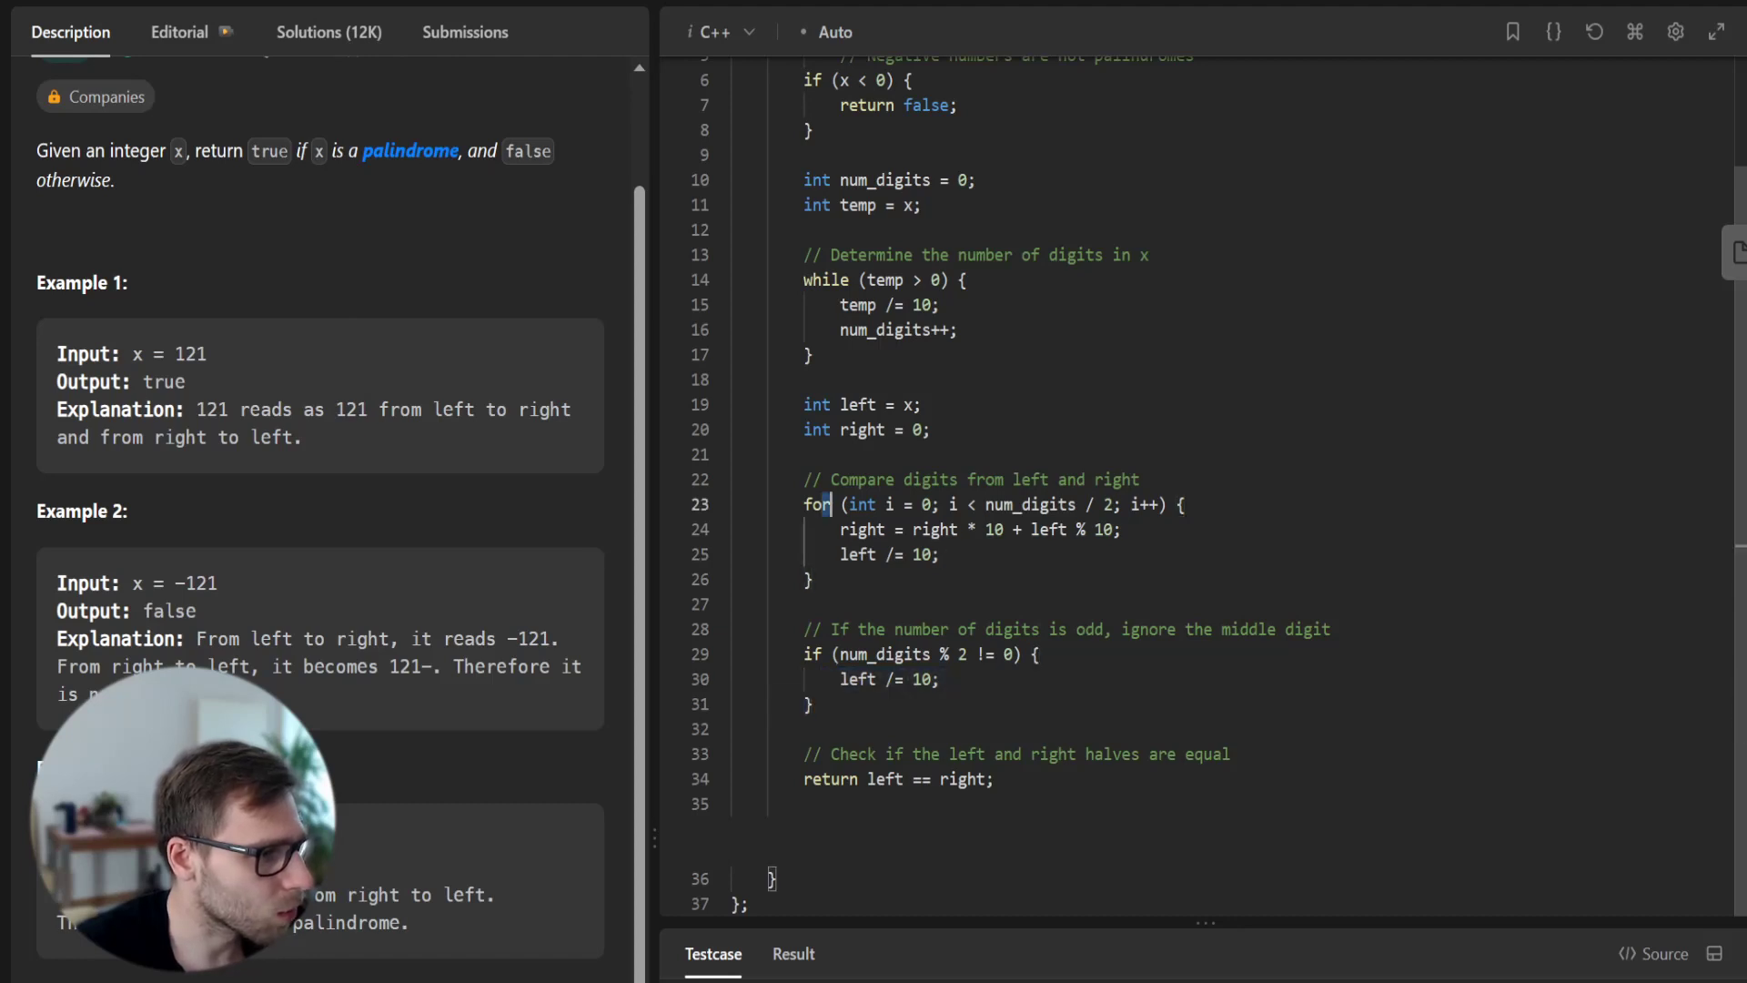
pyautogui.doubleClick(1030, 504)
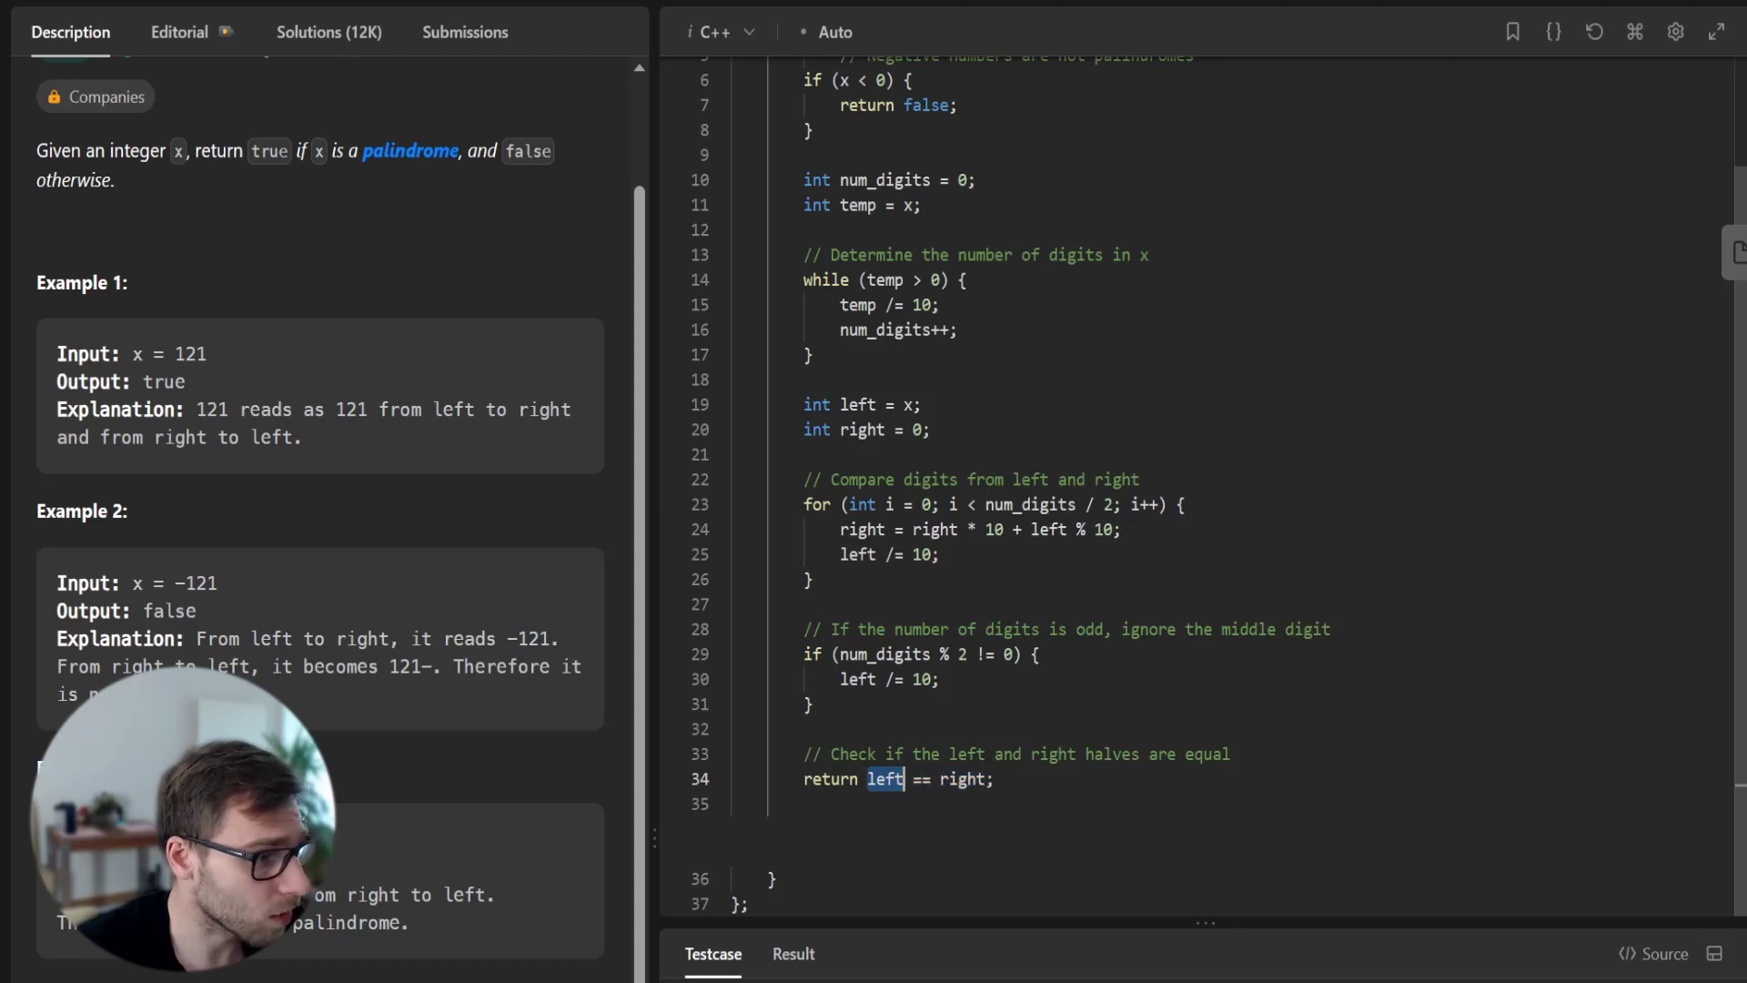
pyautogui.doubleClick(961, 779)
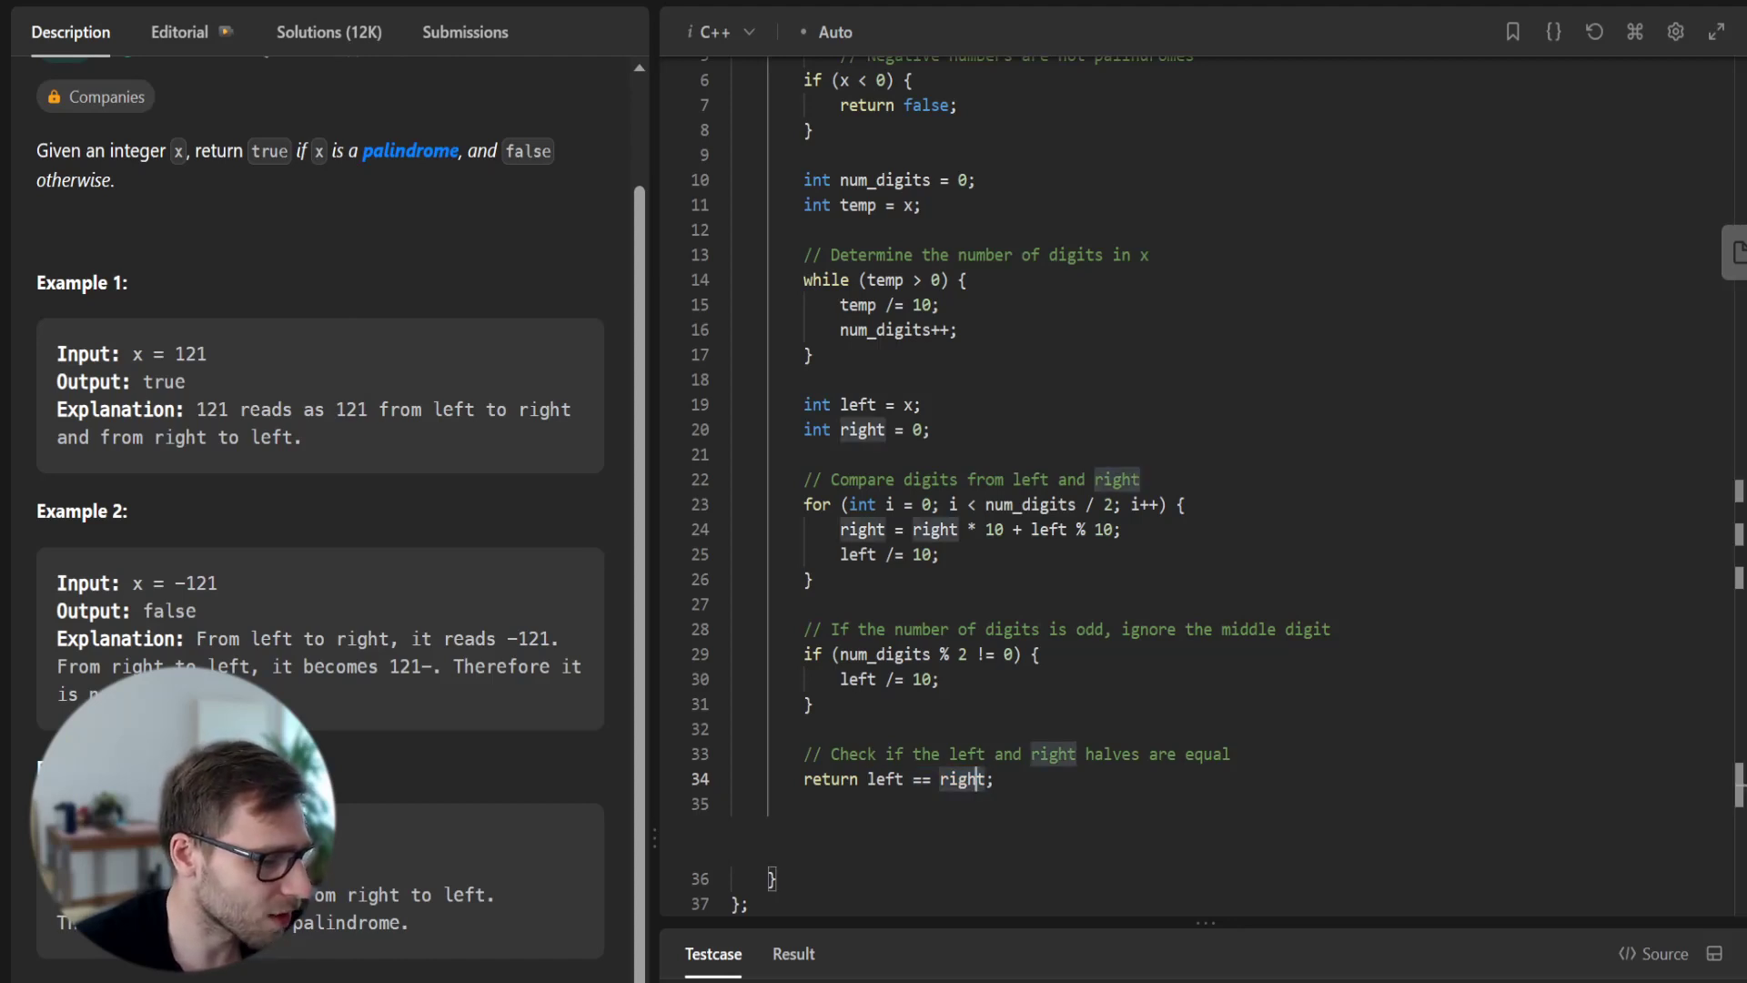
pyautogui.click(794, 954)
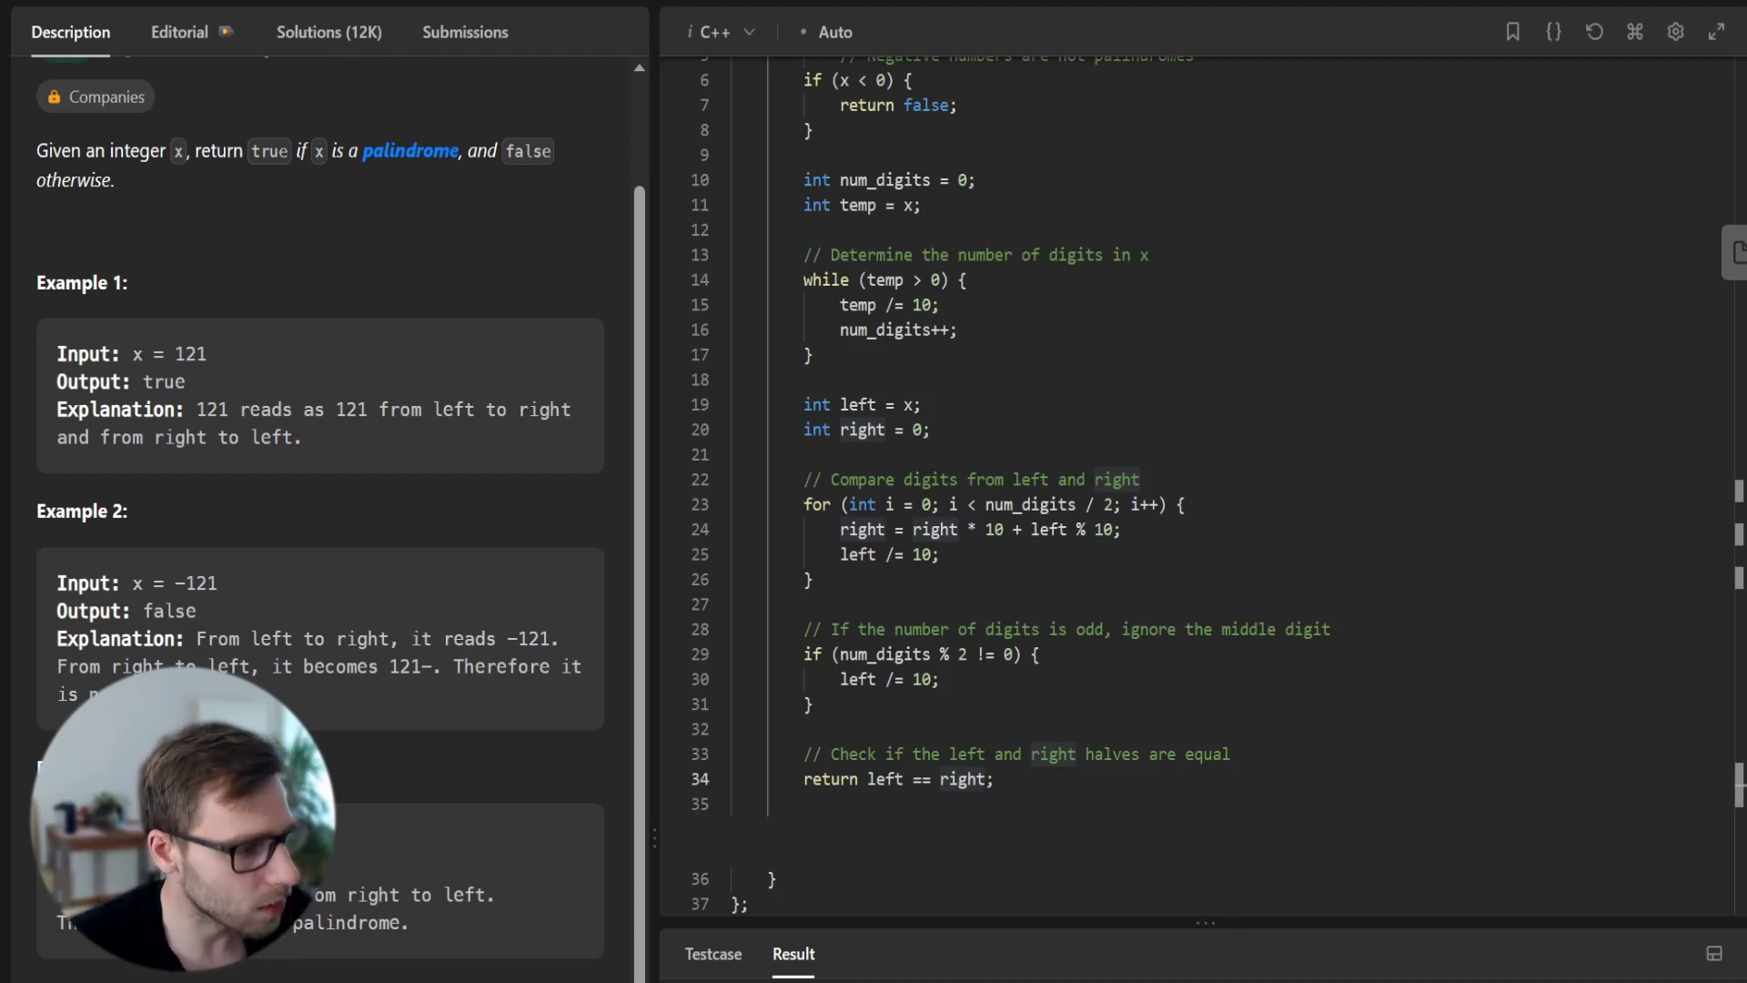
# - Submit the isPalindrome solution and load its submissions page
pyautogui.click(464, 31)
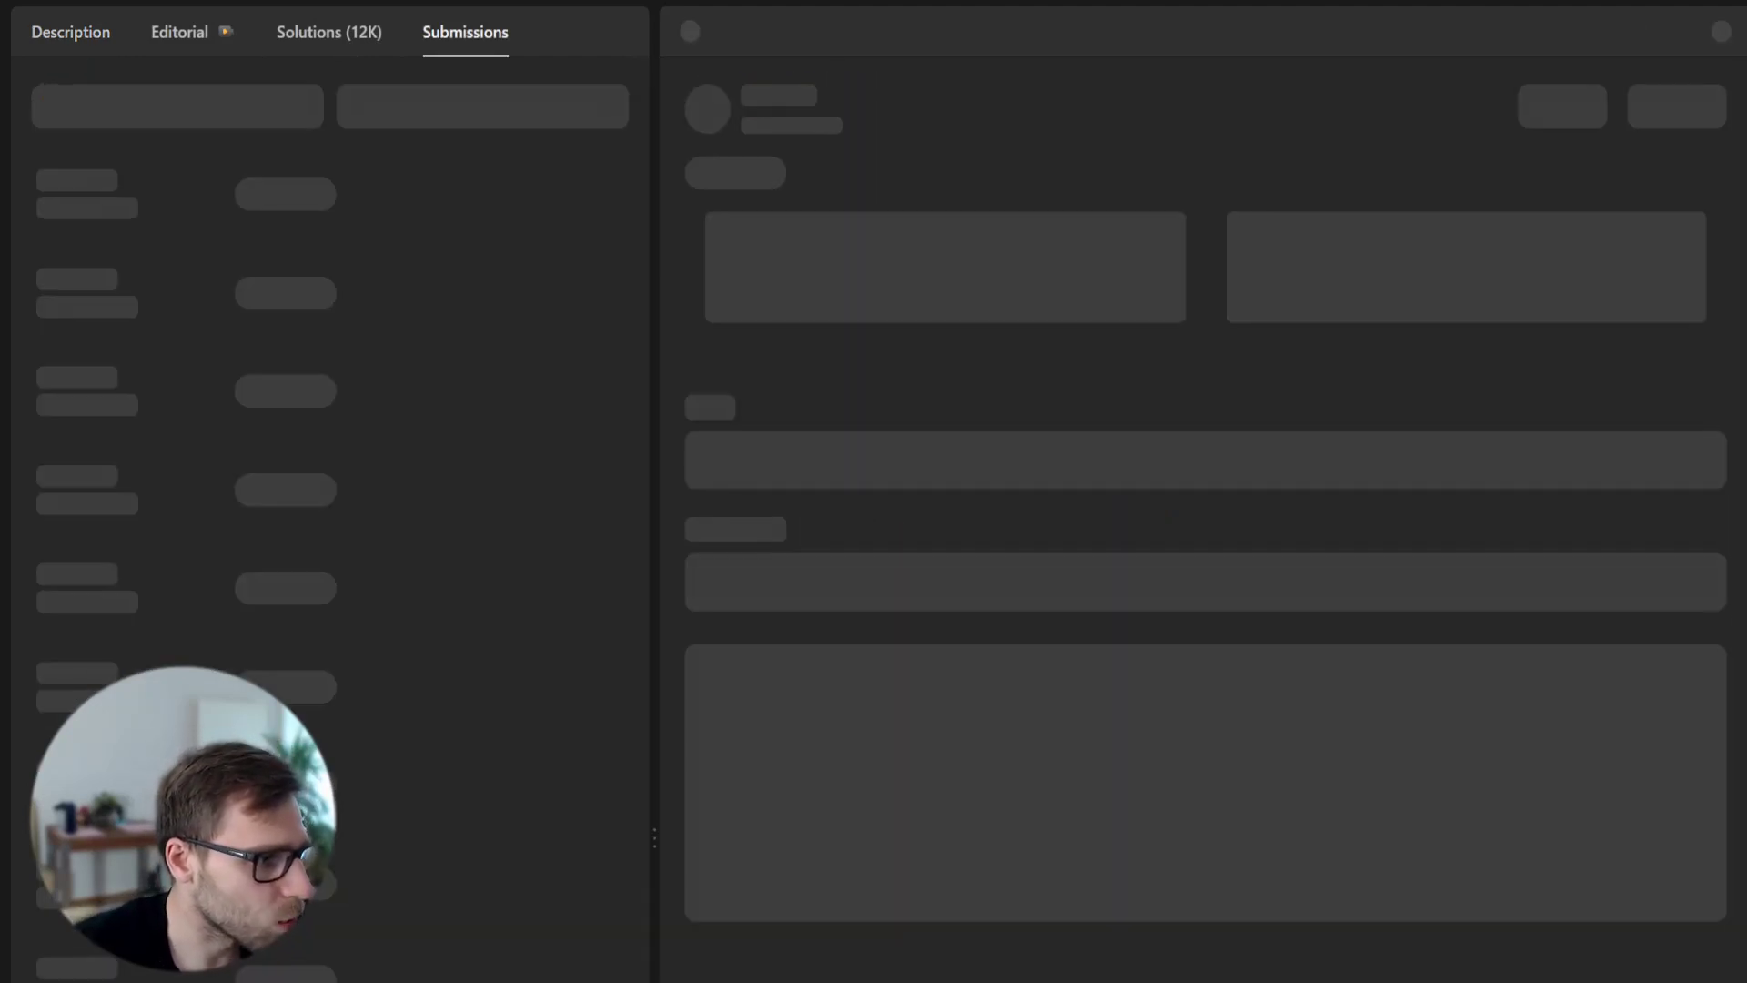